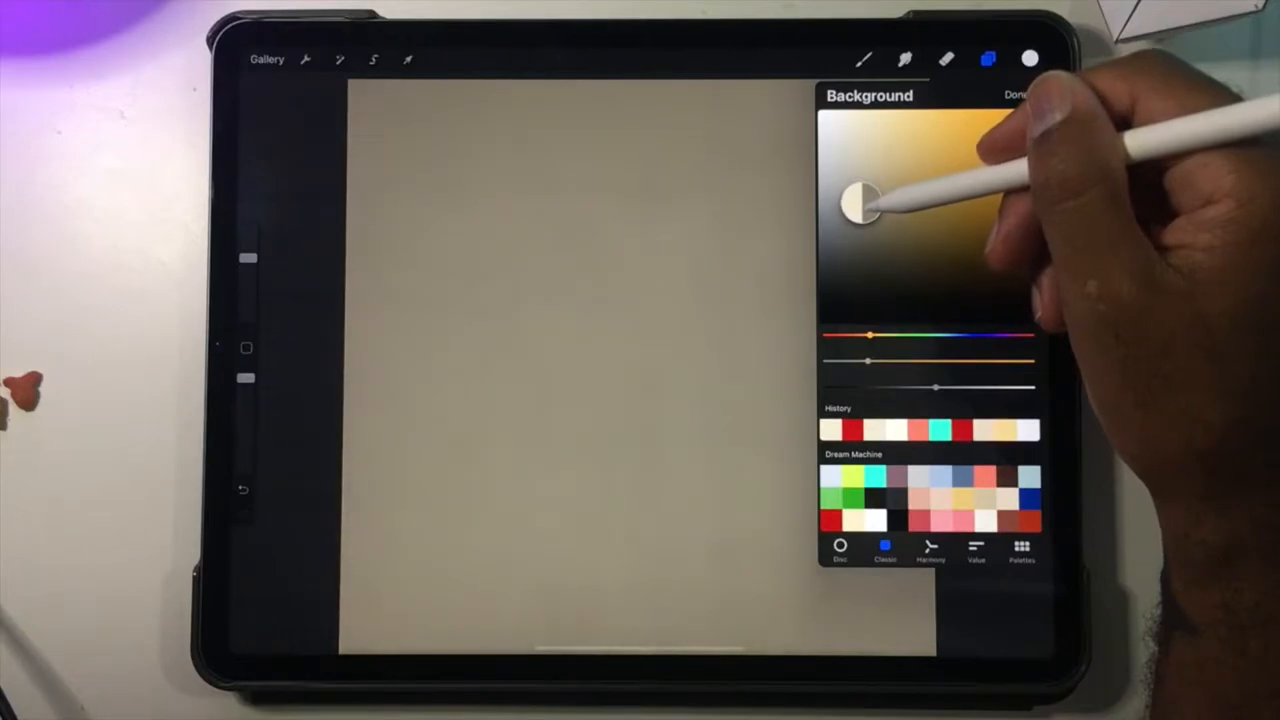
Preview teal and purple canvas backgrounds, then settle on a muted warm grey
drag(870, 337, 945, 337)
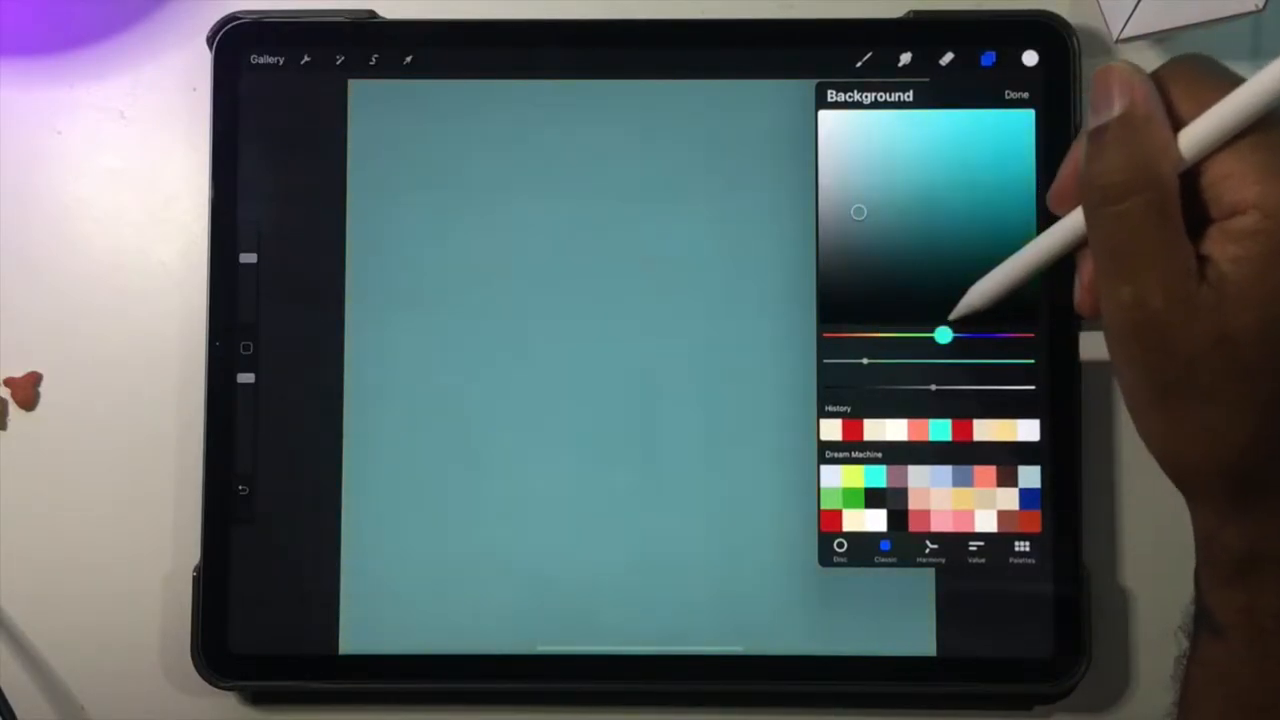
drag(943, 336, 990, 336)
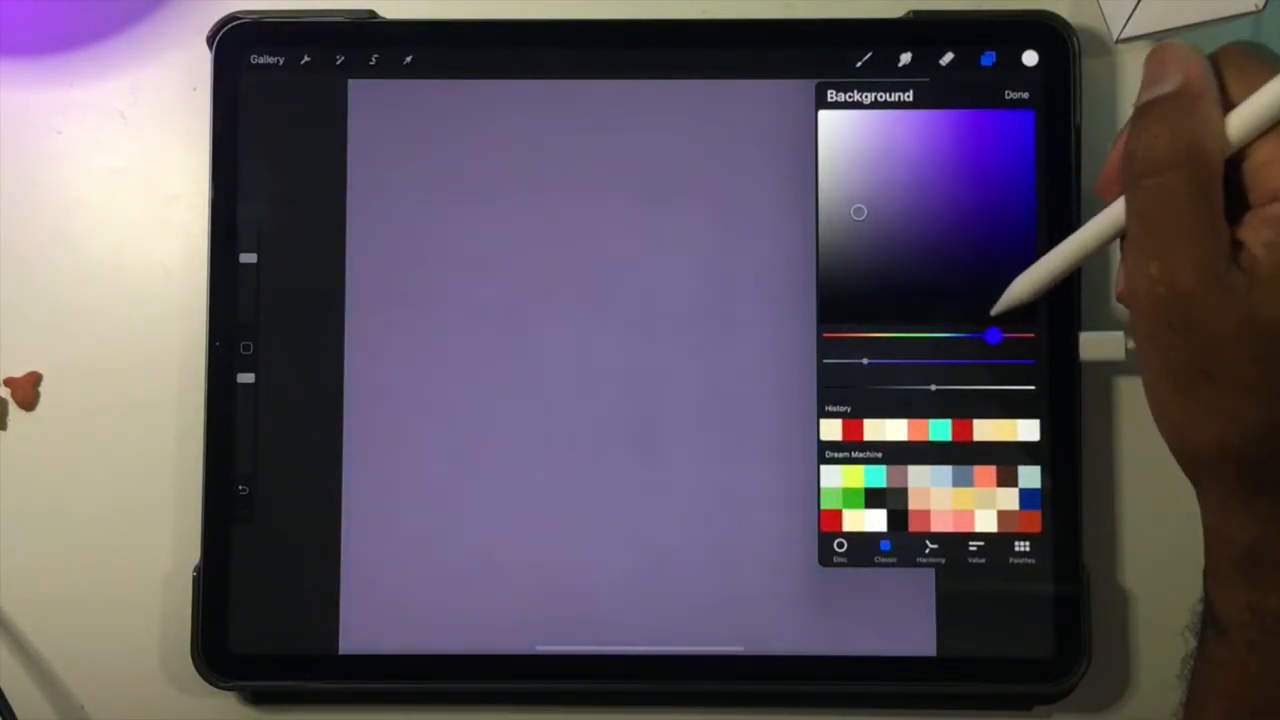
click(1016, 94)
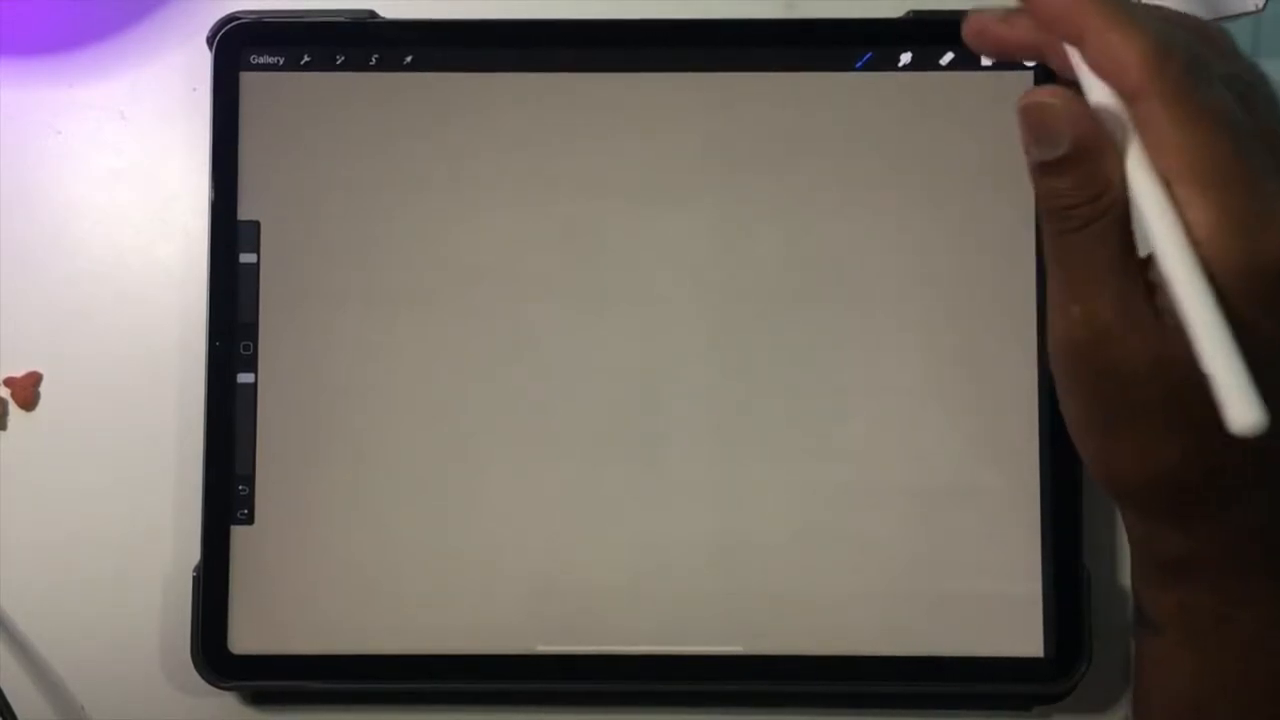
Draw a wing outline in white with the Butterblade brush and fill it solid
click(1031, 58)
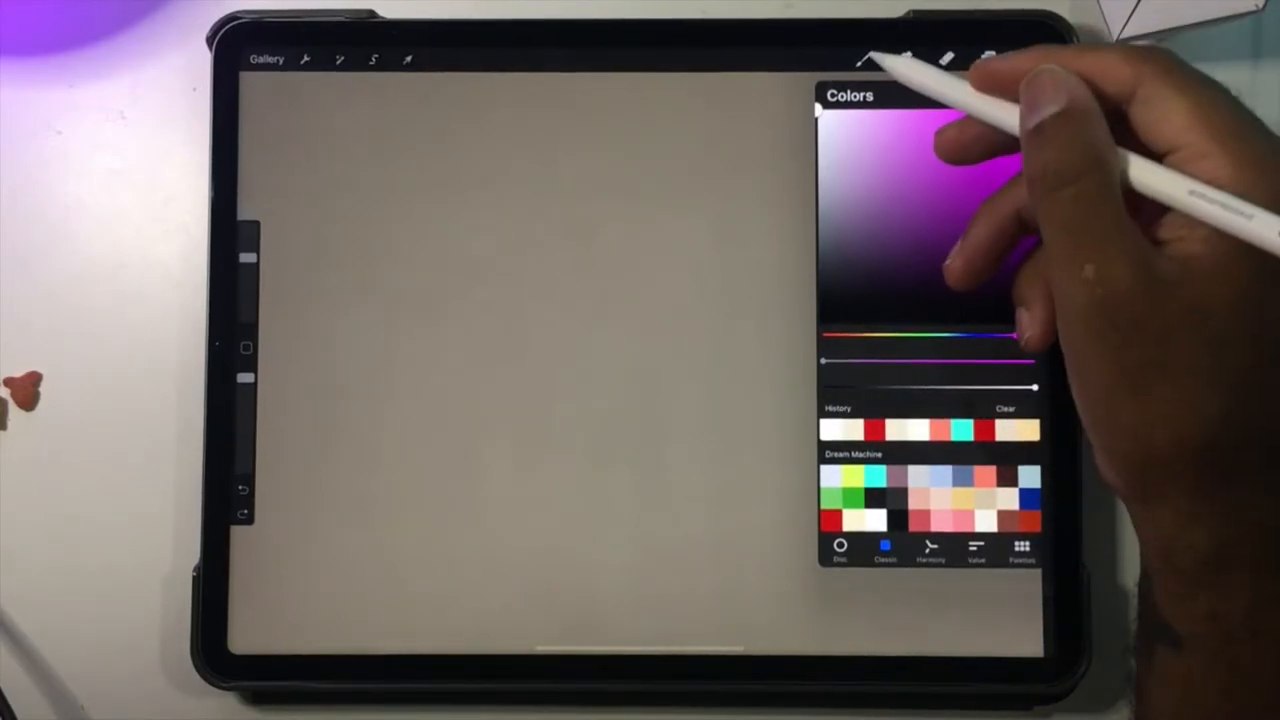
click(865, 58)
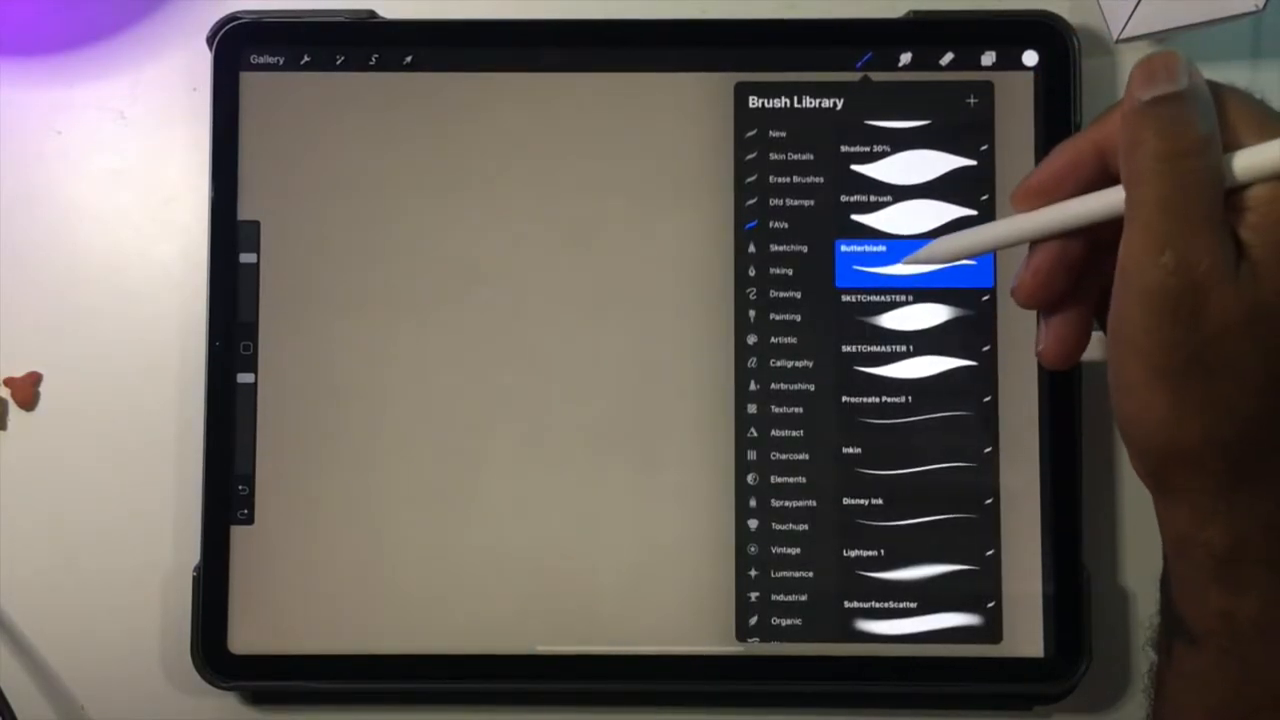
click(910, 262)
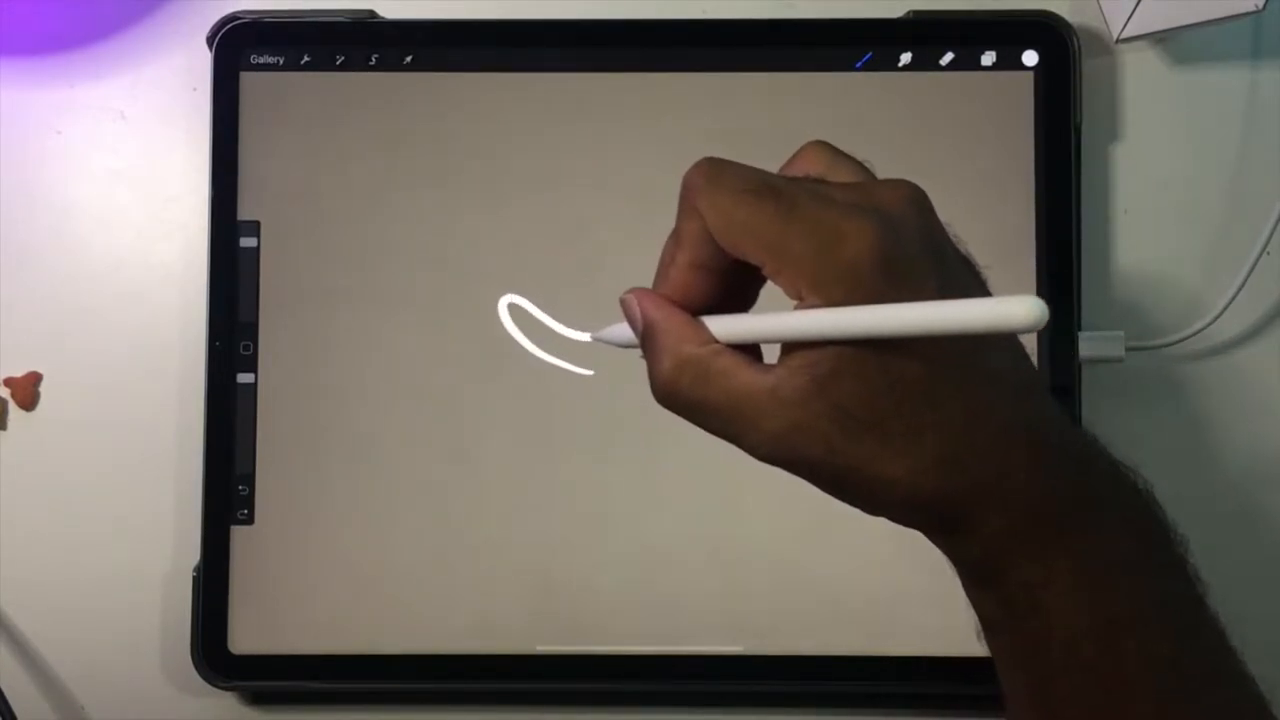
drag(570, 360, 650, 200)
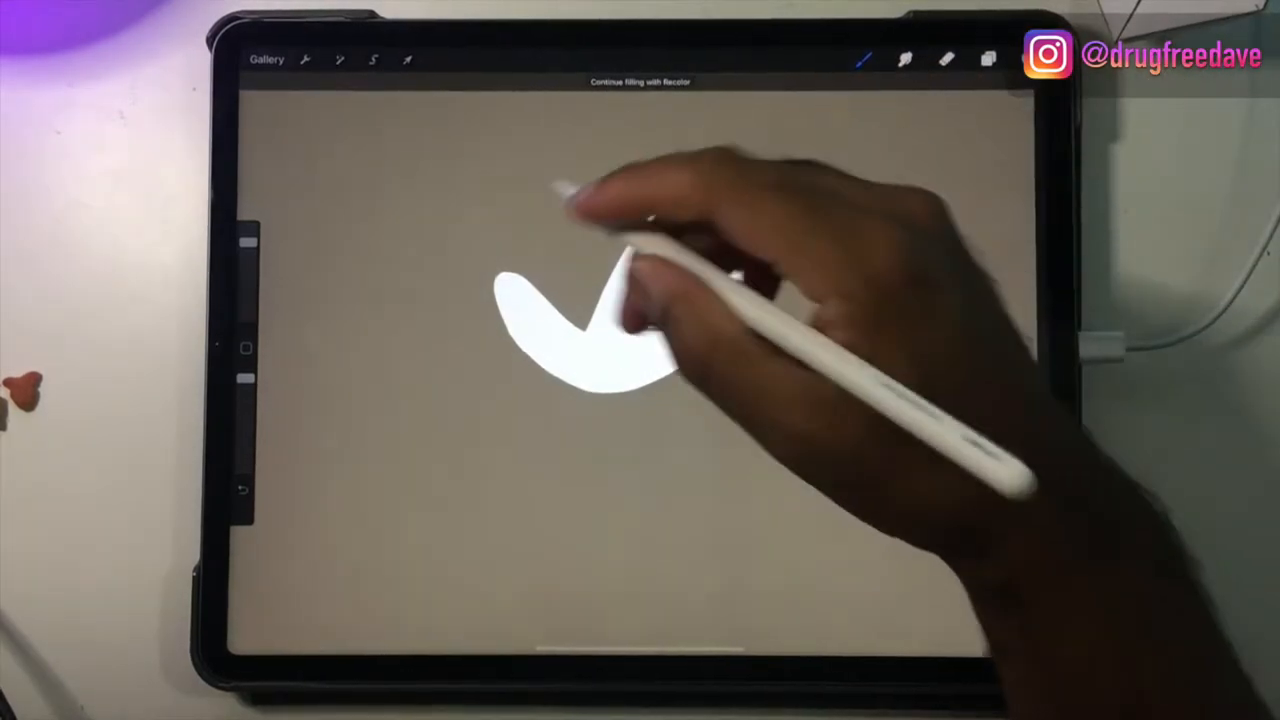
click(945, 58)
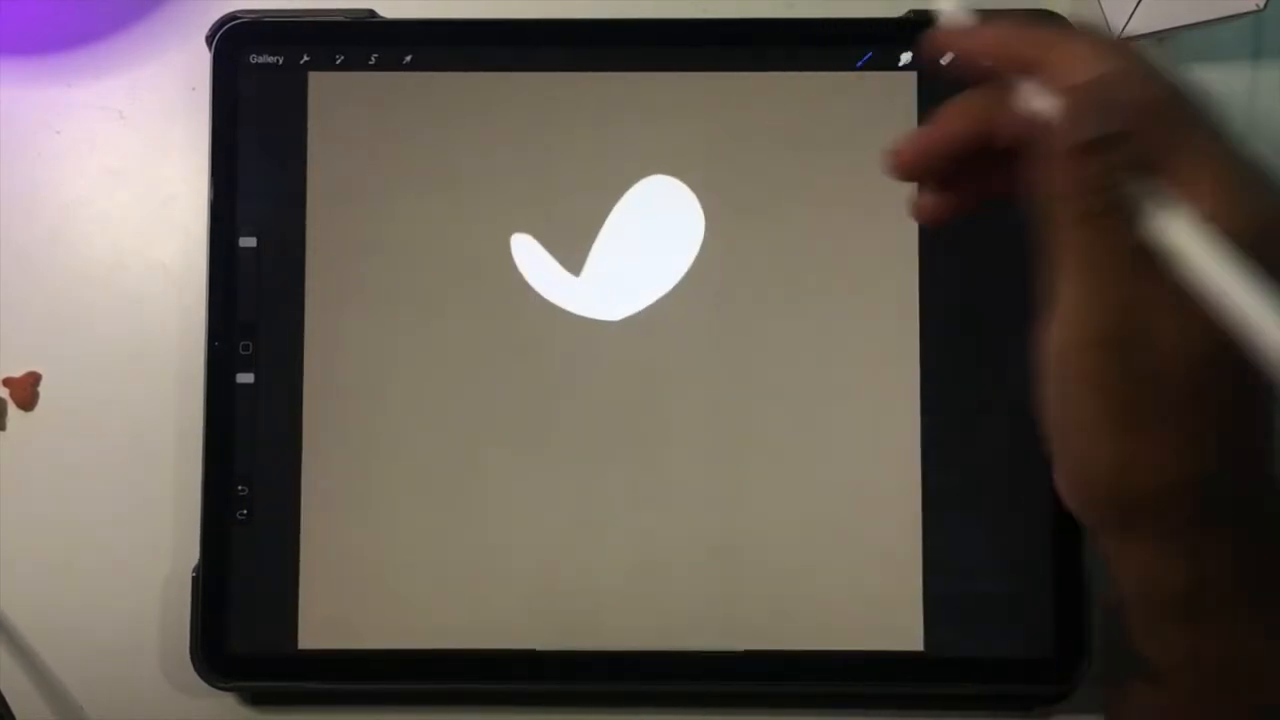
Add two filled white wings on new layers, resizing the small one with Uniform transform
click(988, 58)
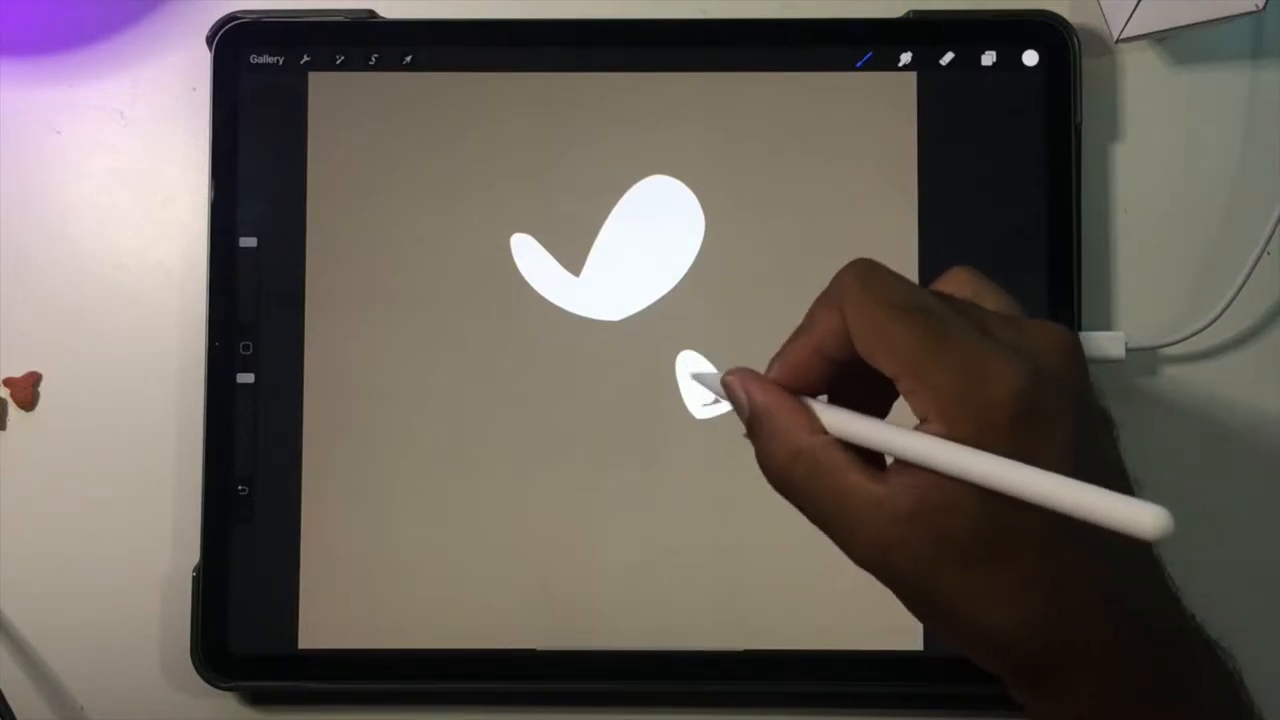
click(986, 58)
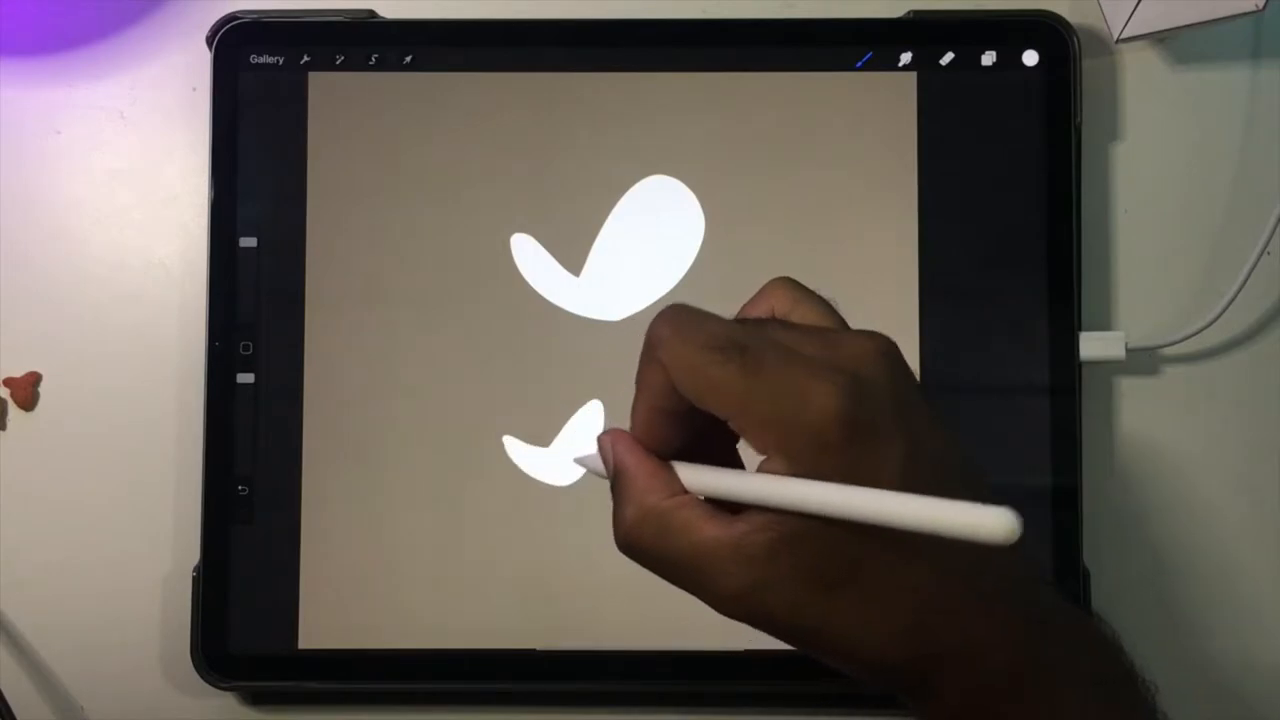
click(408, 58)
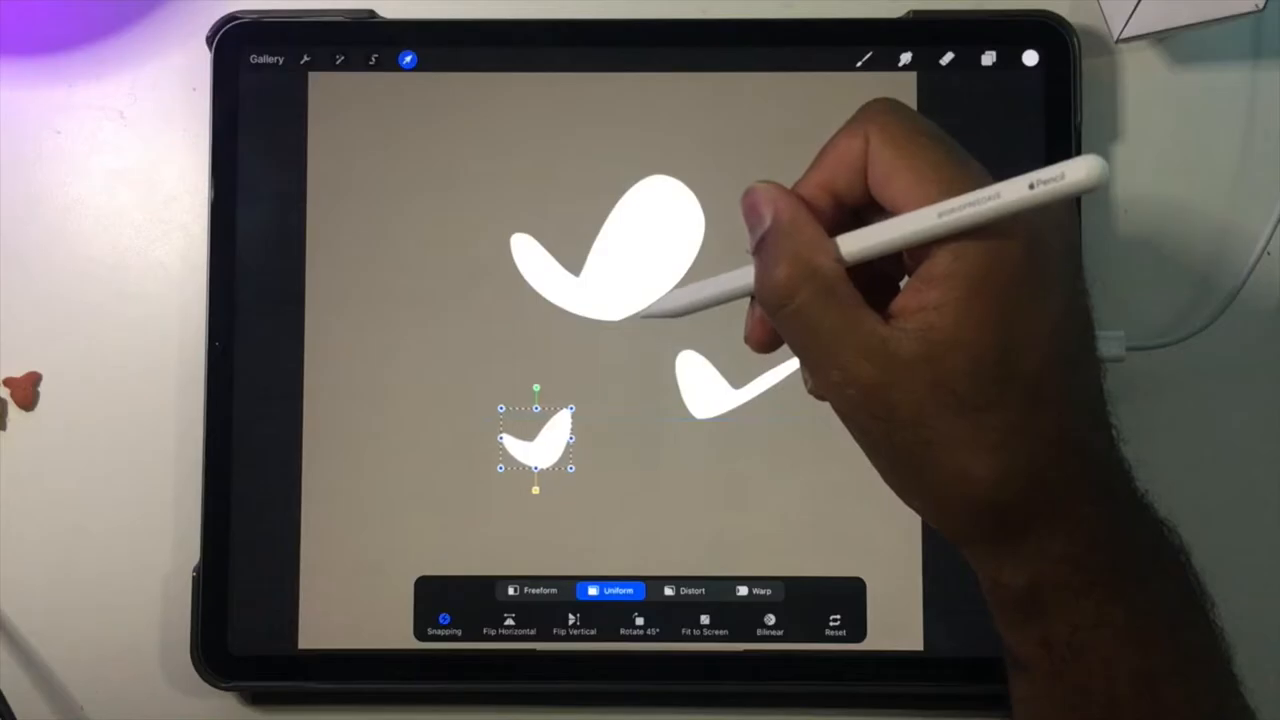
click(988, 58)
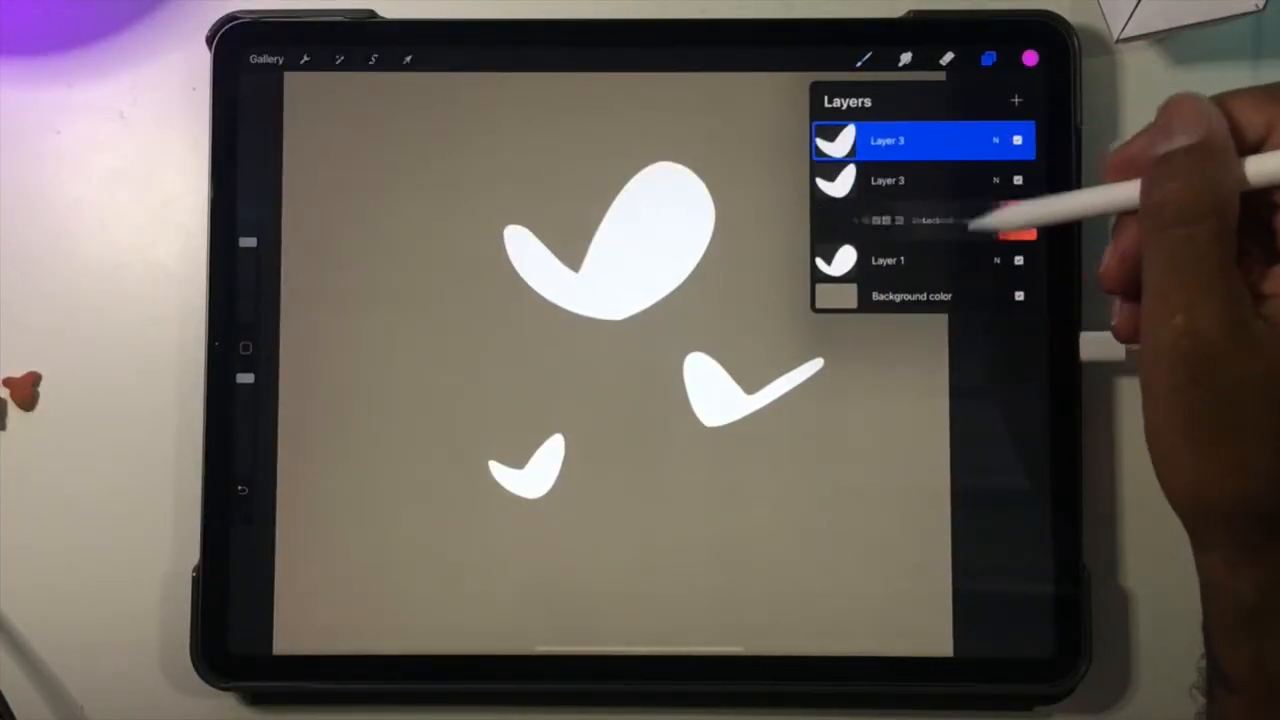
Duplicate each of the three wing layers, then hide all six wing layers
click(887, 220)
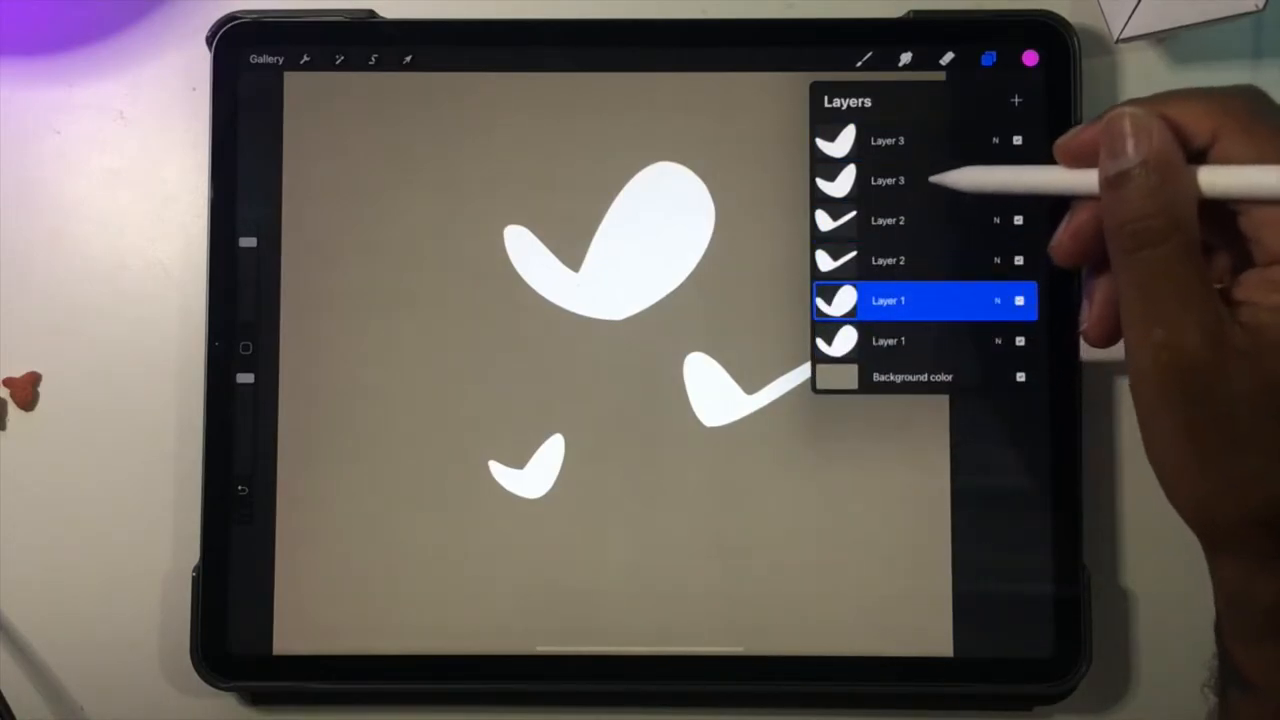
click(887, 180)
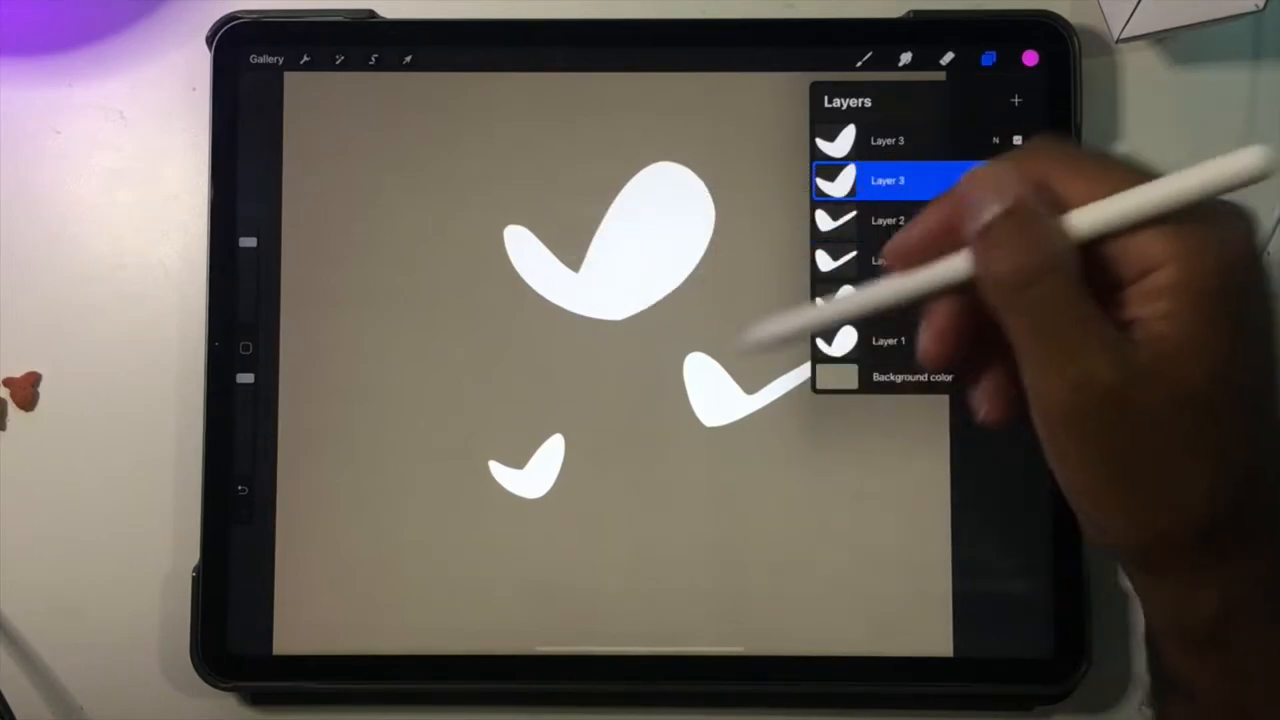
click(1032, 58)
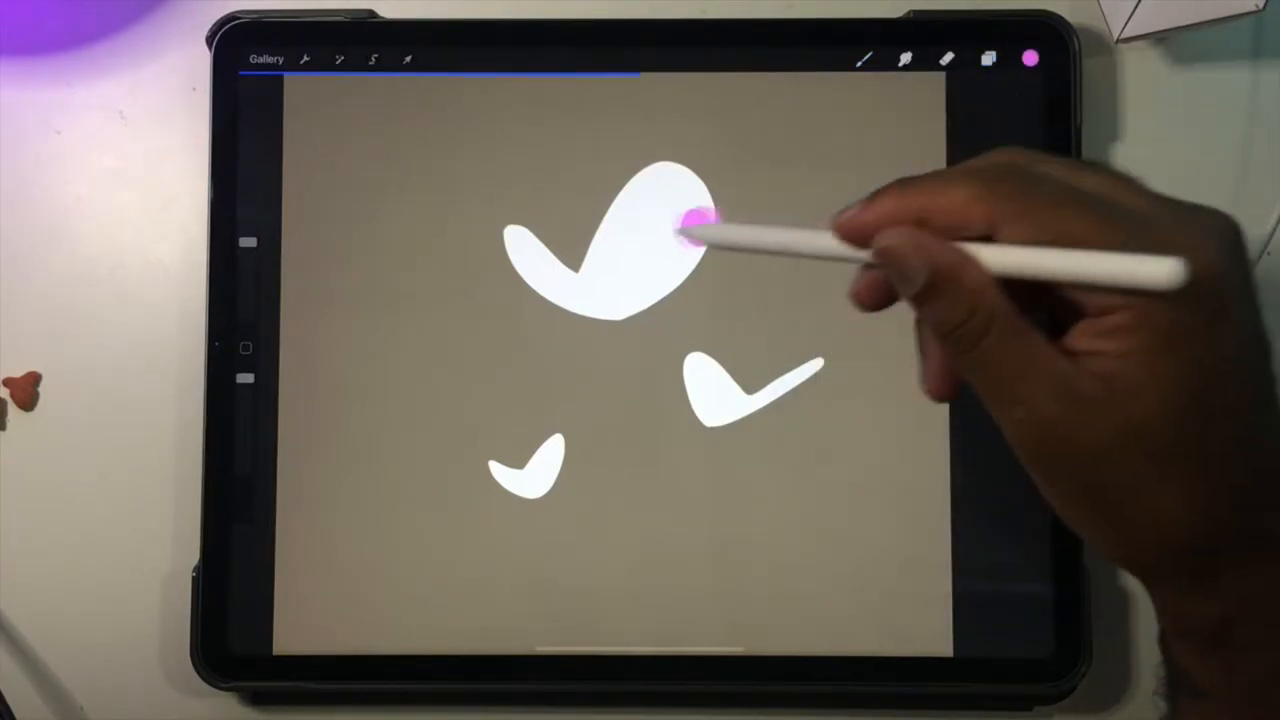
click(987, 58)
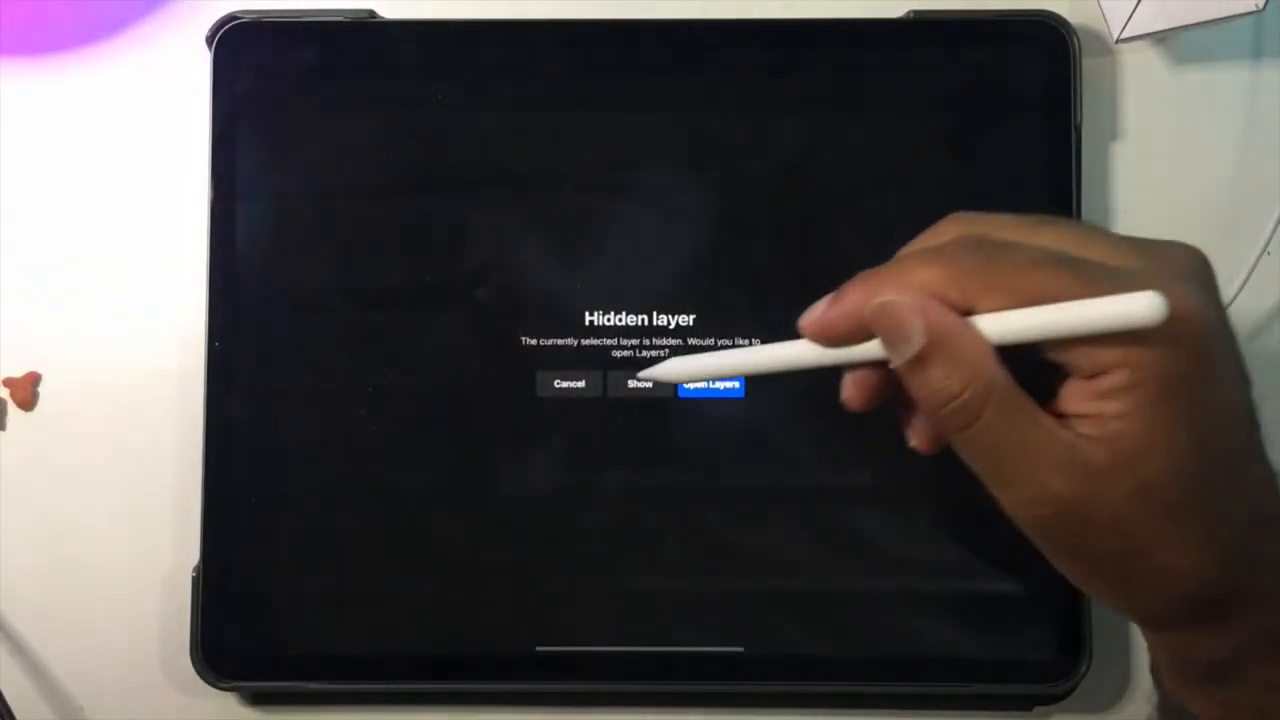
click(711, 386)
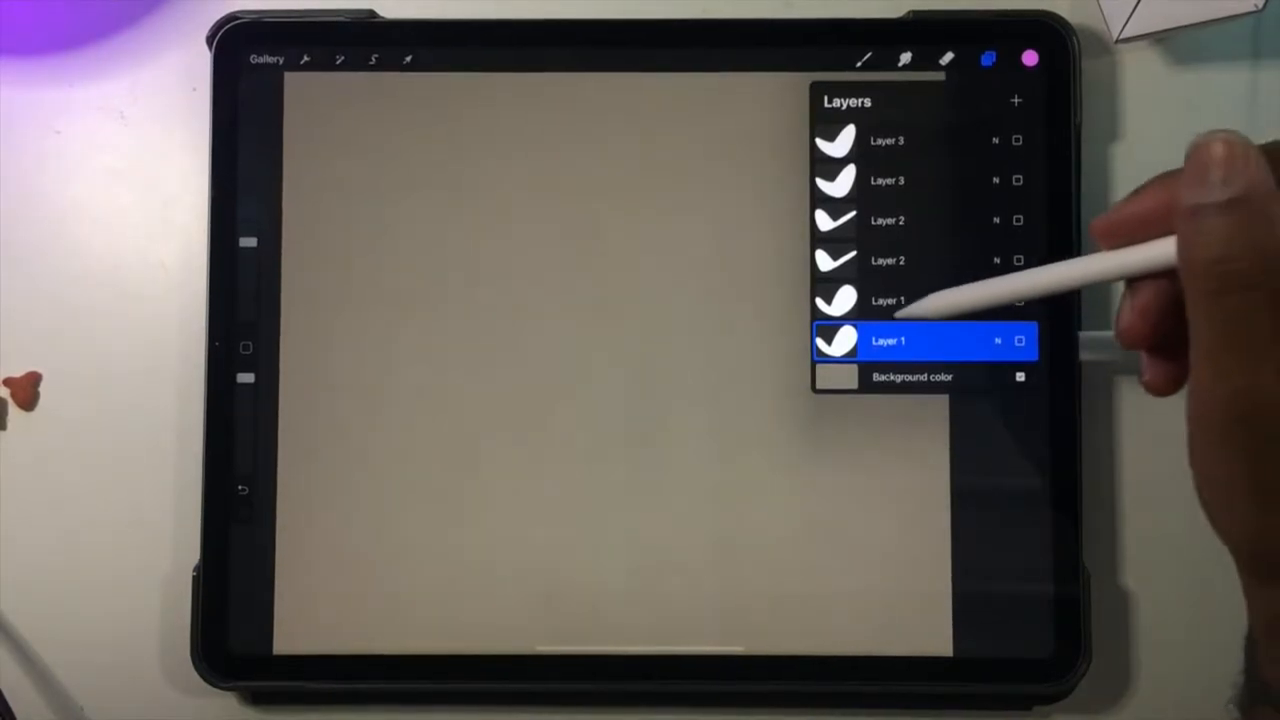
Show the lower wing copies and recolour the large wing pink and the medium wing teal
click(1019, 300)
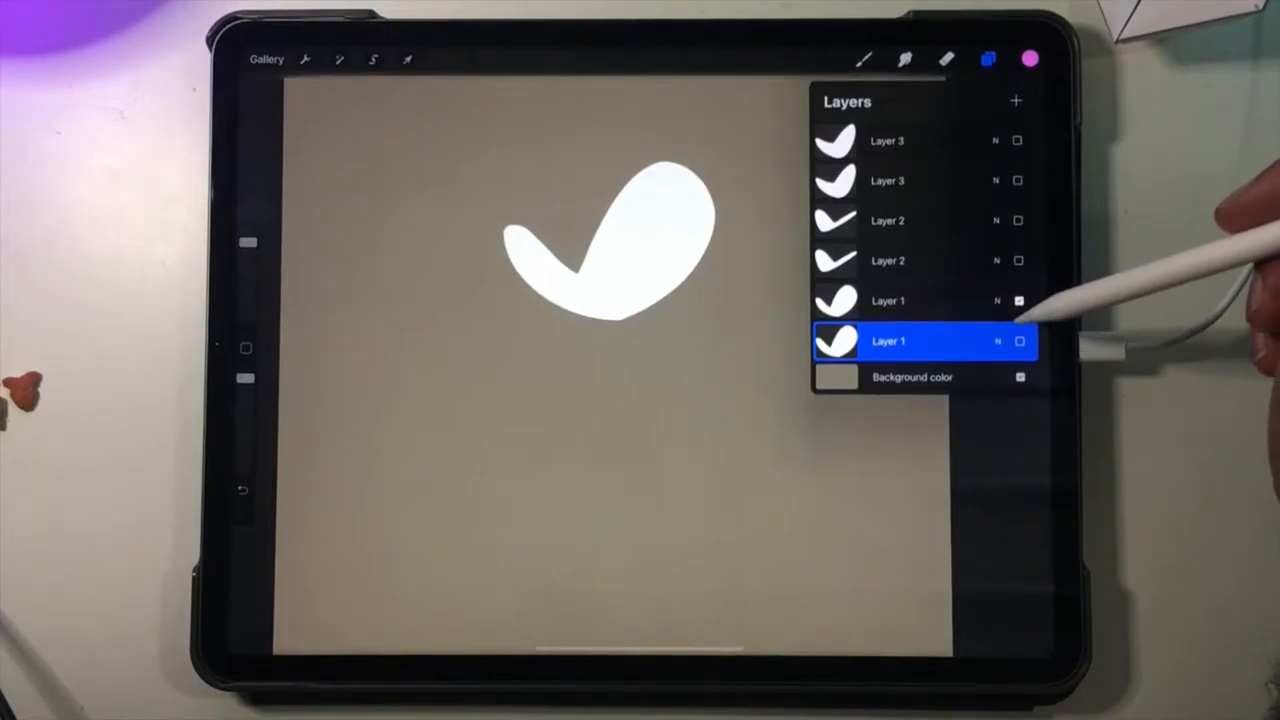
click(1019, 341)
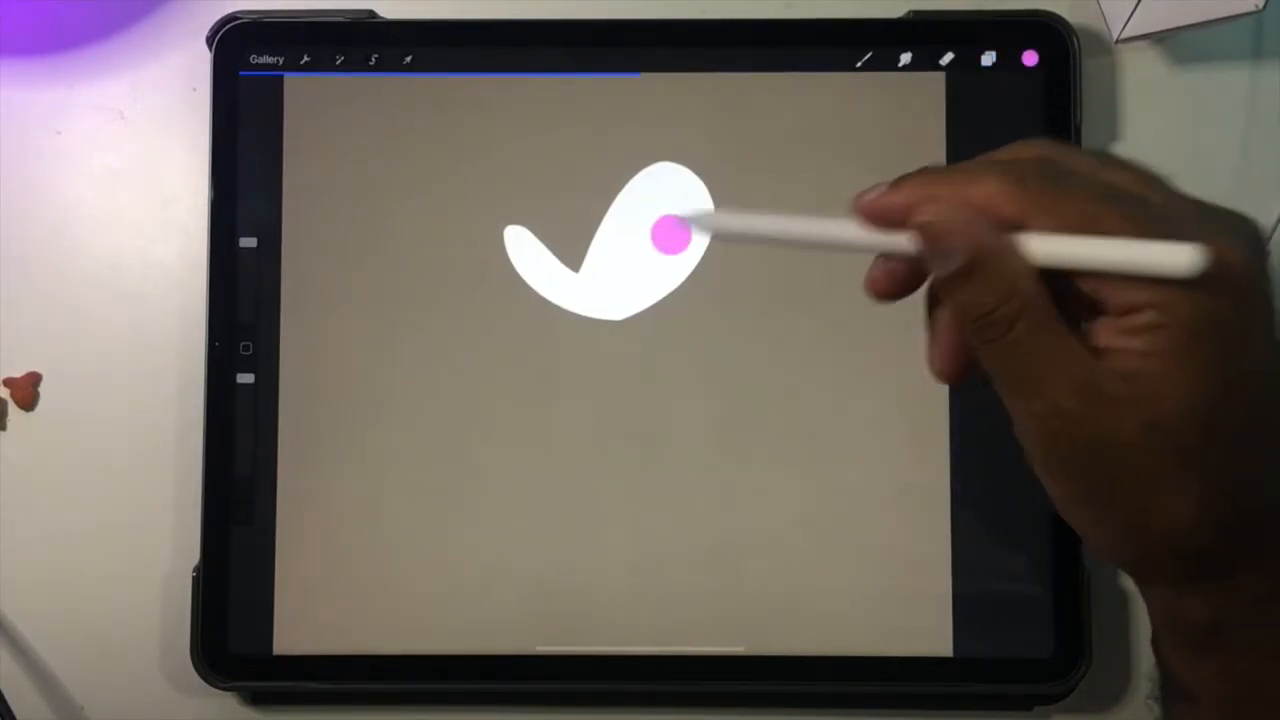
click(987, 58)
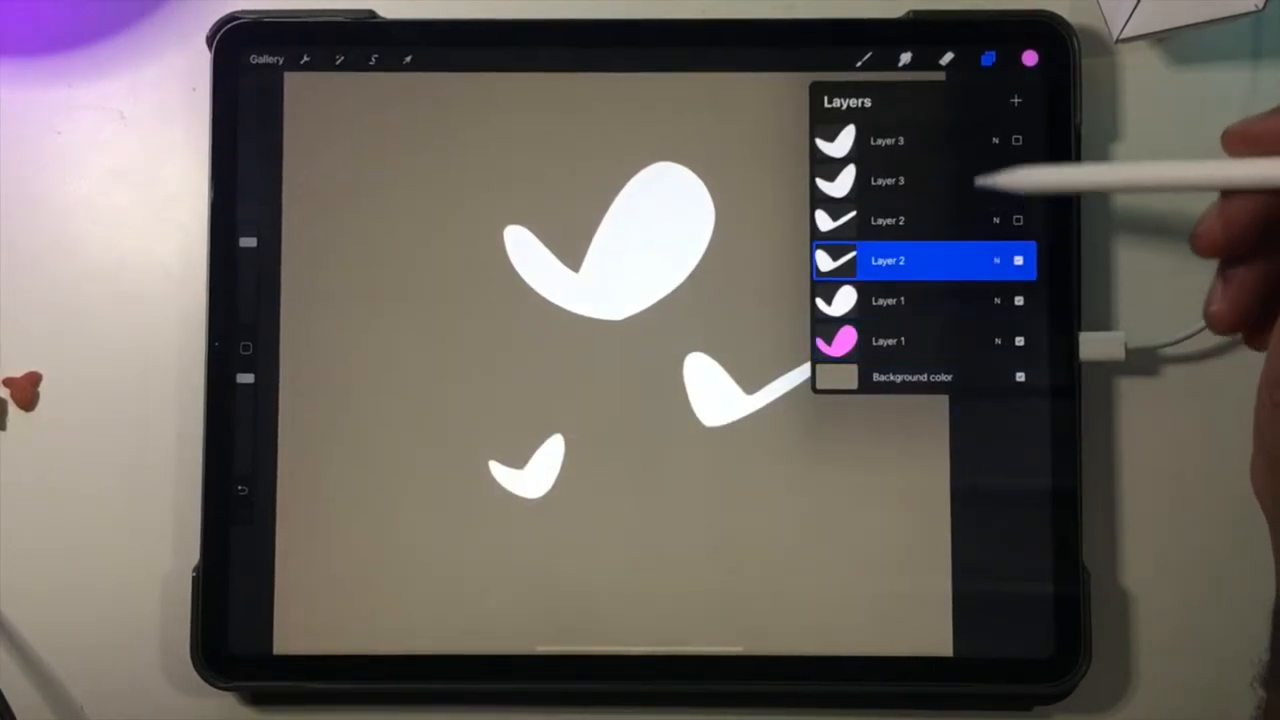
click(1031, 58)
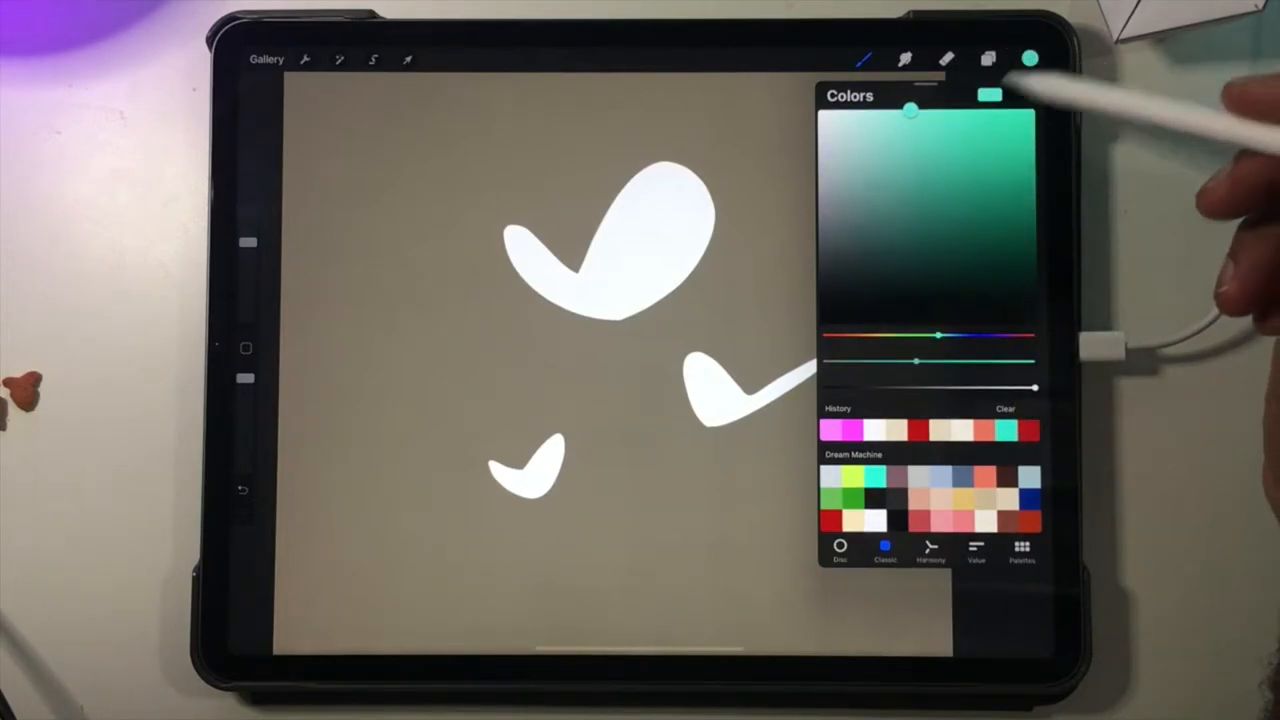
click(987, 58)
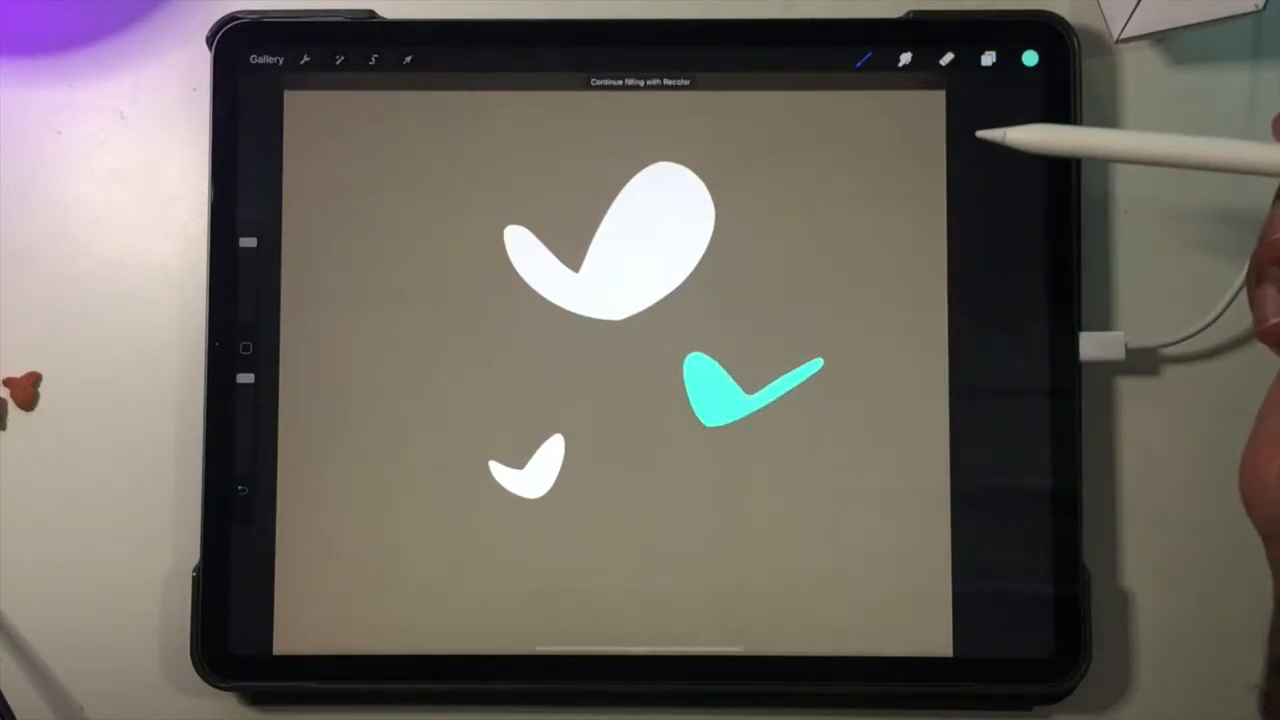
click(987, 59)
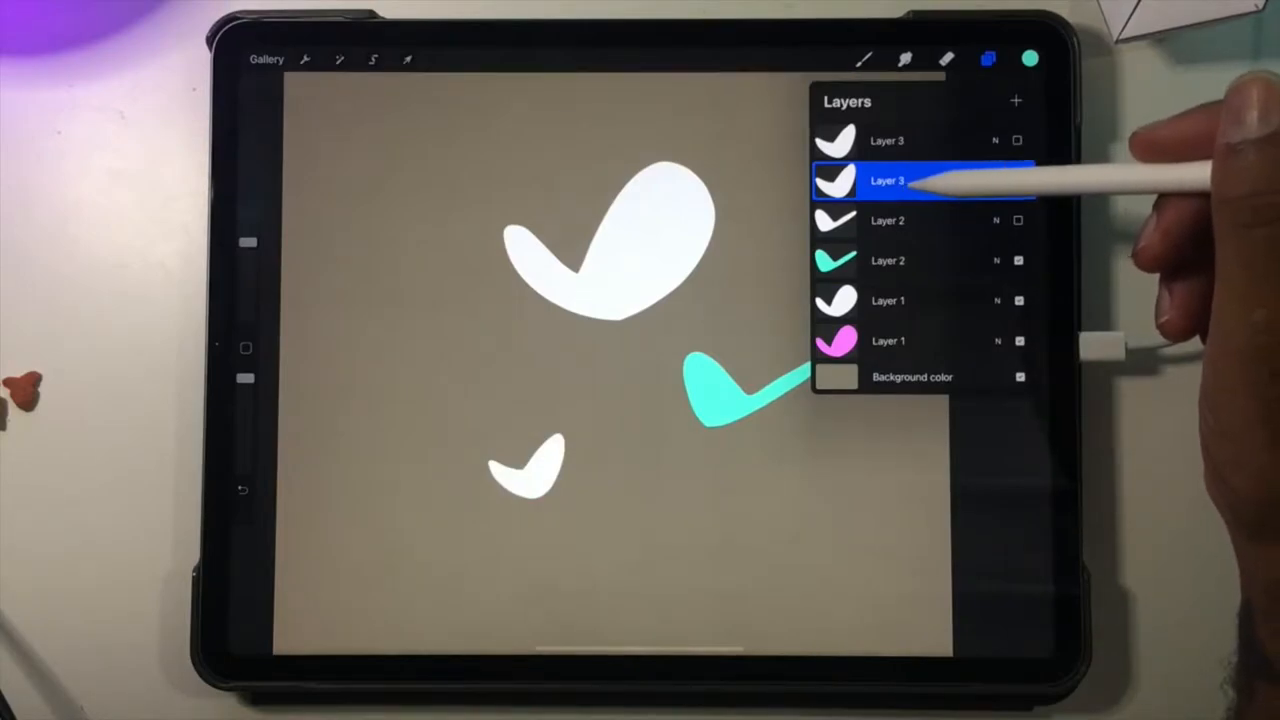
Recolour the small wing yellow-green and check the layer stack
click(1031, 58)
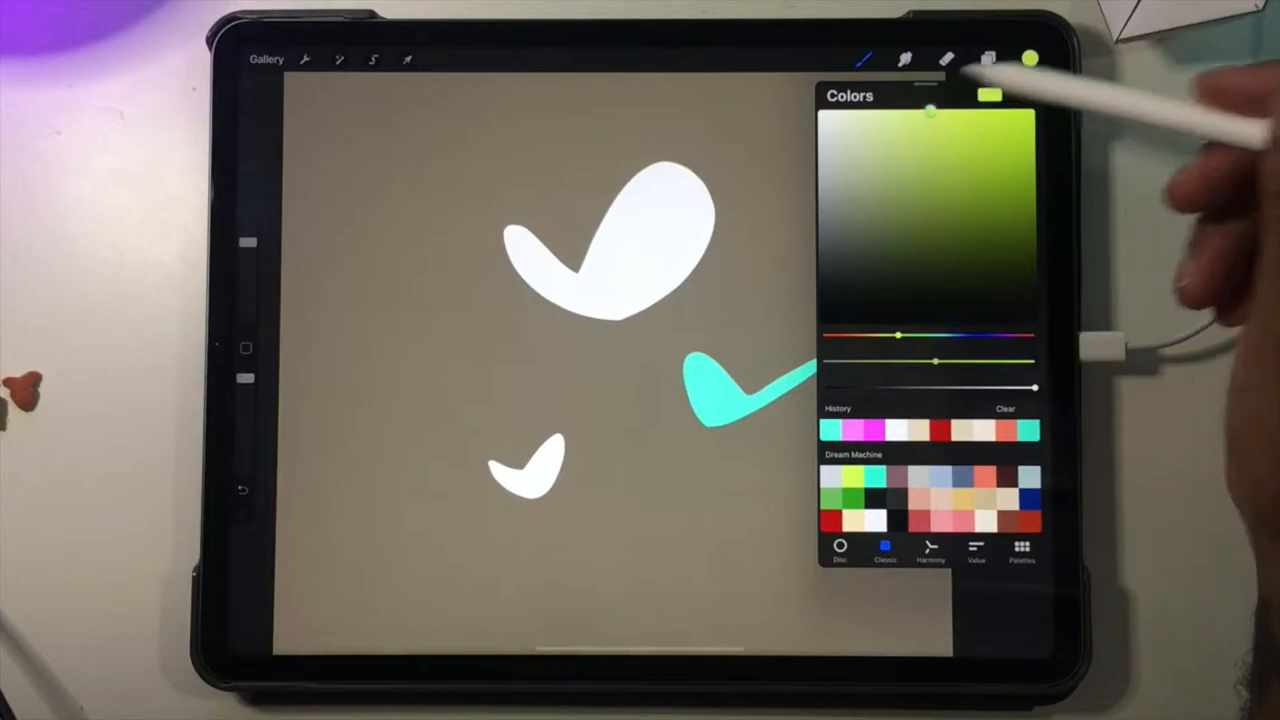
click(988, 58)
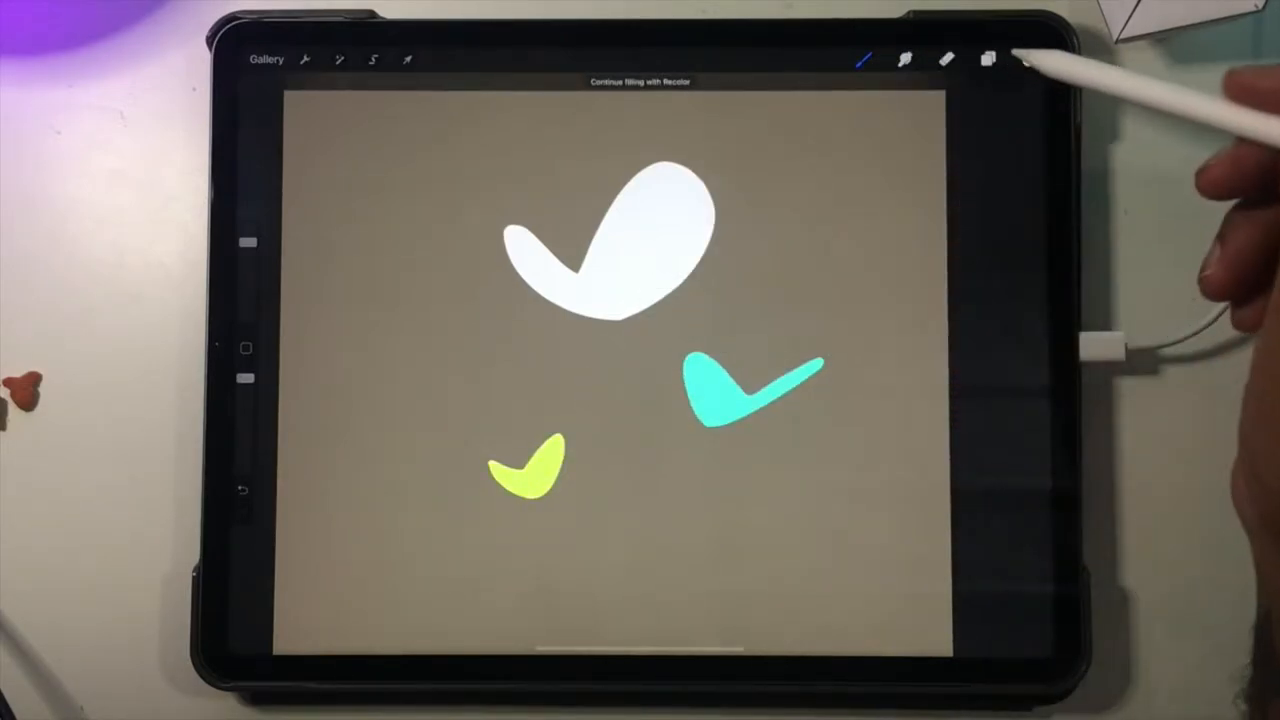
click(987, 58)
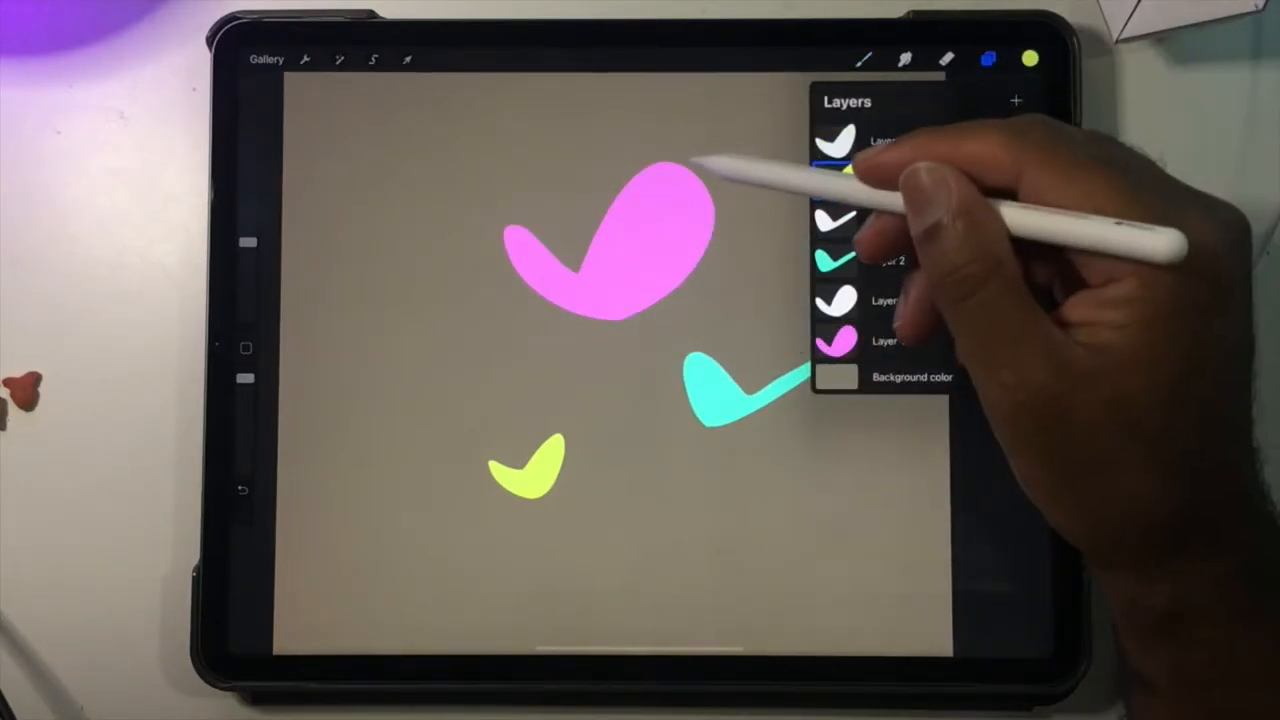
click(986, 58)
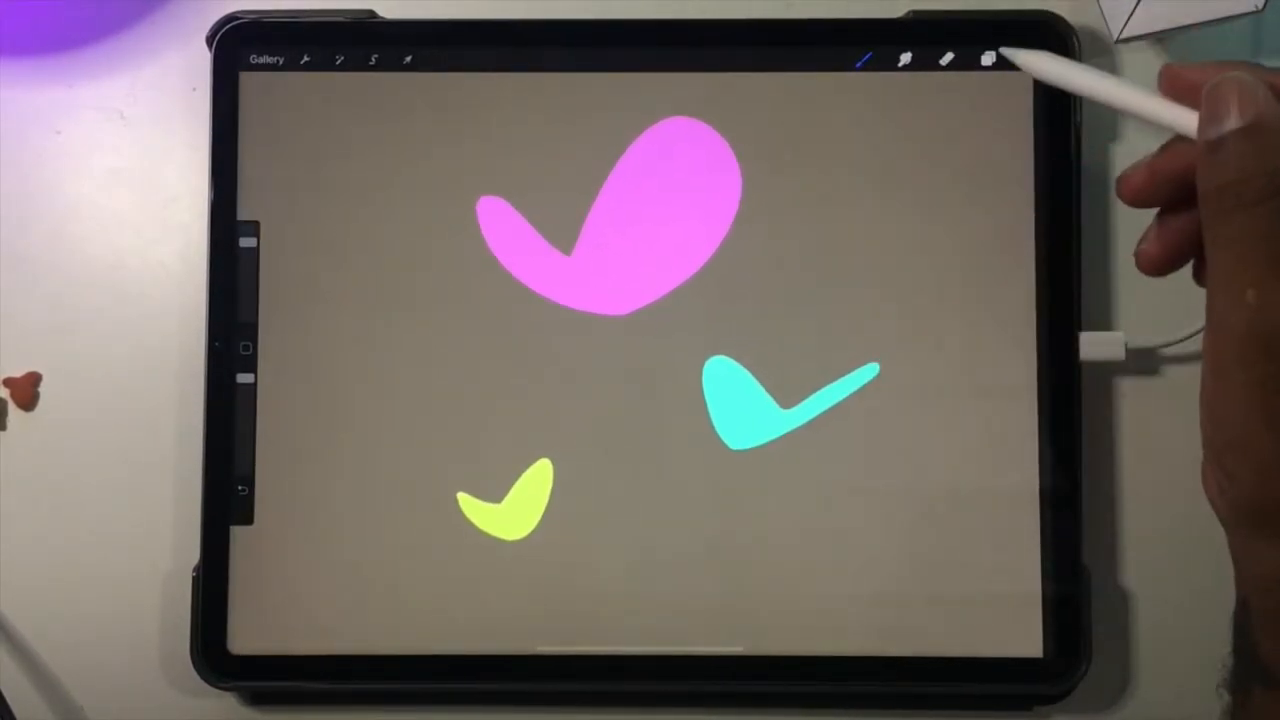
Check in the Layers panel that white copies cover the coloured wings, then select pink Layer 1
click(988, 58)
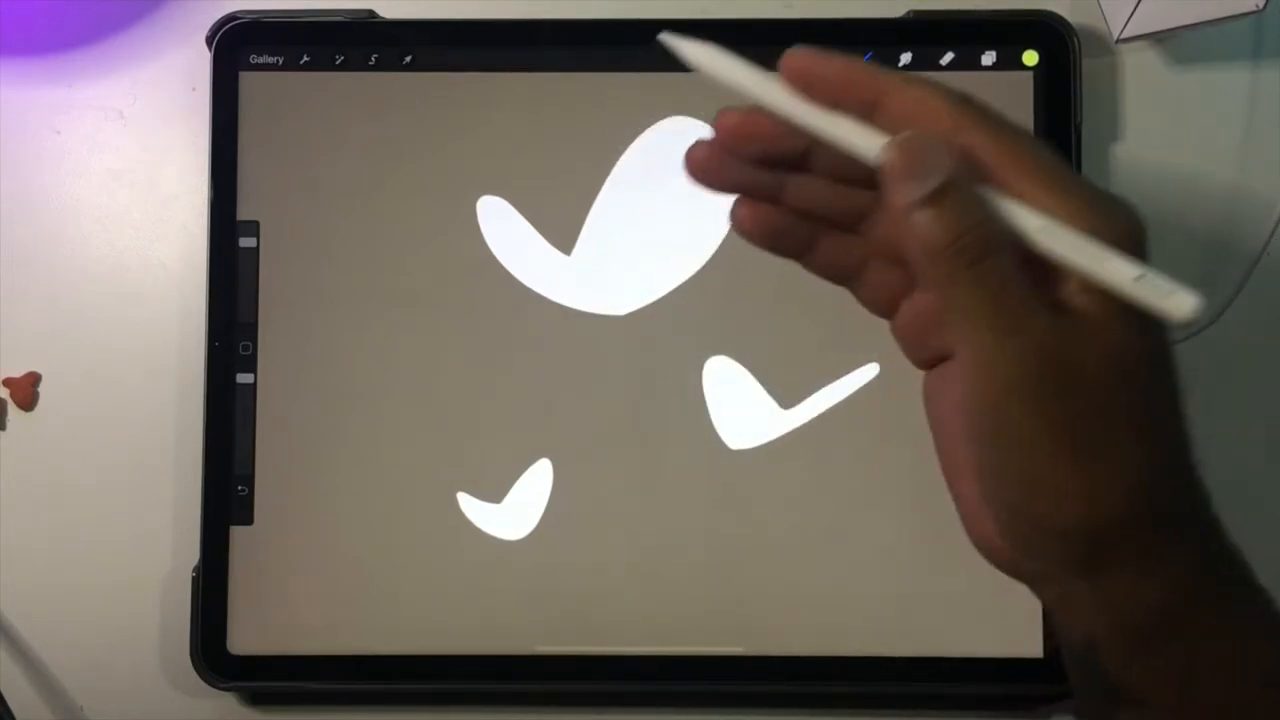
click(986, 58)
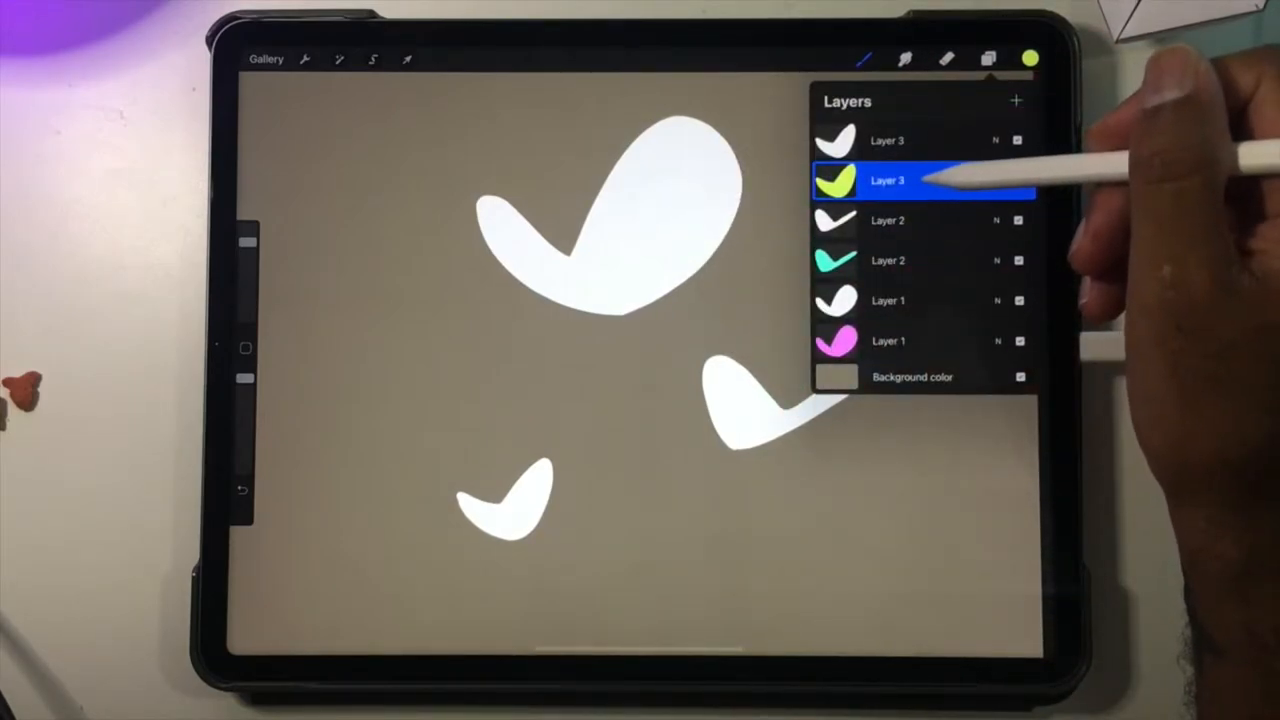
click(888, 181)
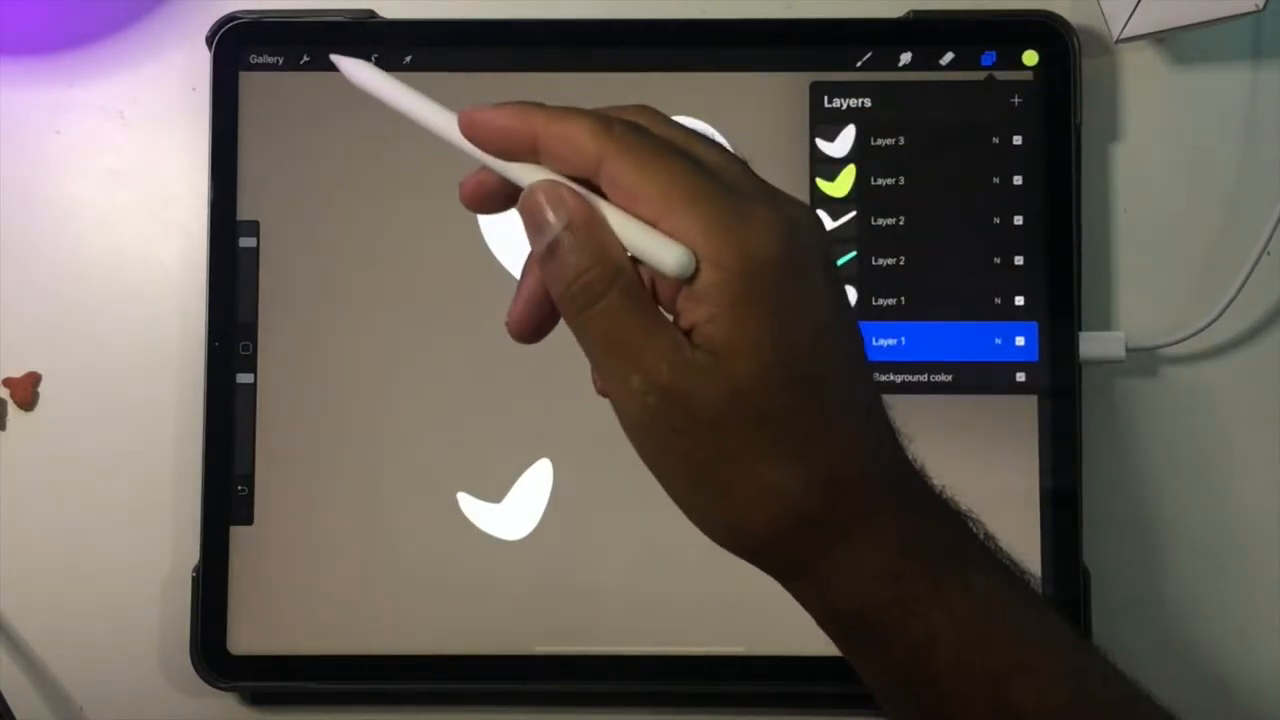
Gaussian-blur the pink layer, duplicate it, and blur the copy to about 20%
click(339, 58)
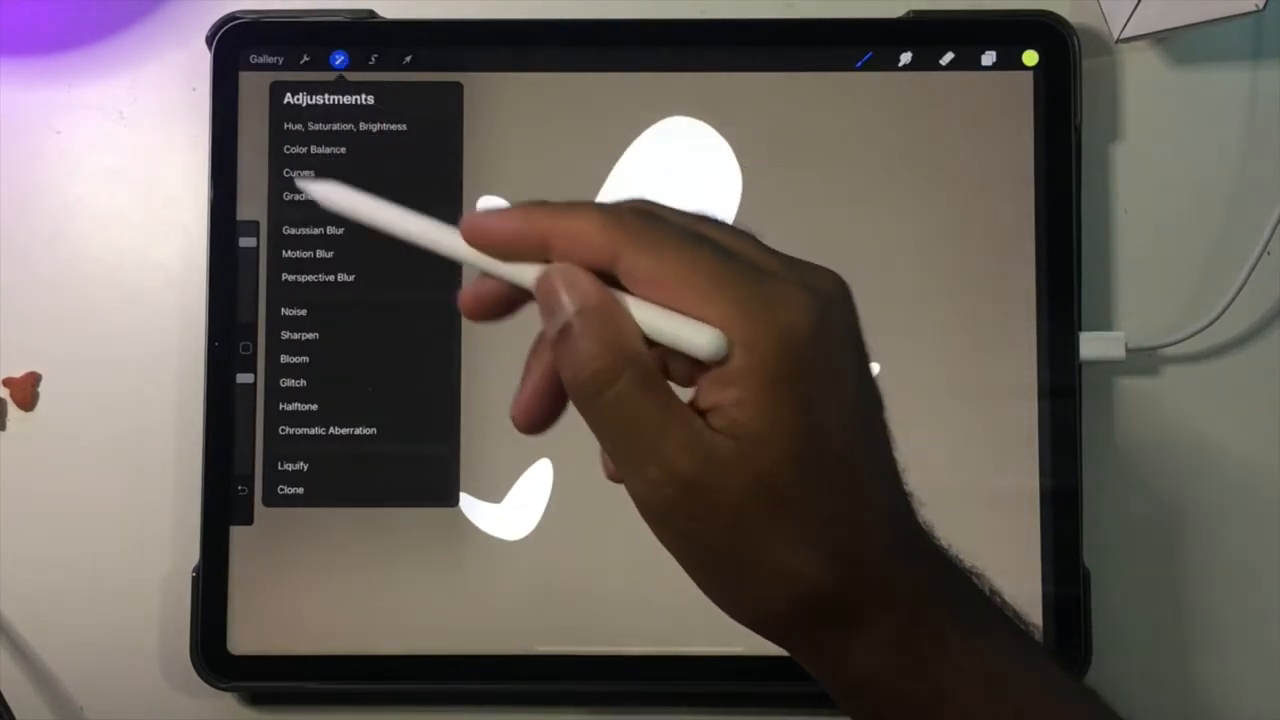
click(312, 230)
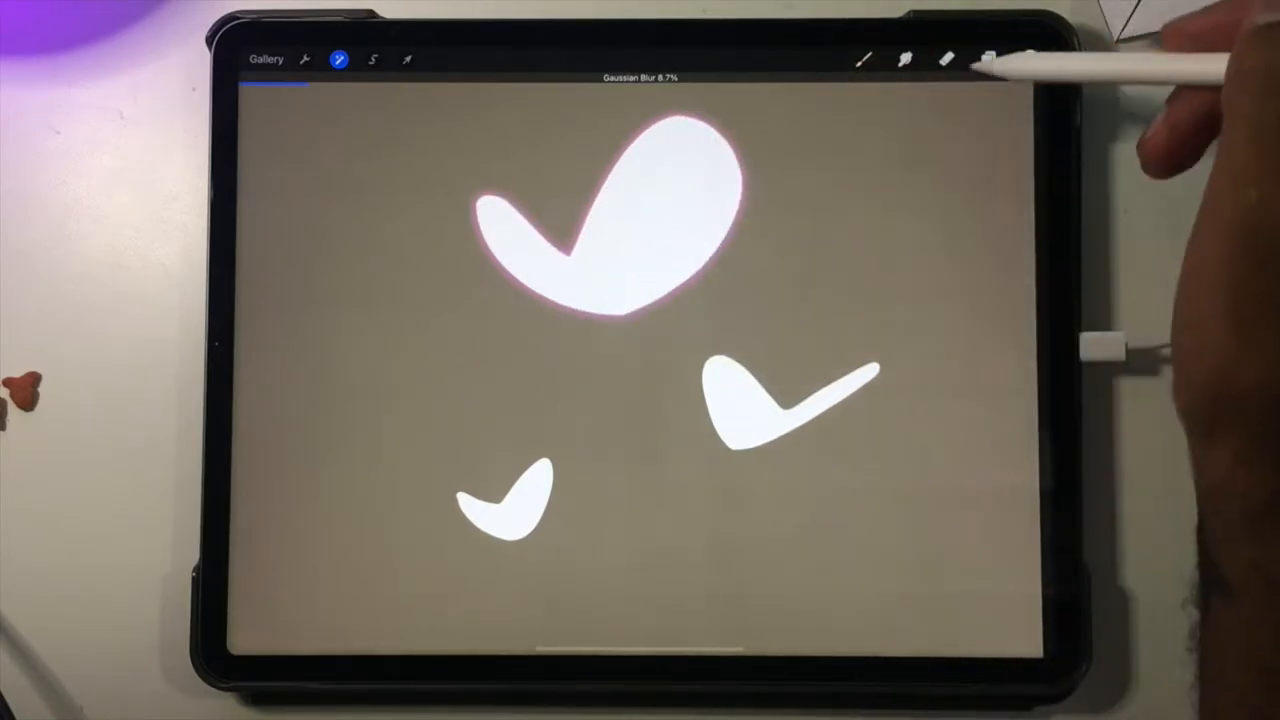
click(988, 58)
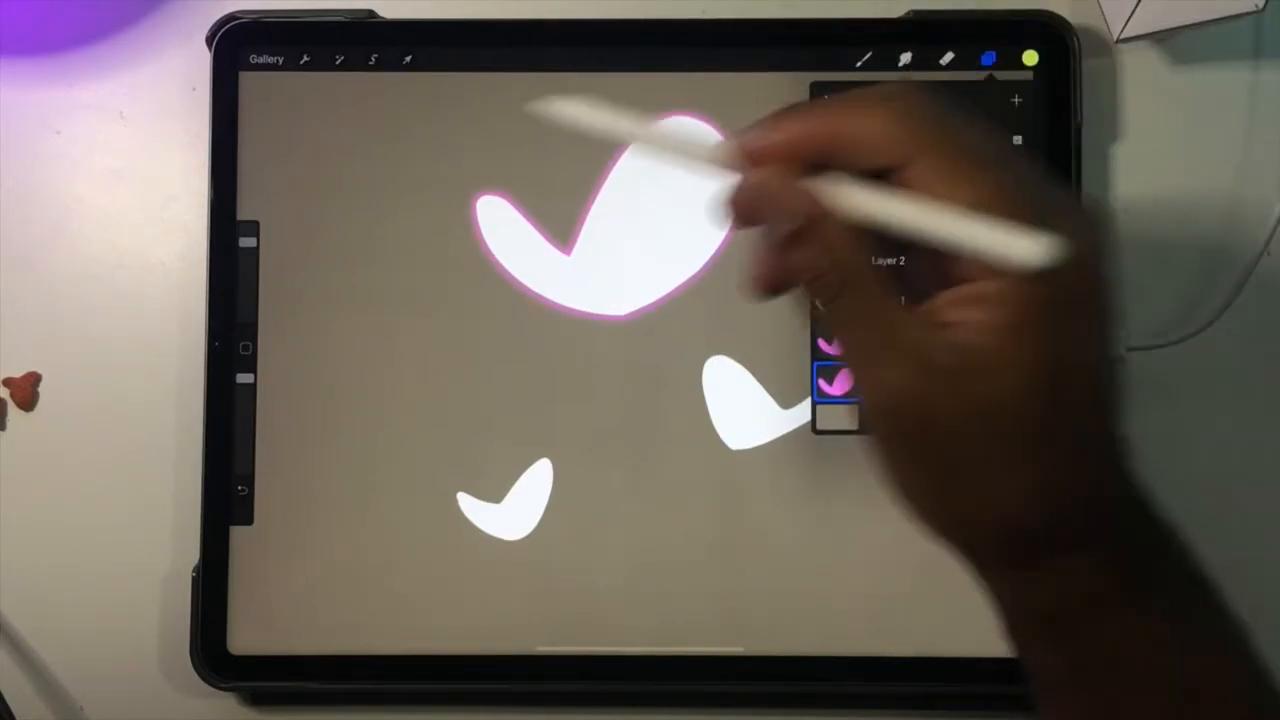
click(339, 58)
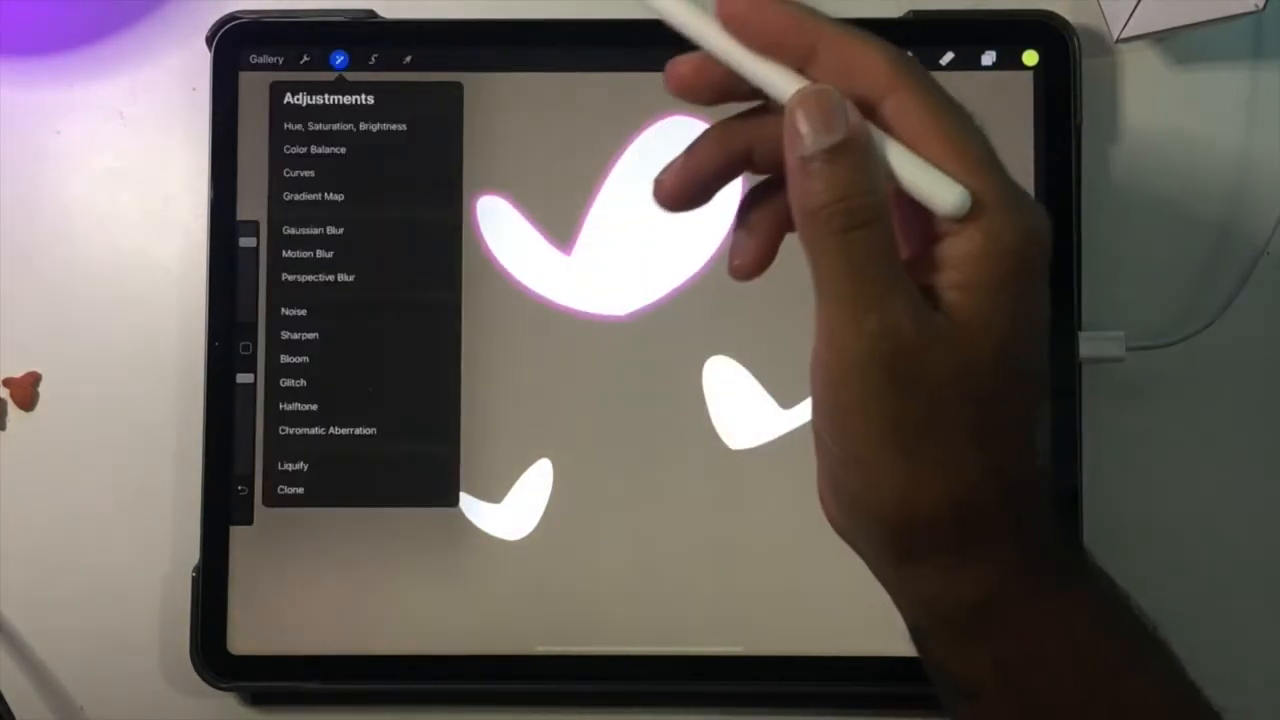
click(303, 229)
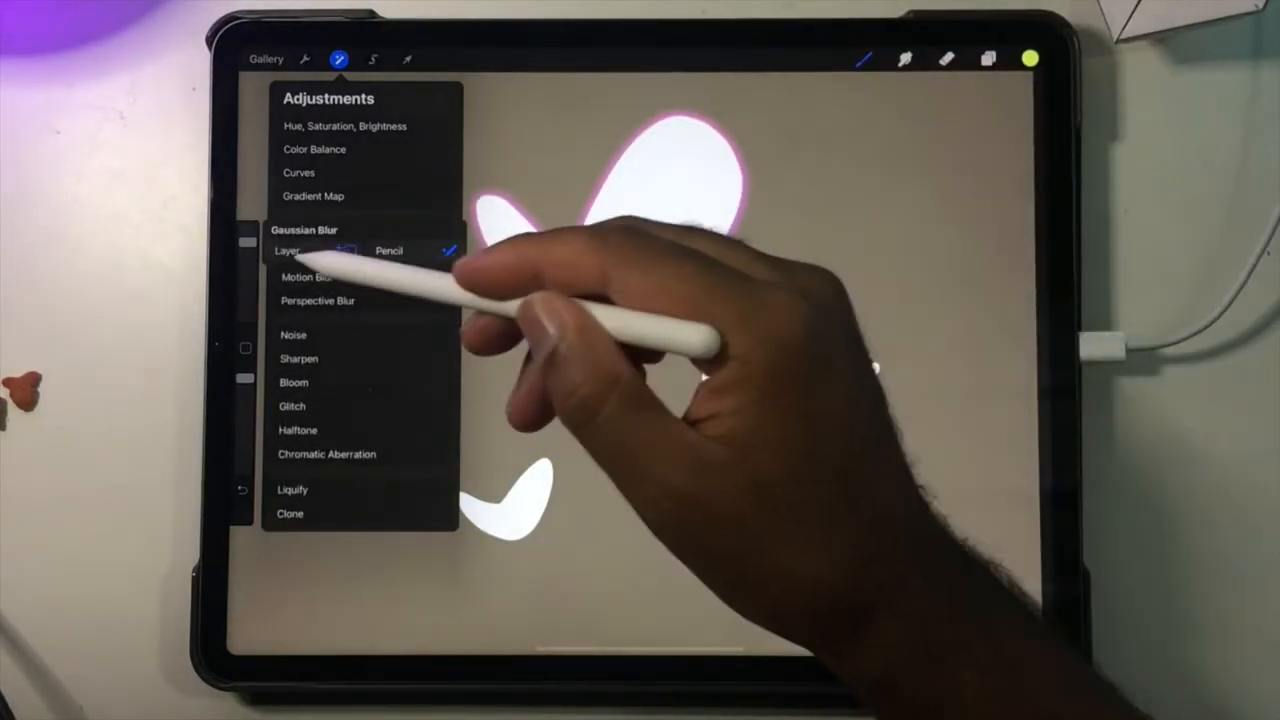
click(303, 229)
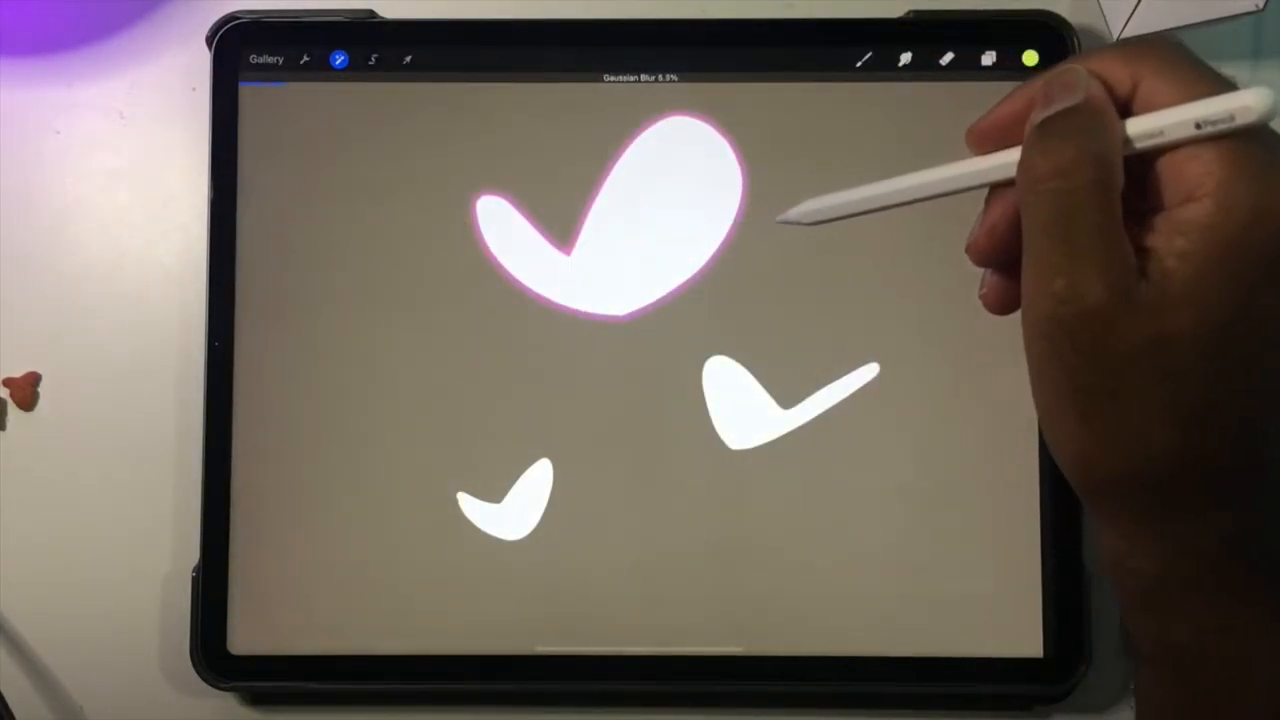
drag(300, 80, 390, 80)
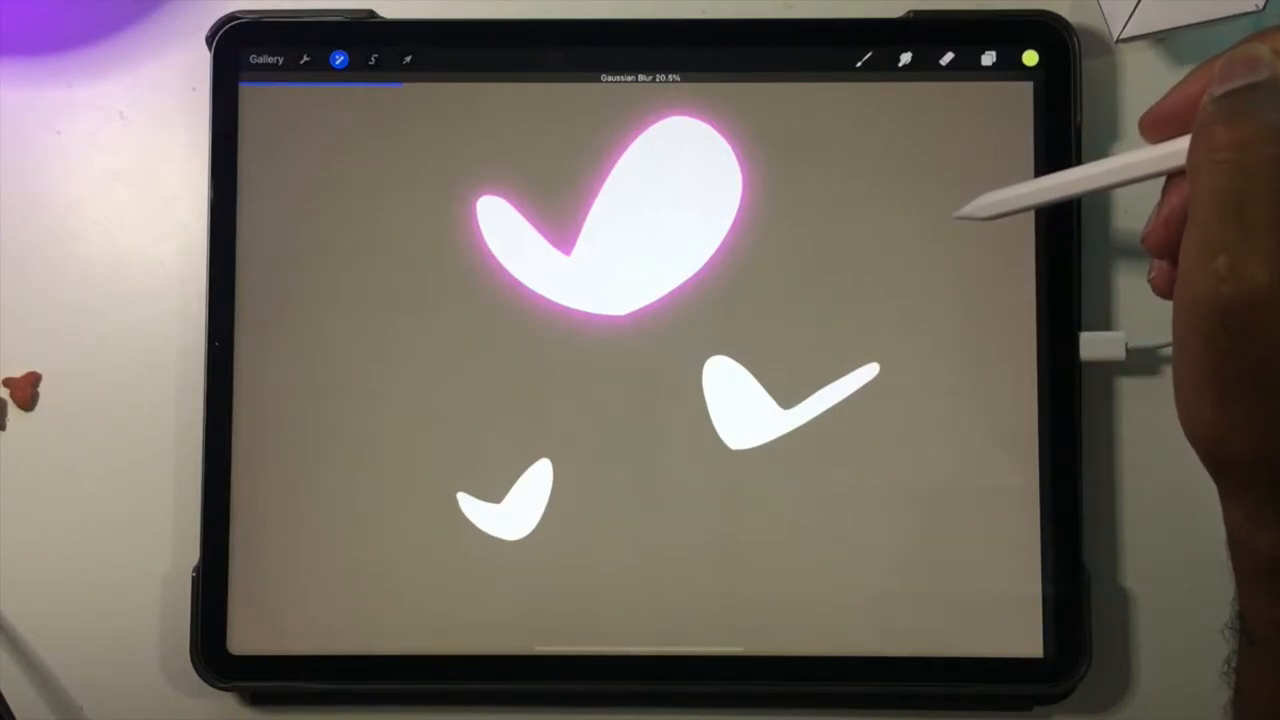
click(986, 58)
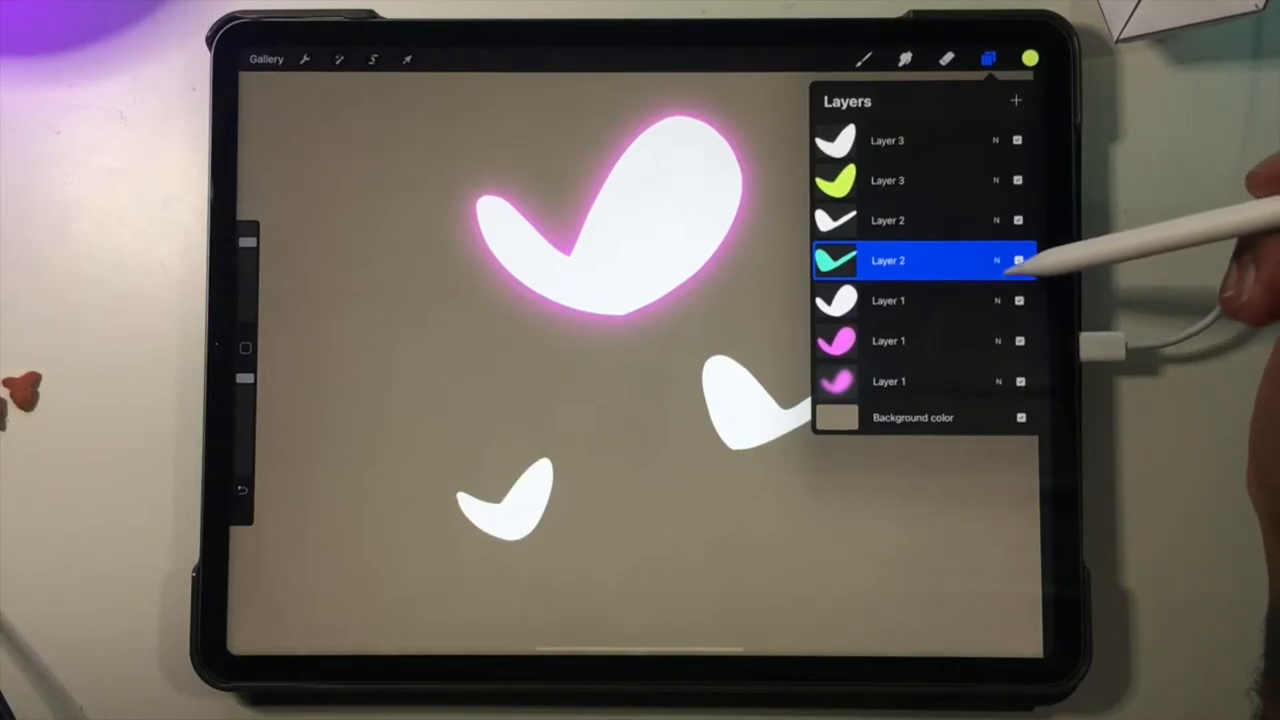
Apply Gaussian Blur to the teal Layer 2, duplicate it, and blur the copy
click(1018, 260)
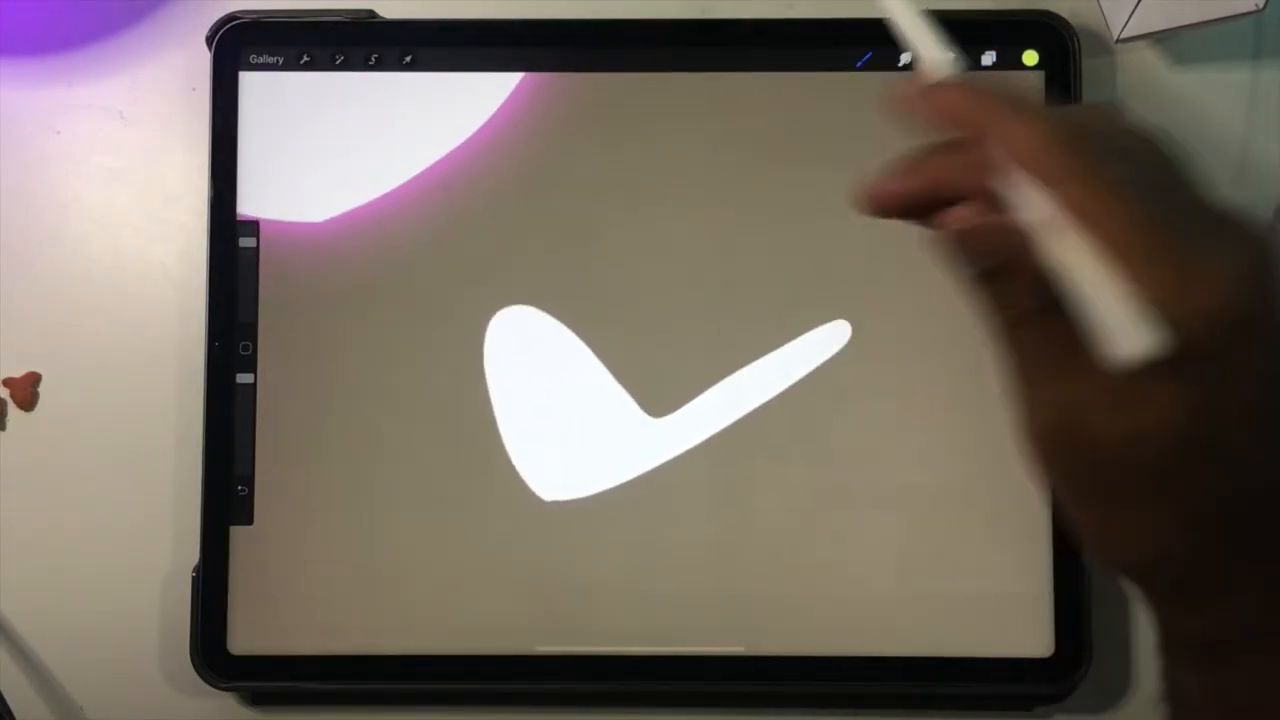
click(987, 58)
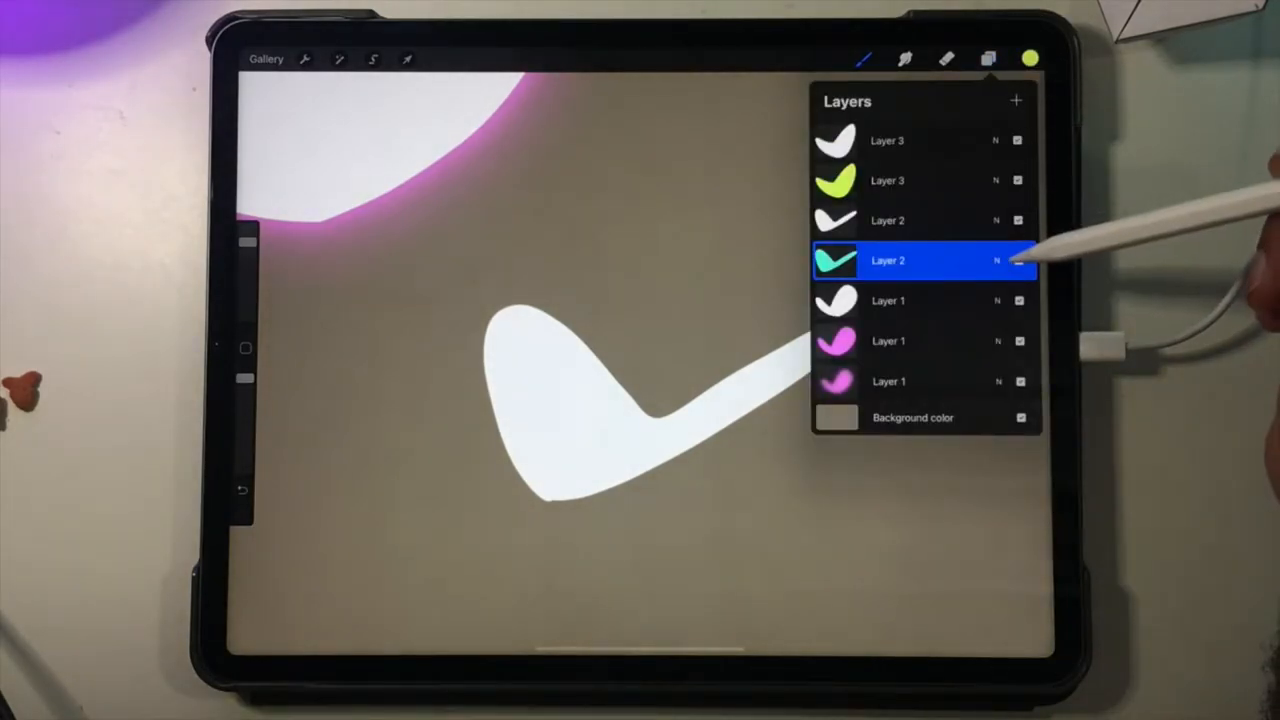
click(338, 58)
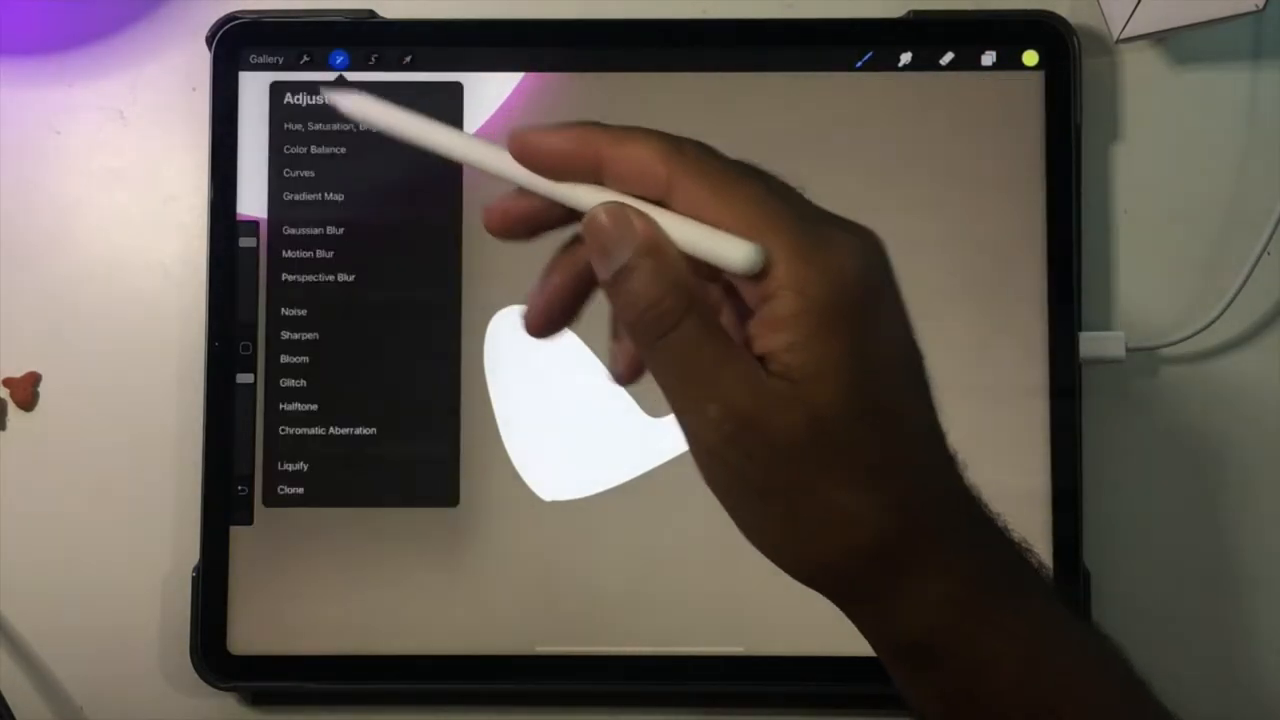
click(312, 229)
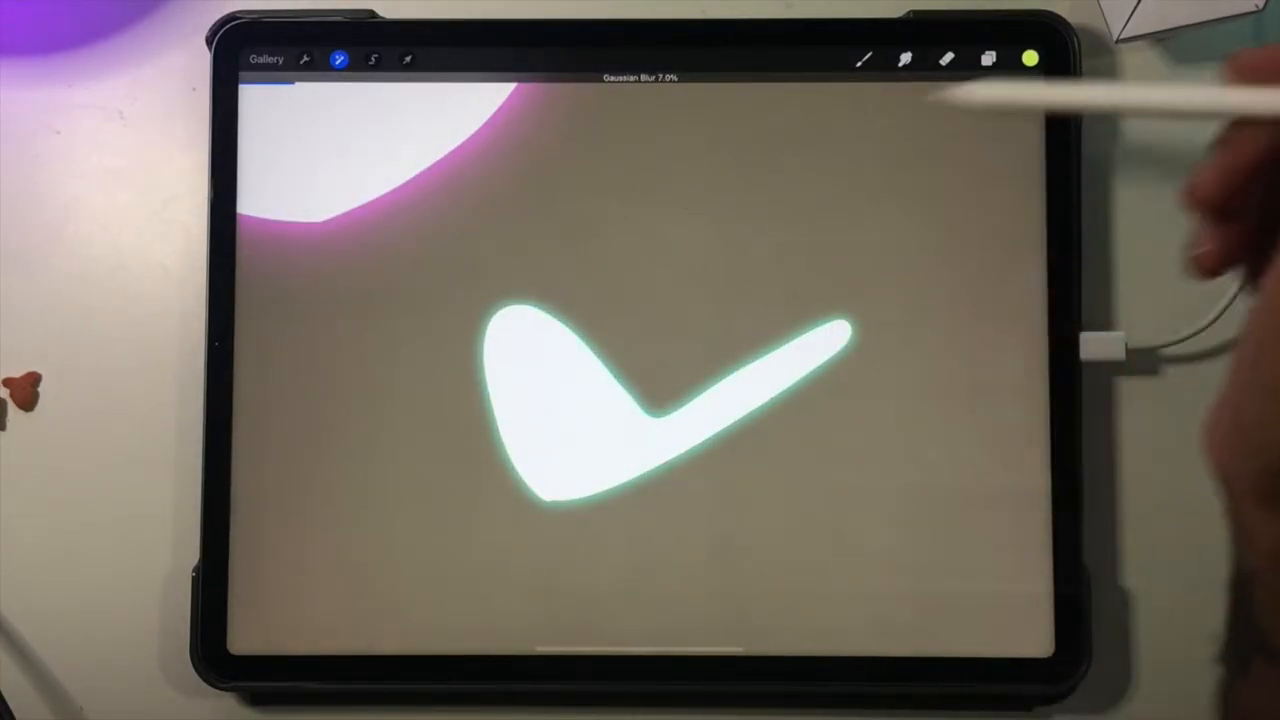
click(987, 58)
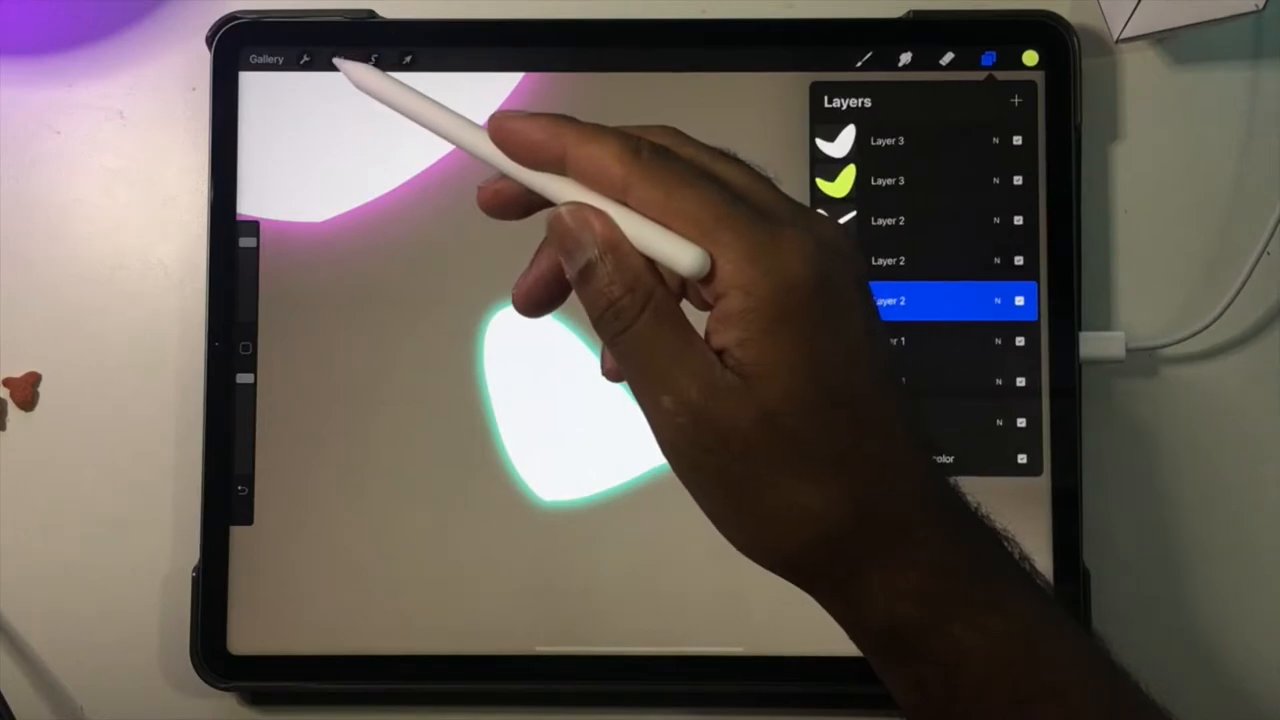
click(340, 58)
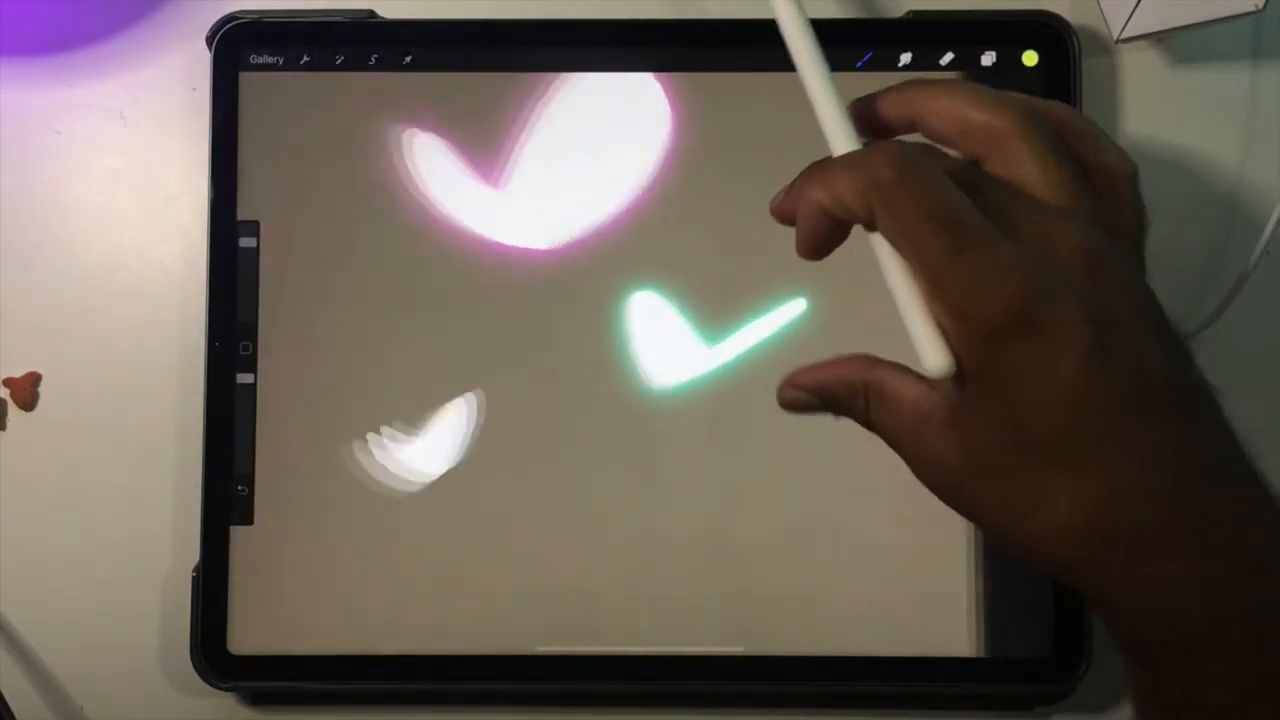
Blur the yellow Layer 3 with a whole-layer Gaussian Blur of about 7% and duplicate it
click(987, 58)
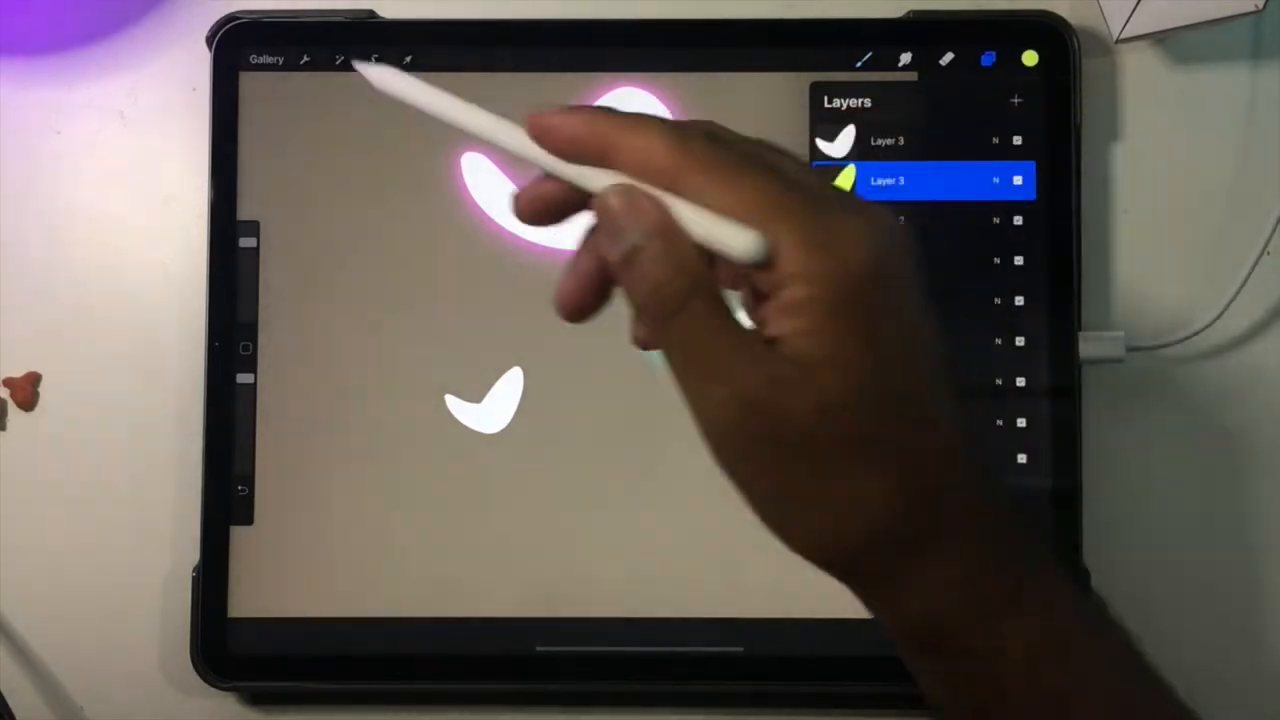
click(339, 59)
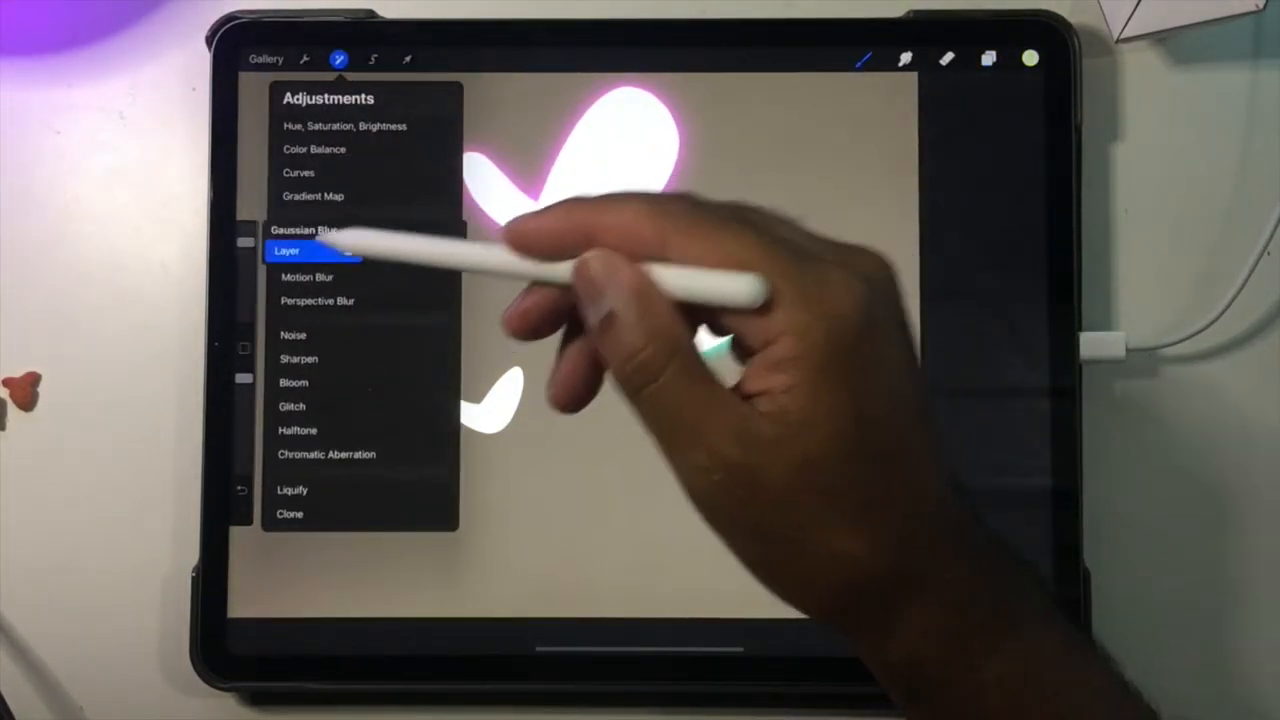
click(304, 230)
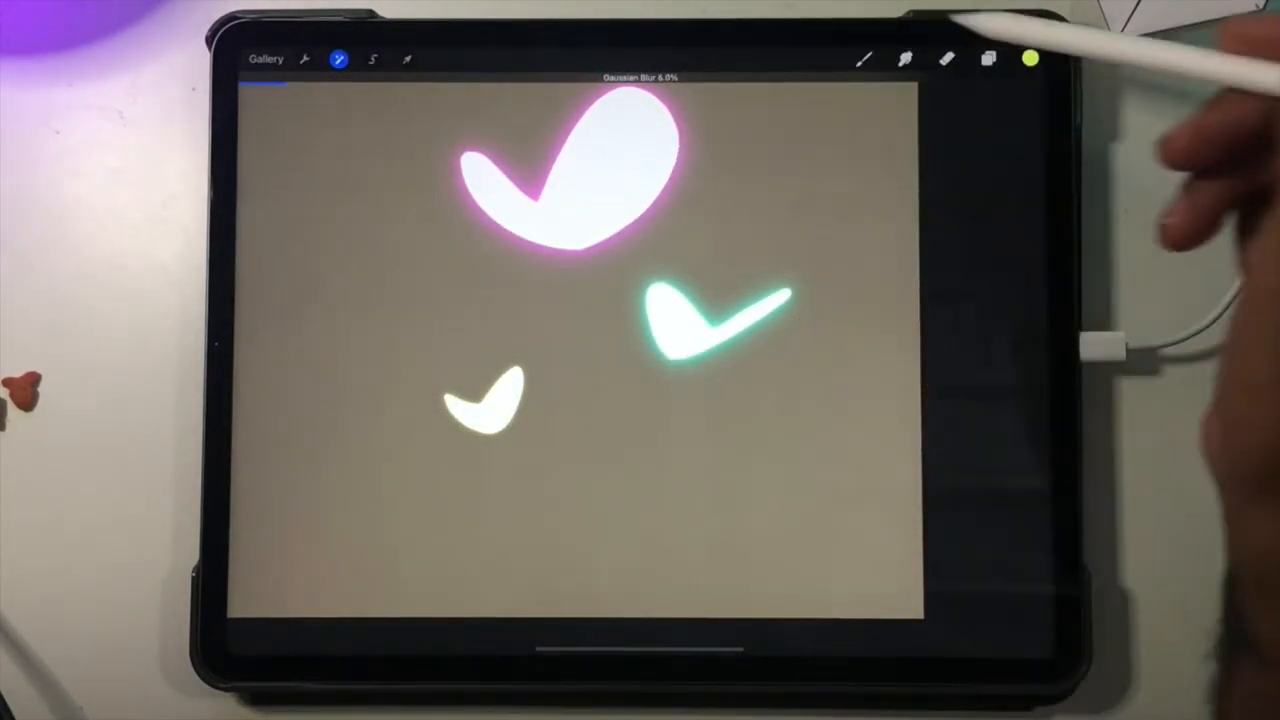
click(987, 58)
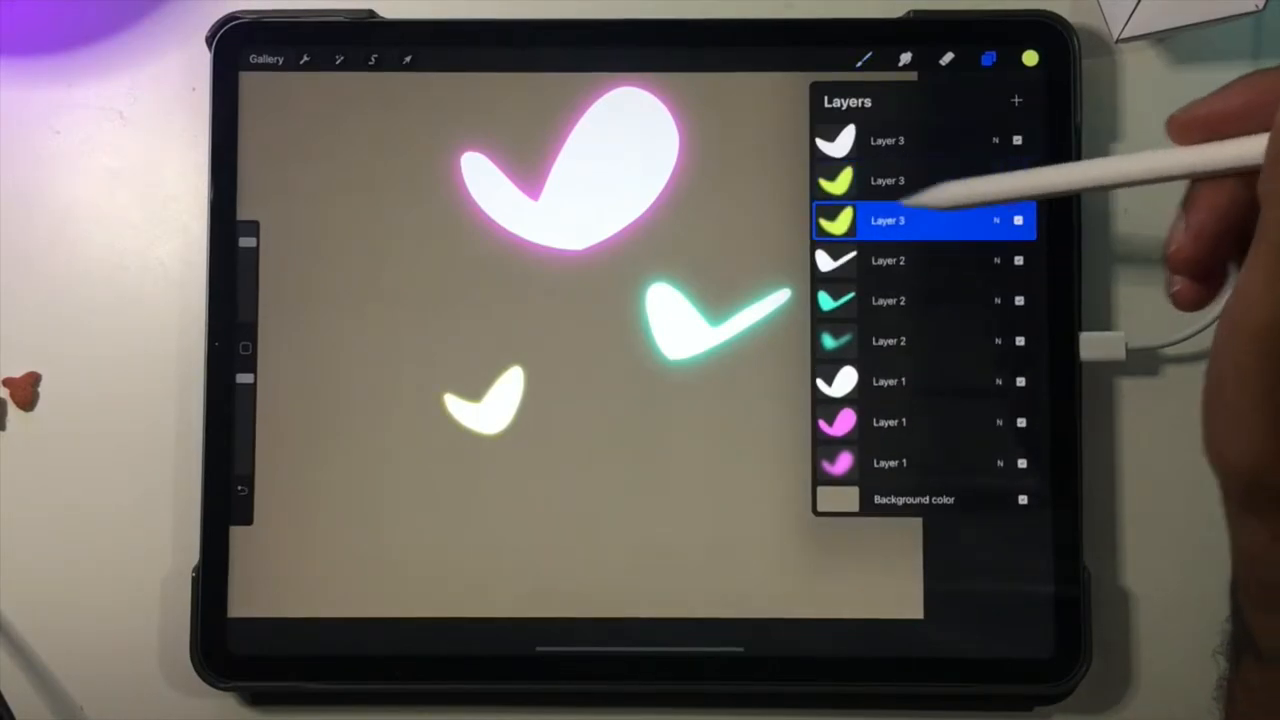
click(340, 59)
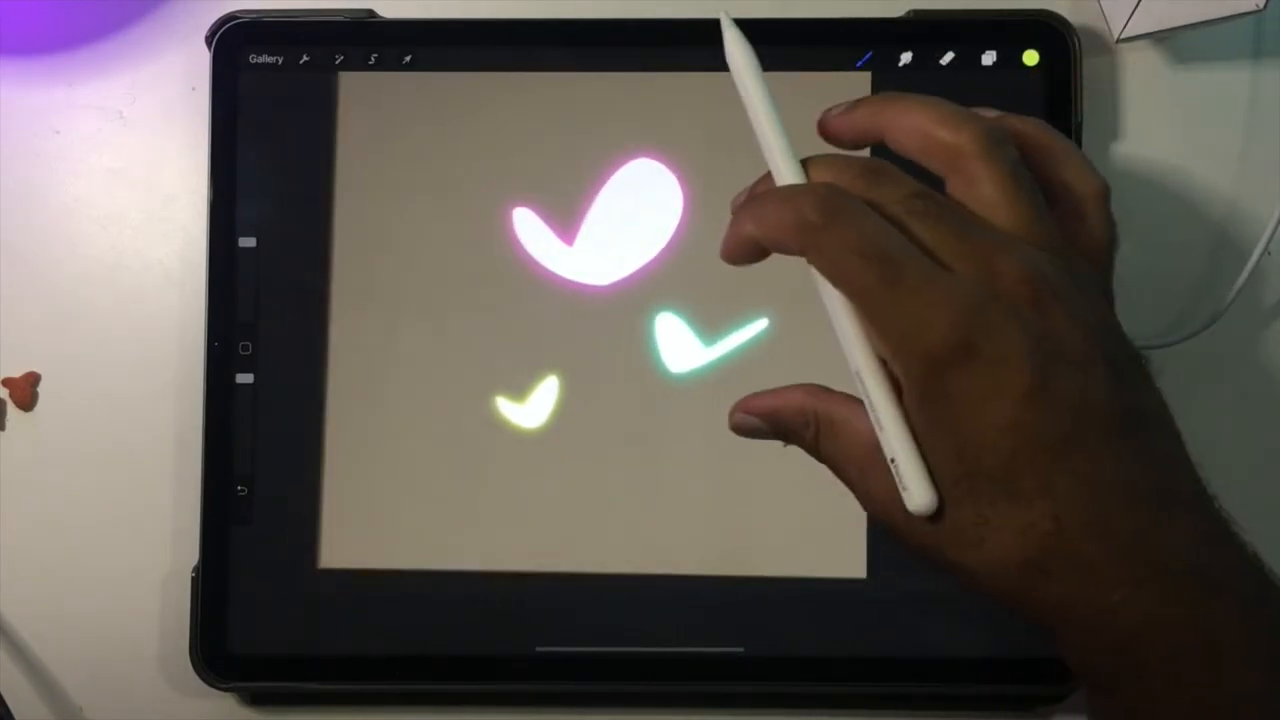
Change the canvas background colour to a darker, cooler neutral grey
click(1031, 58)
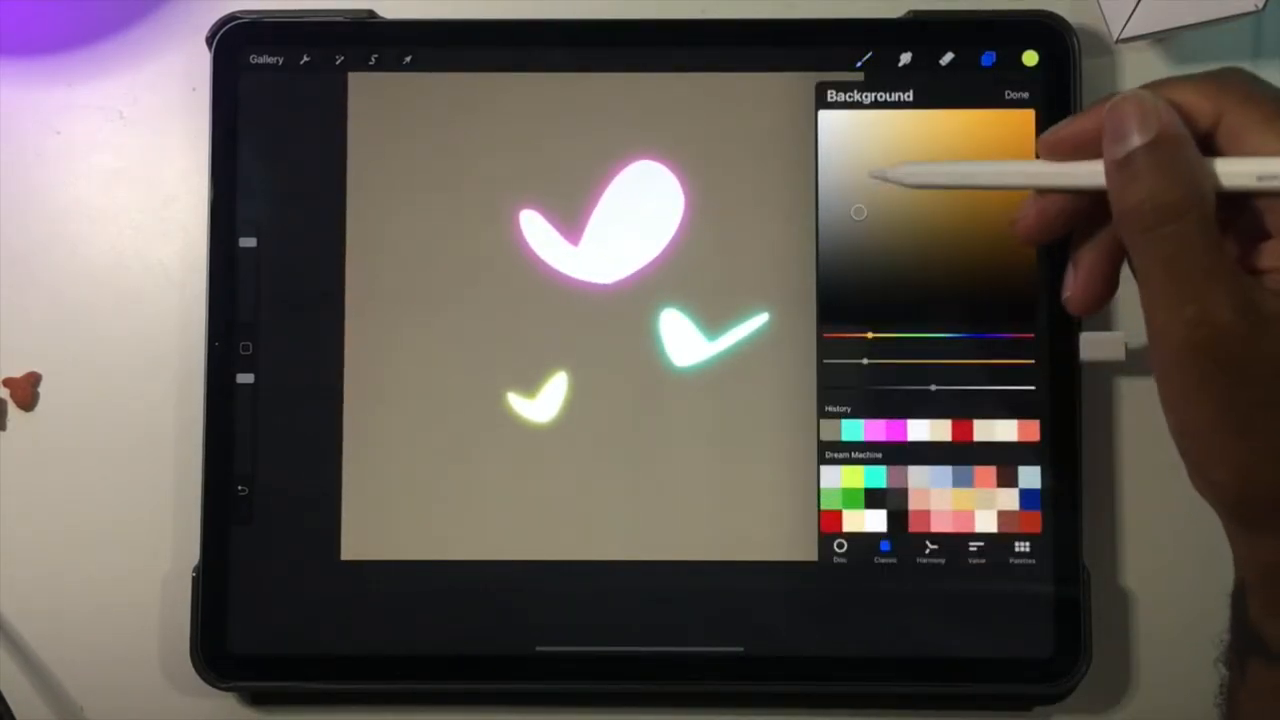
drag(857, 212, 850, 218)
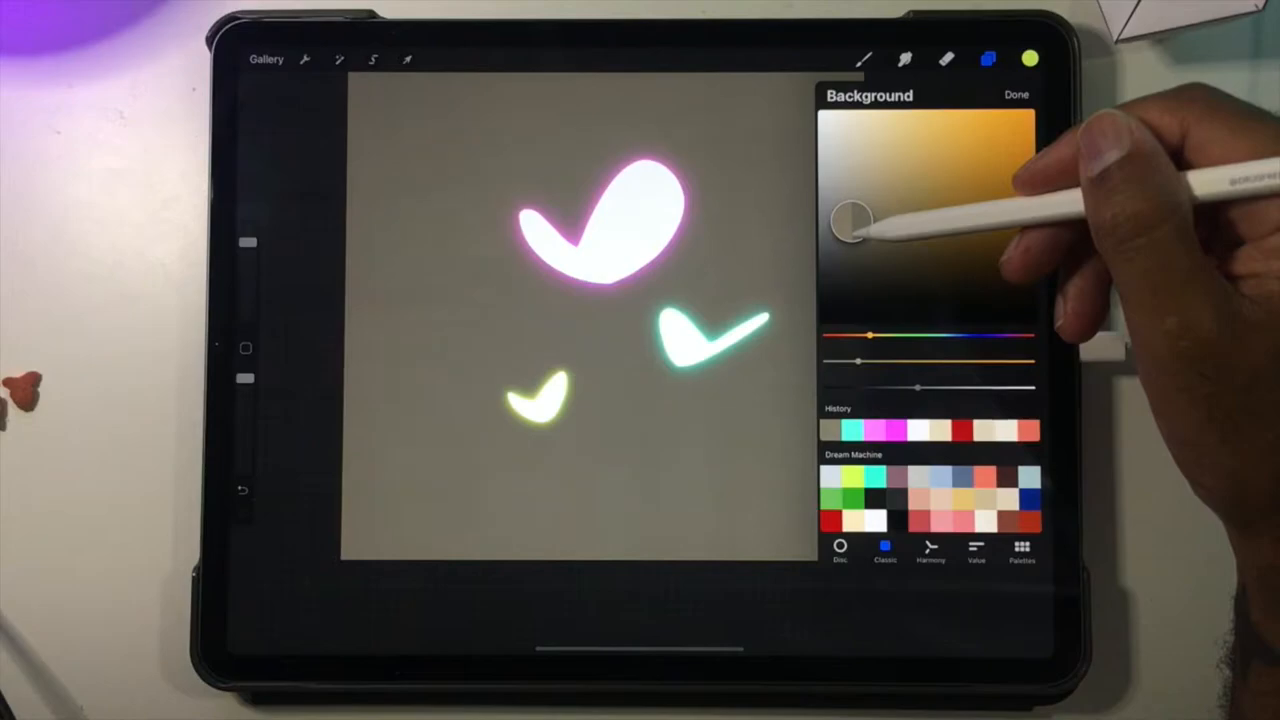
click(1015, 94)
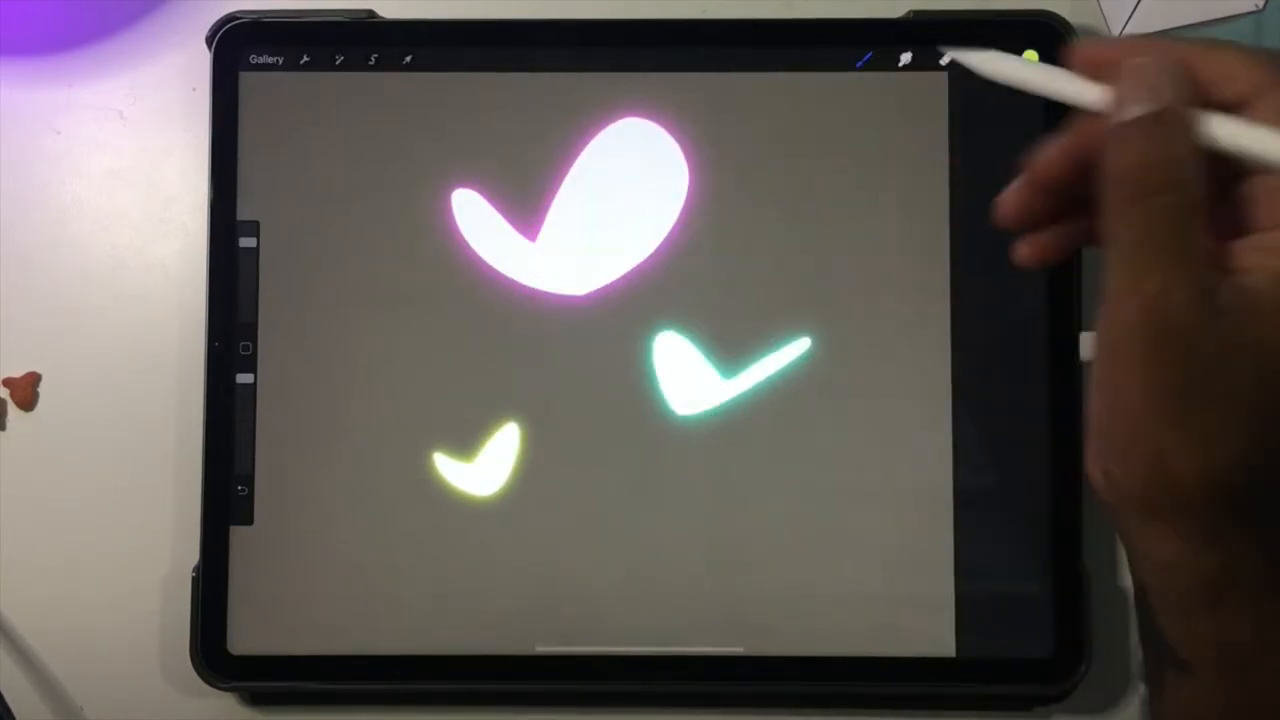
Merge the duplicate pink glow layers down, leaving one white and one glow layer per wing
click(988, 59)
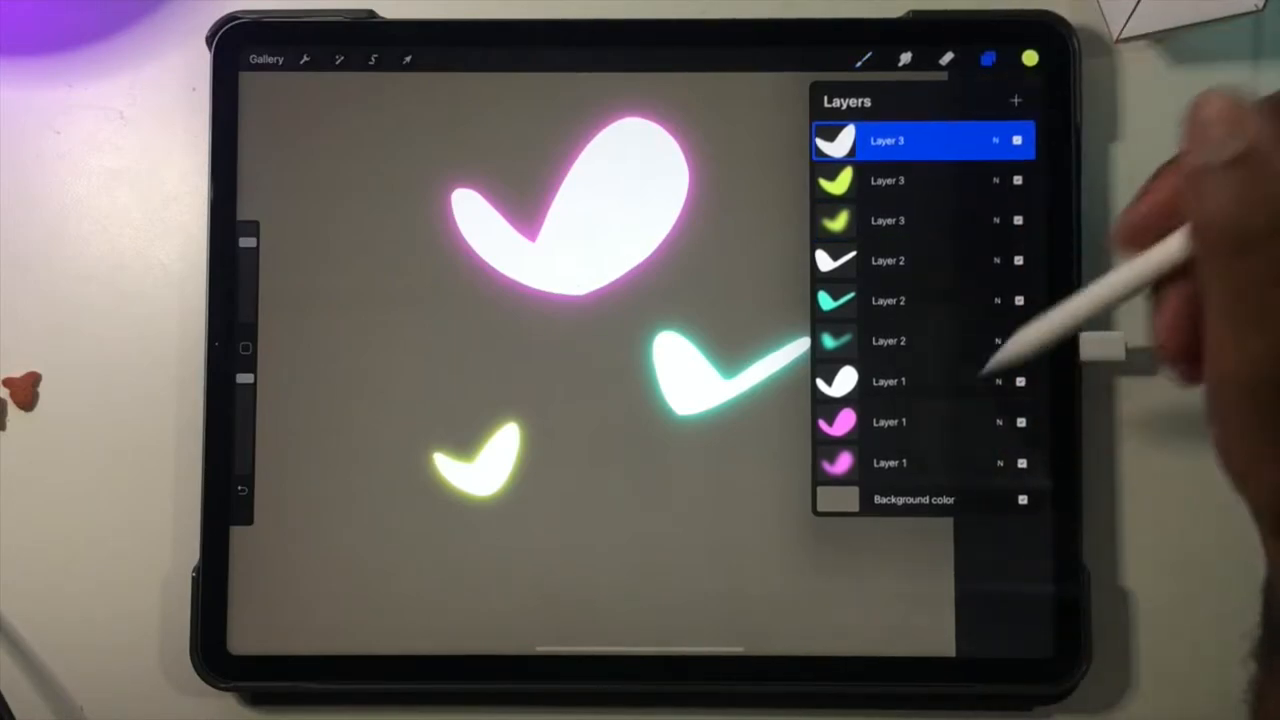
click(888, 422)
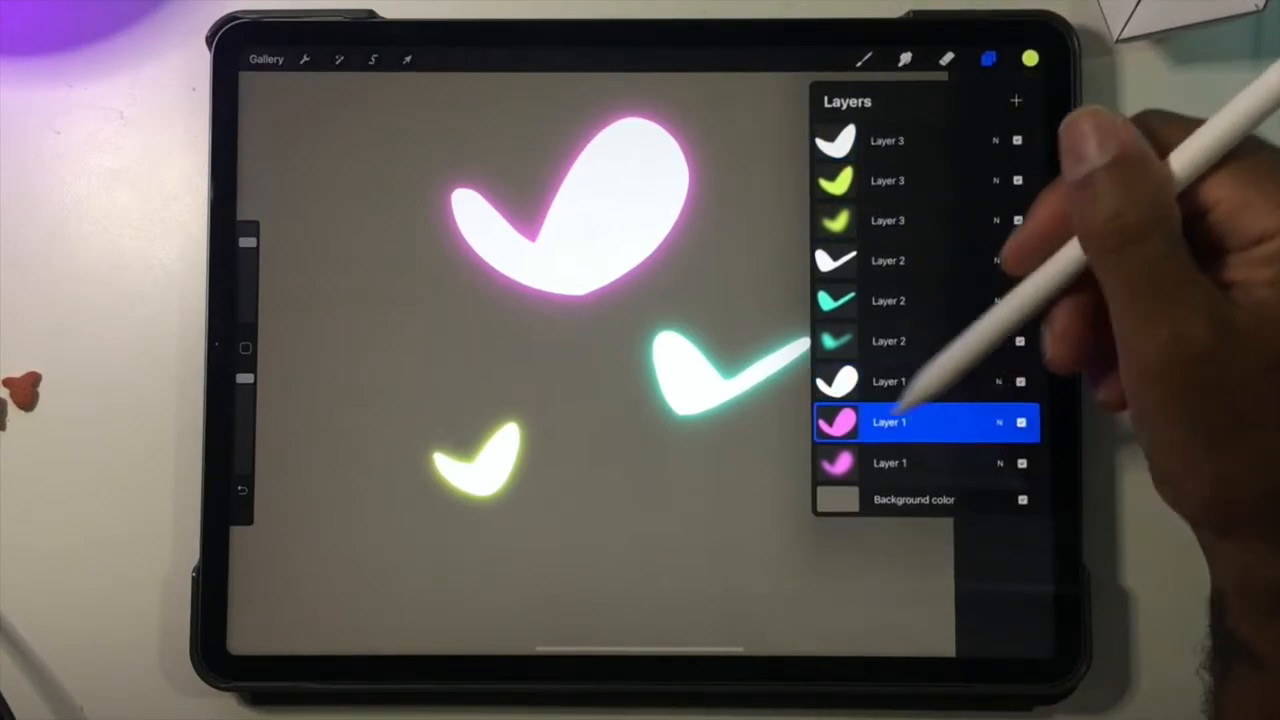
click(888, 422)
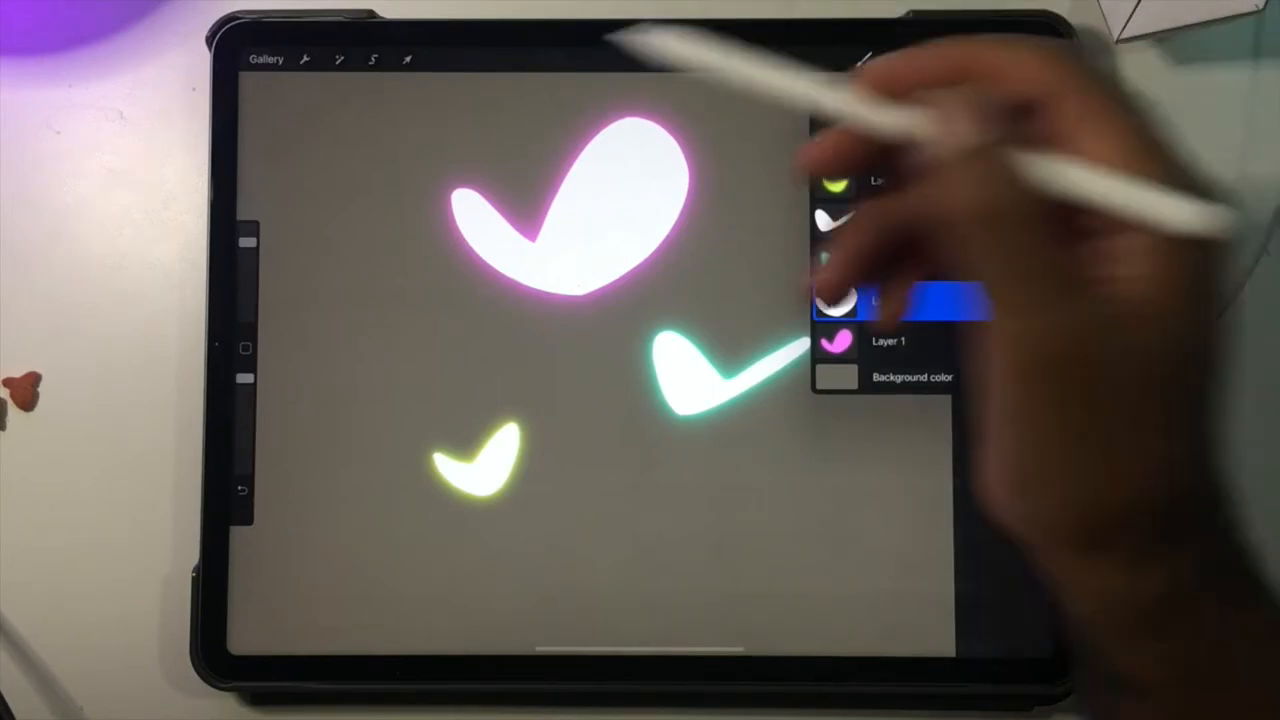
click(339, 59)
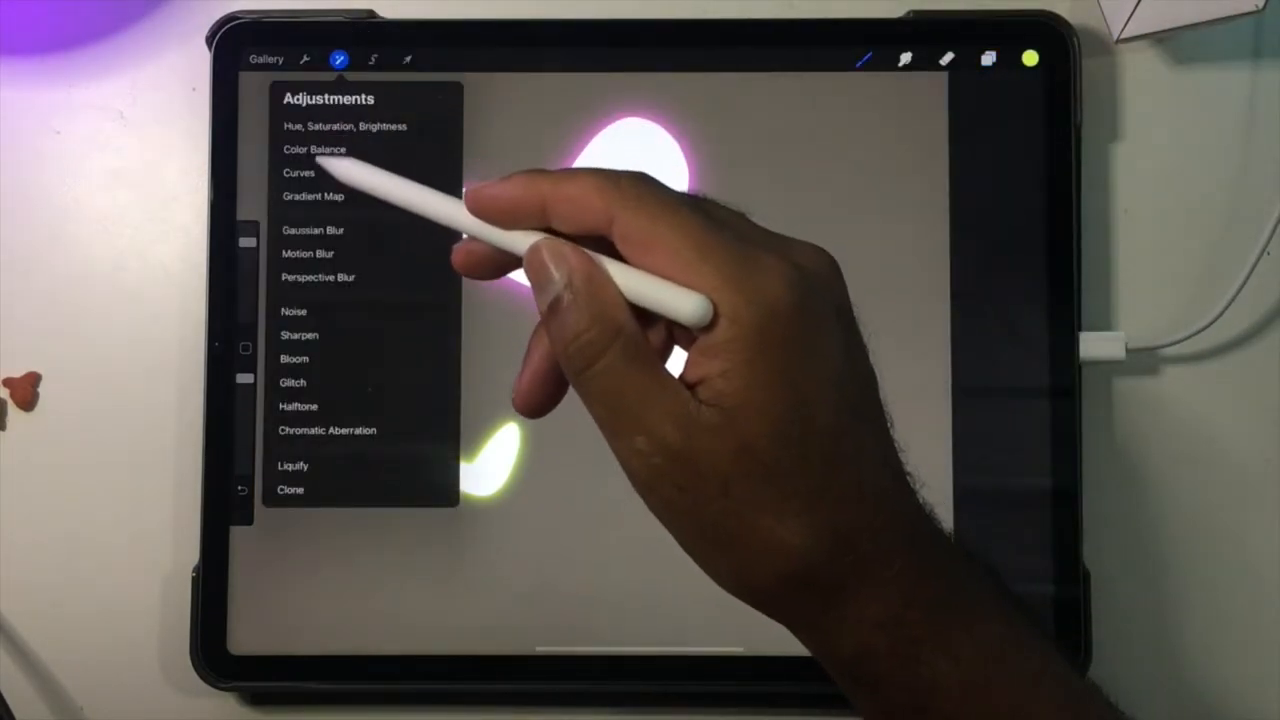
click(312, 229)
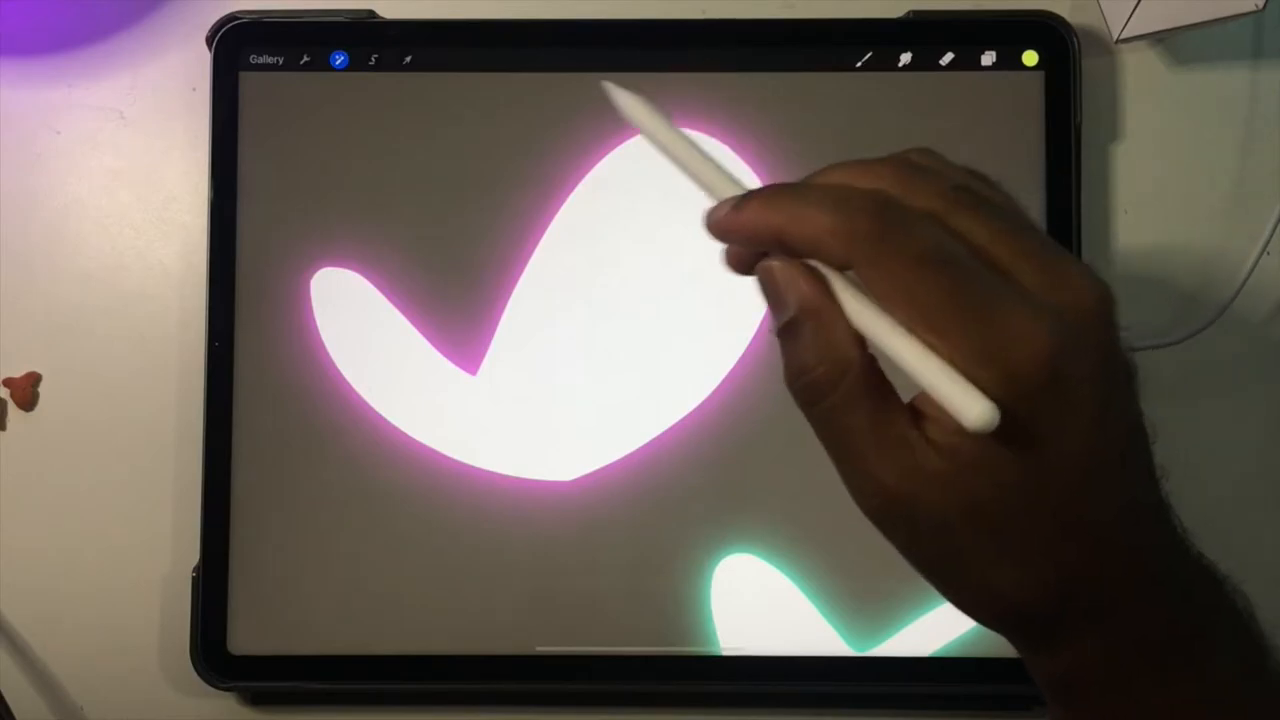
click(987, 58)
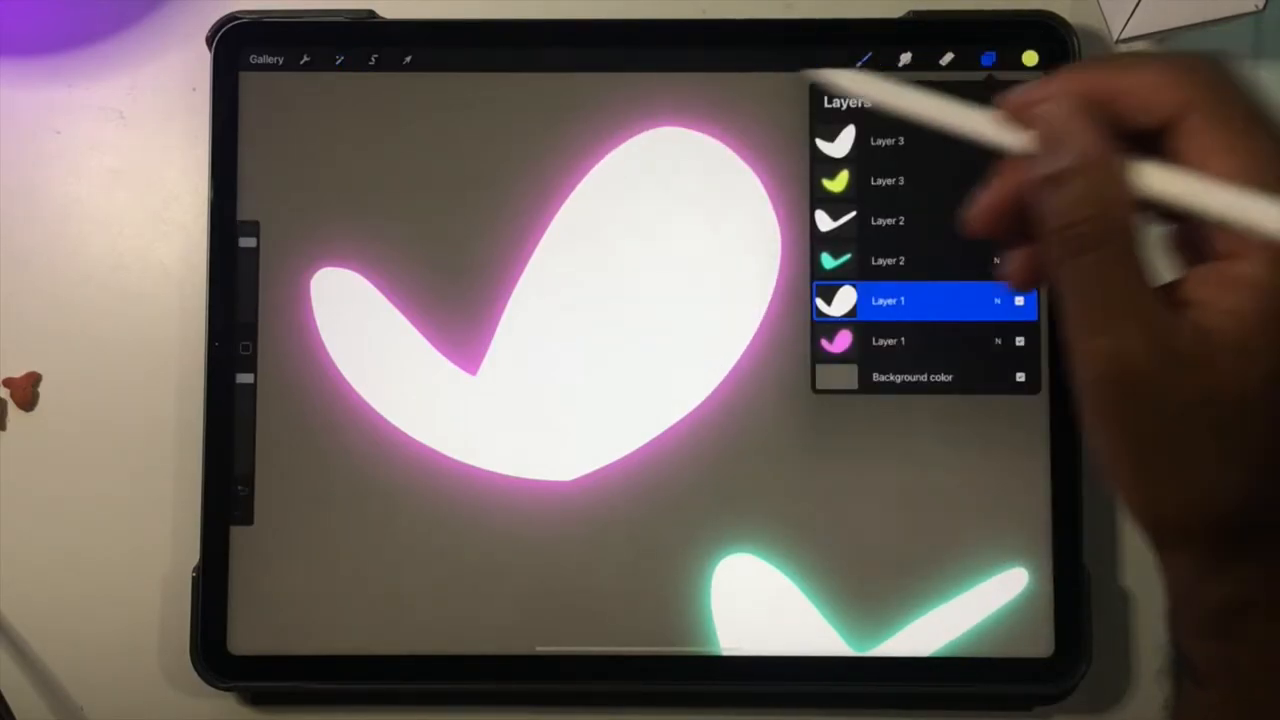
click(987, 58)
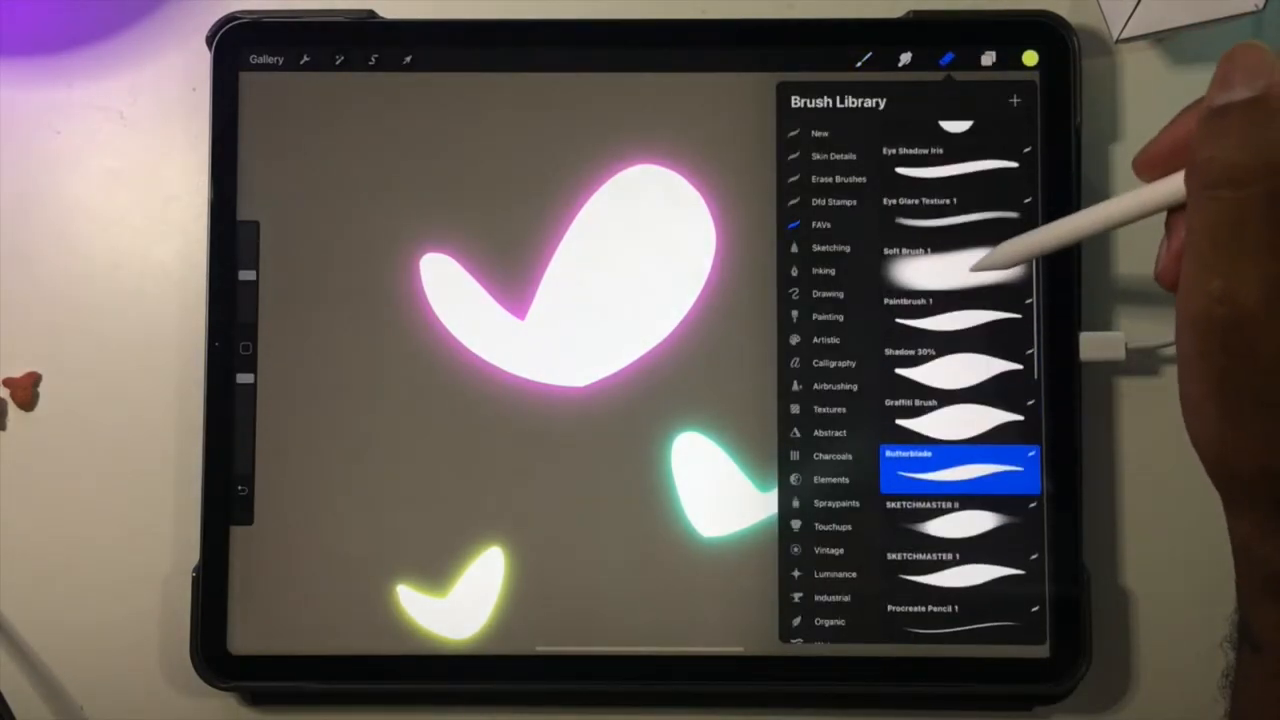
click(950, 260)
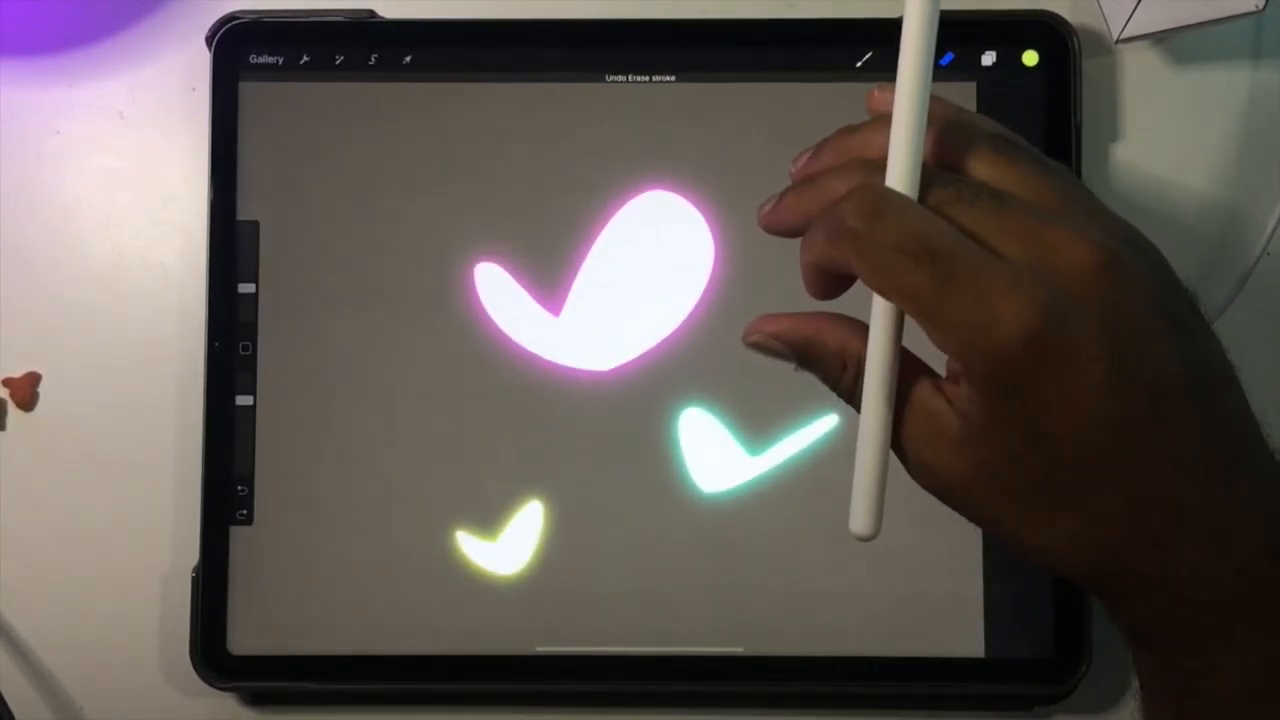
click(1018, 58)
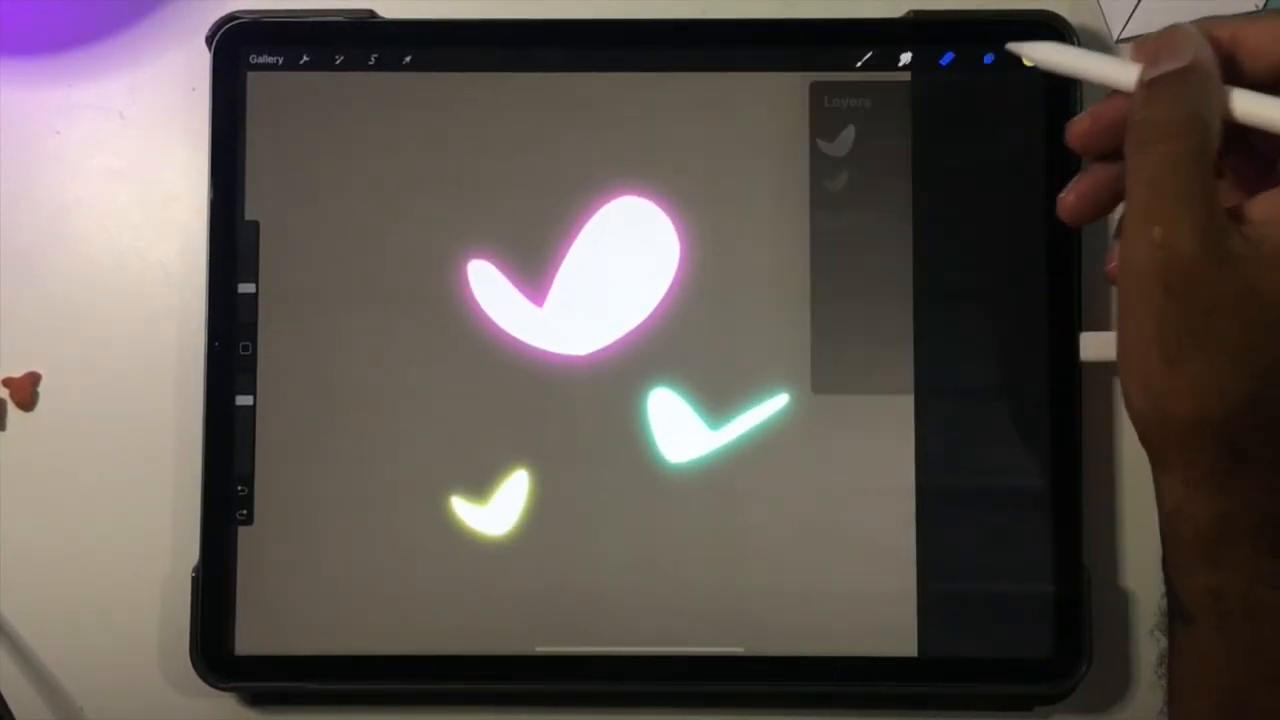
Add an empty layer below the pink glow layer and pick magenta as the paint colour
click(903, 58)
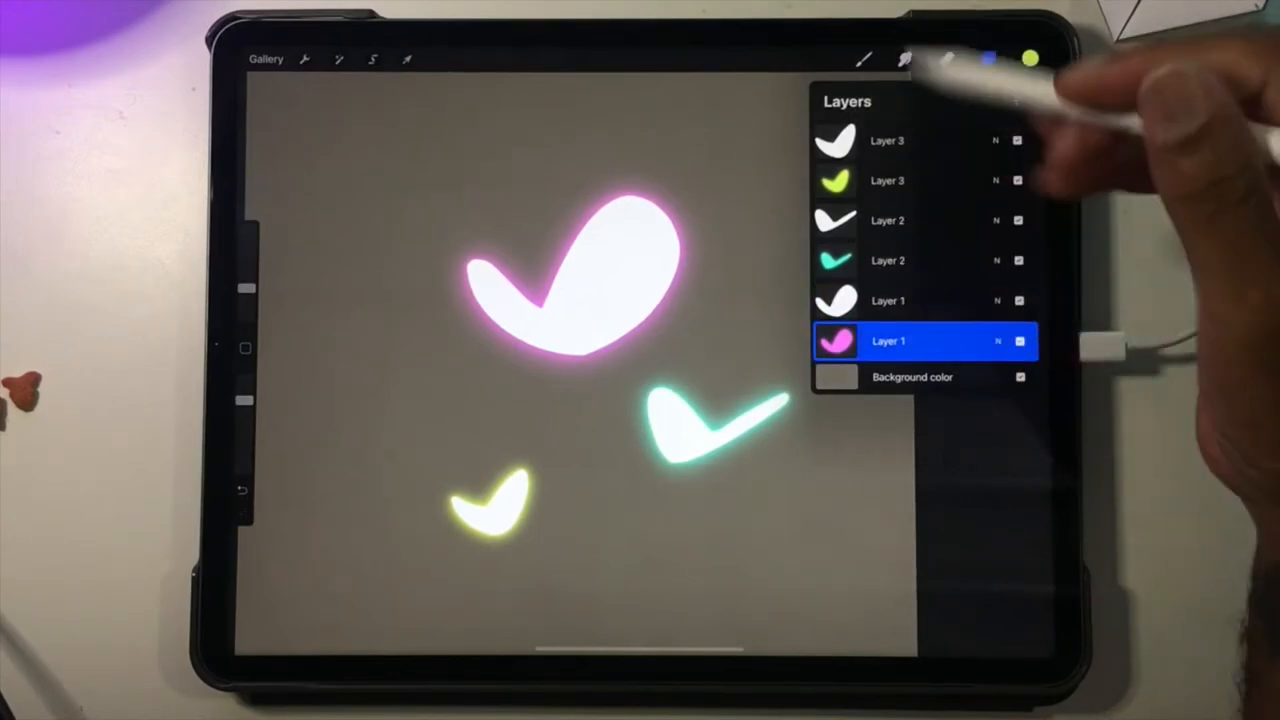
click(1015, 100)
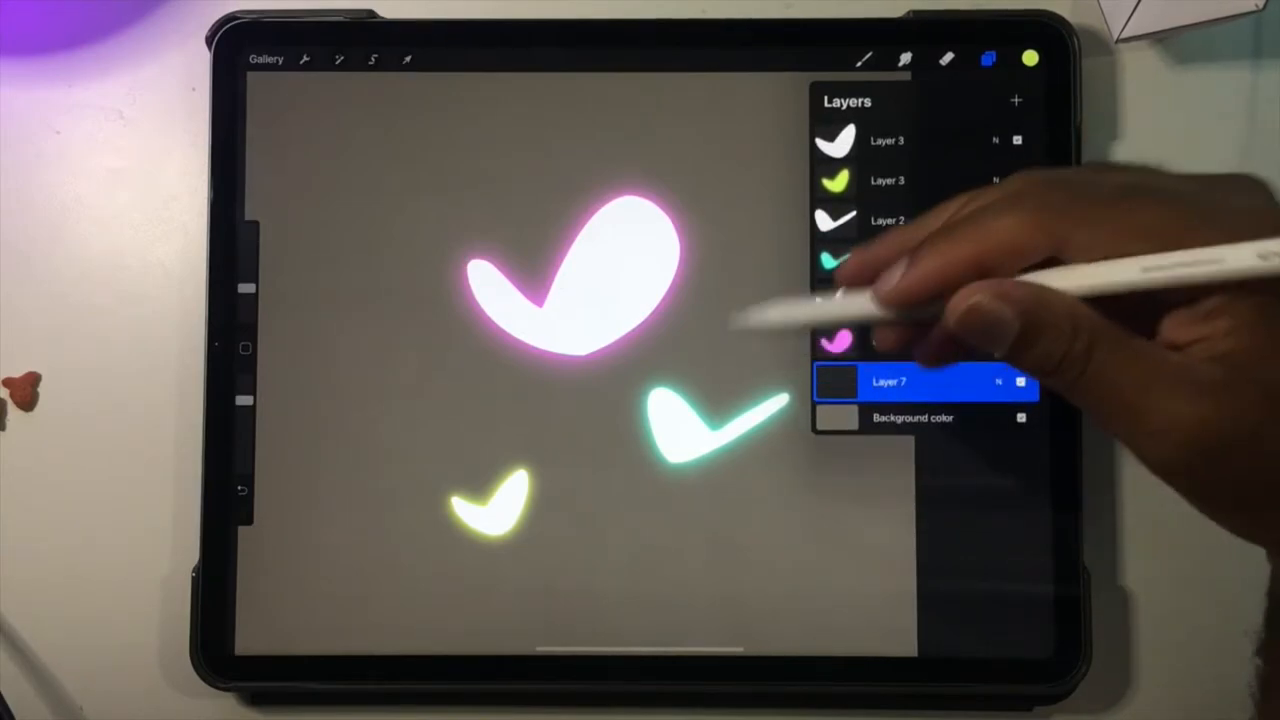
click(1031, 58)
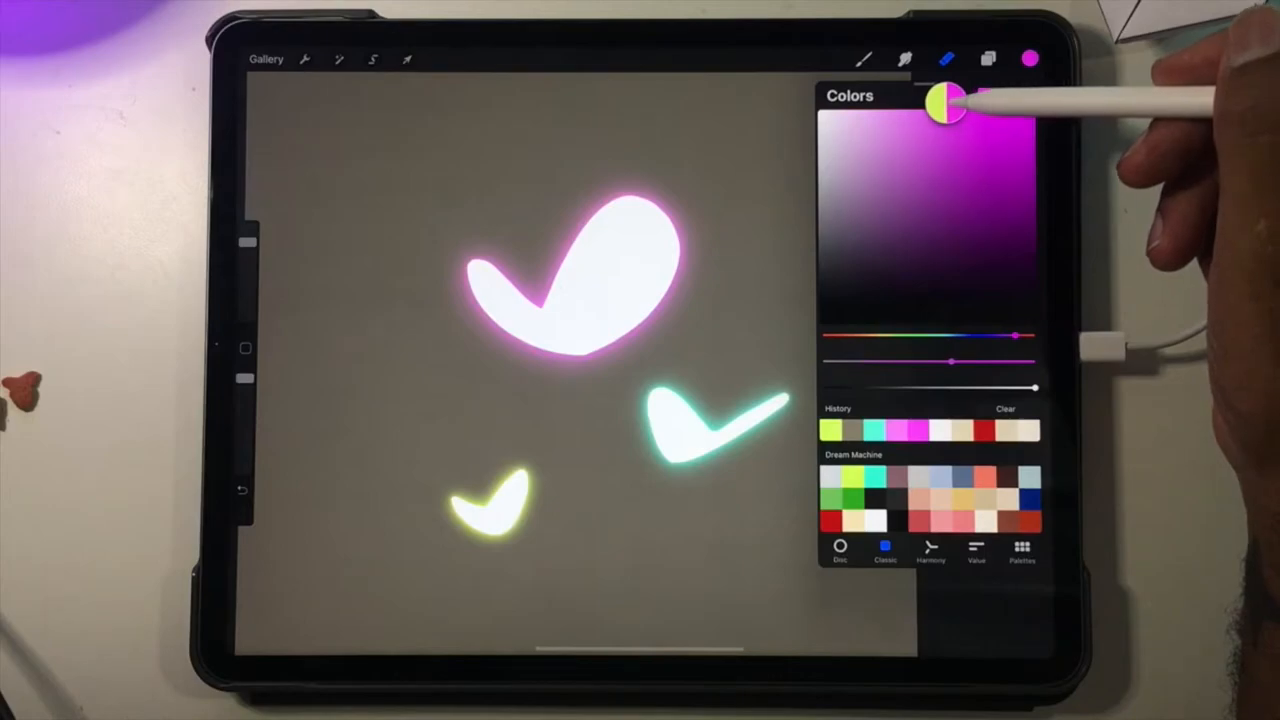
click(864, 58)
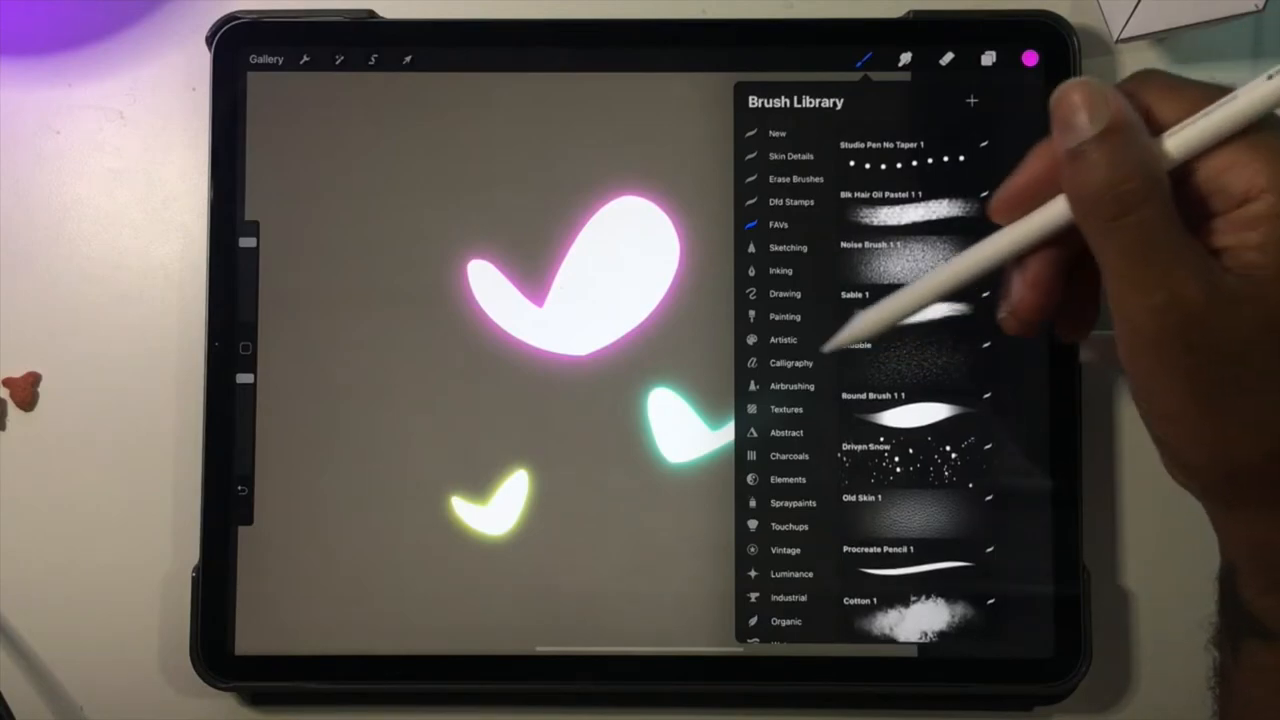
mouse_move(880, 350)
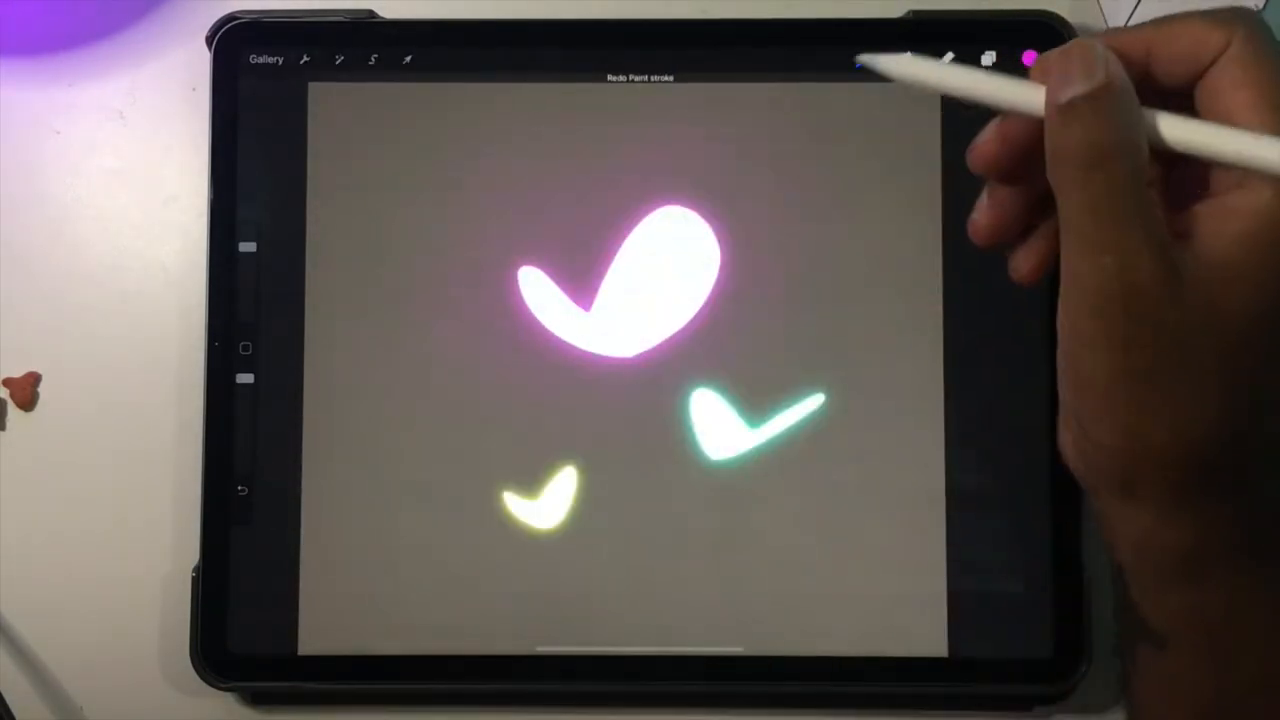
Browse the Brush Library's brush sets for a brush suited to sparkle dust
click(862, 58)
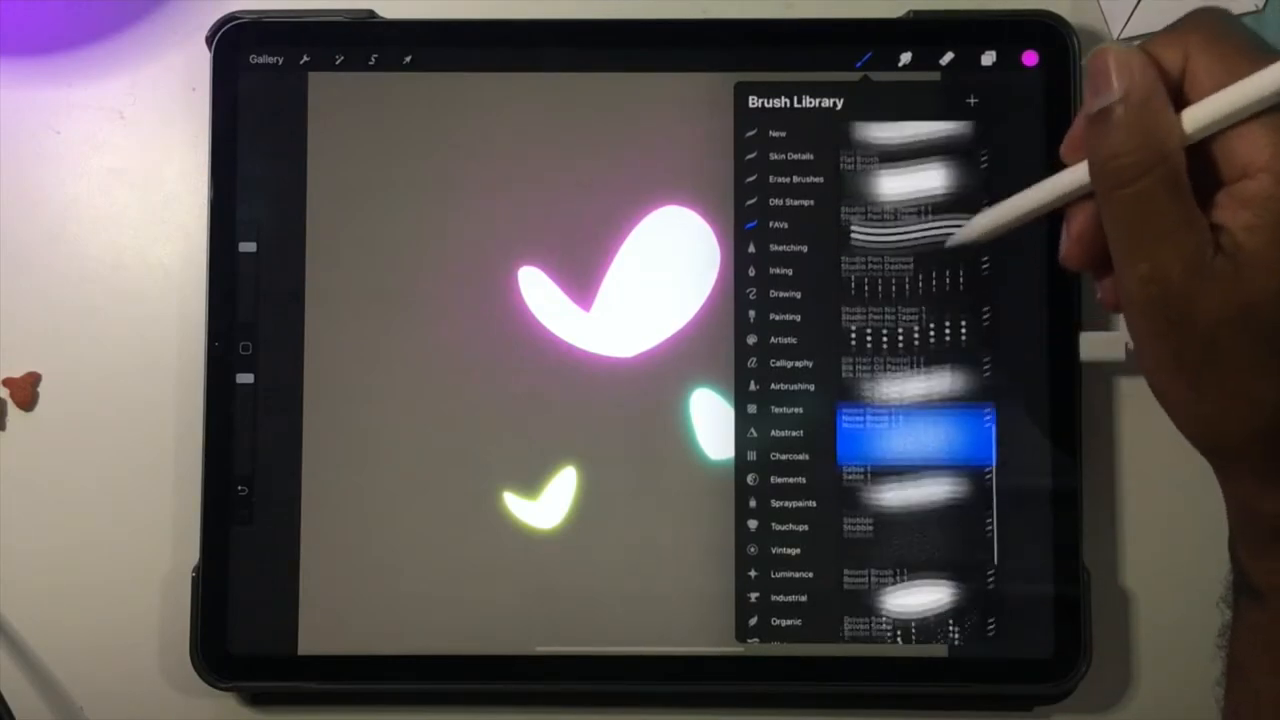
scroll(down, 3)
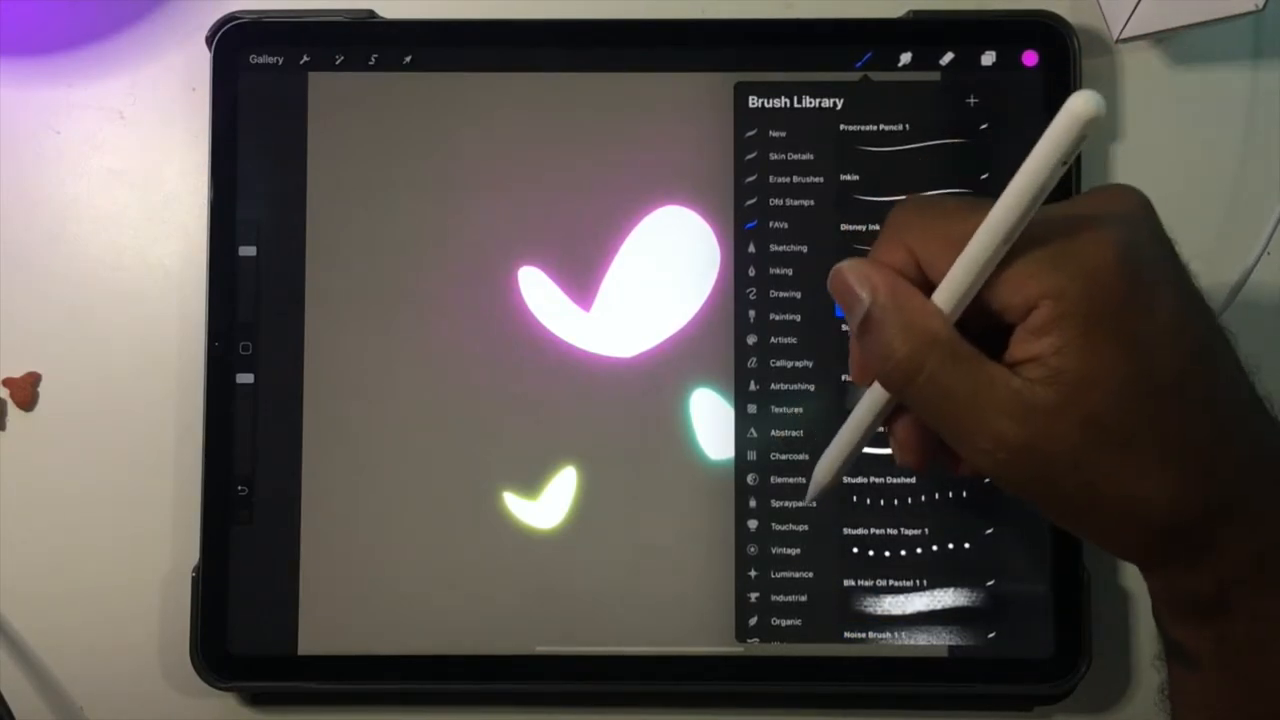
click(880, 278)
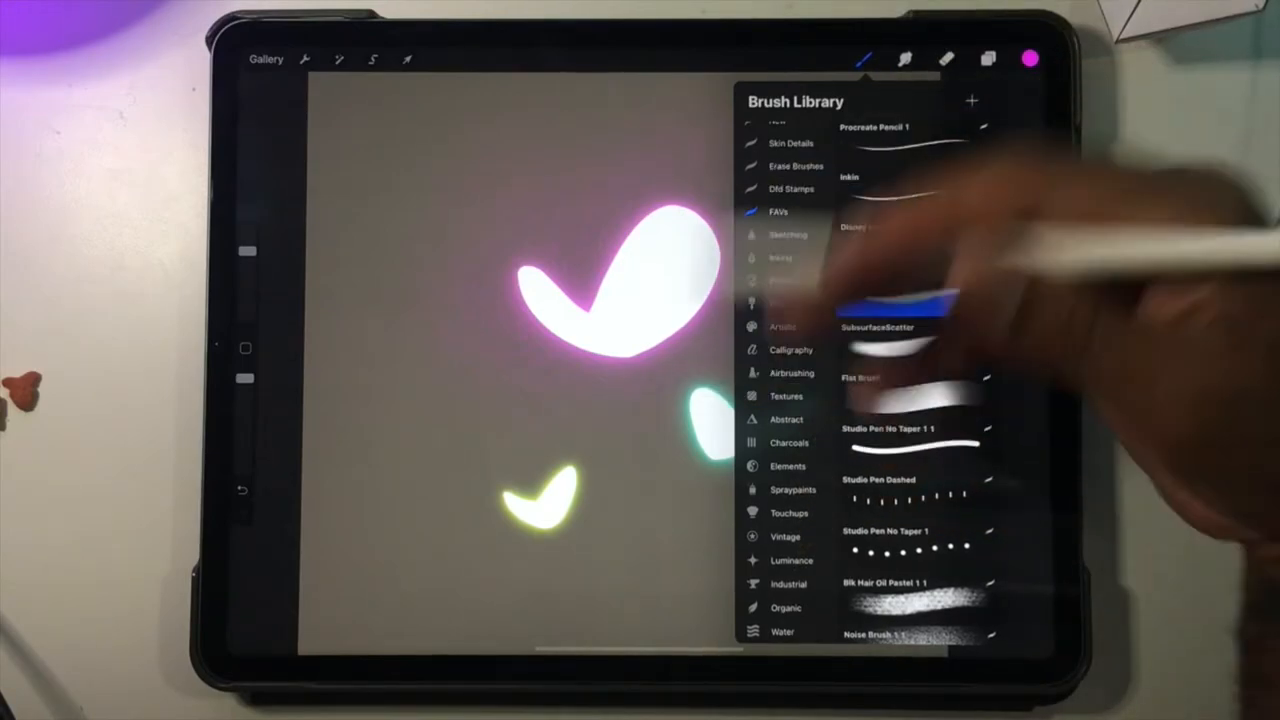
click(864, 58)
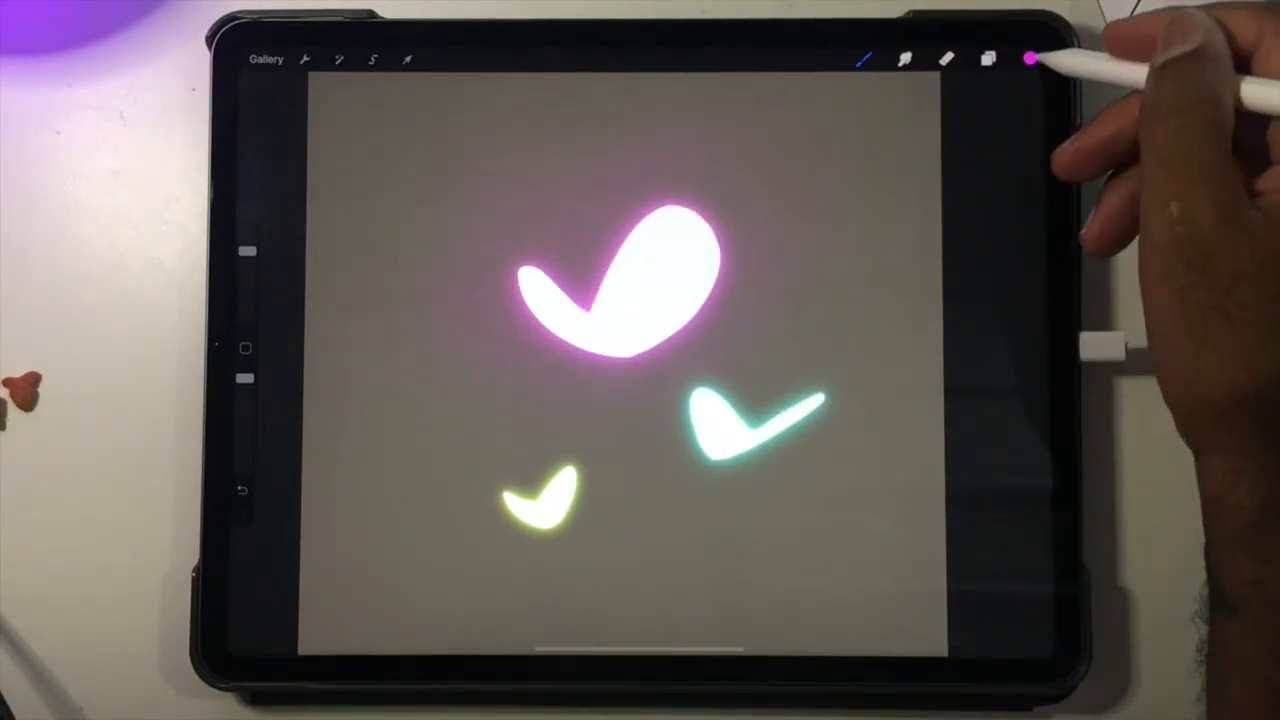
Choose a light pink and spatter fine sparkle dust around the large wing
click(1031, 59)
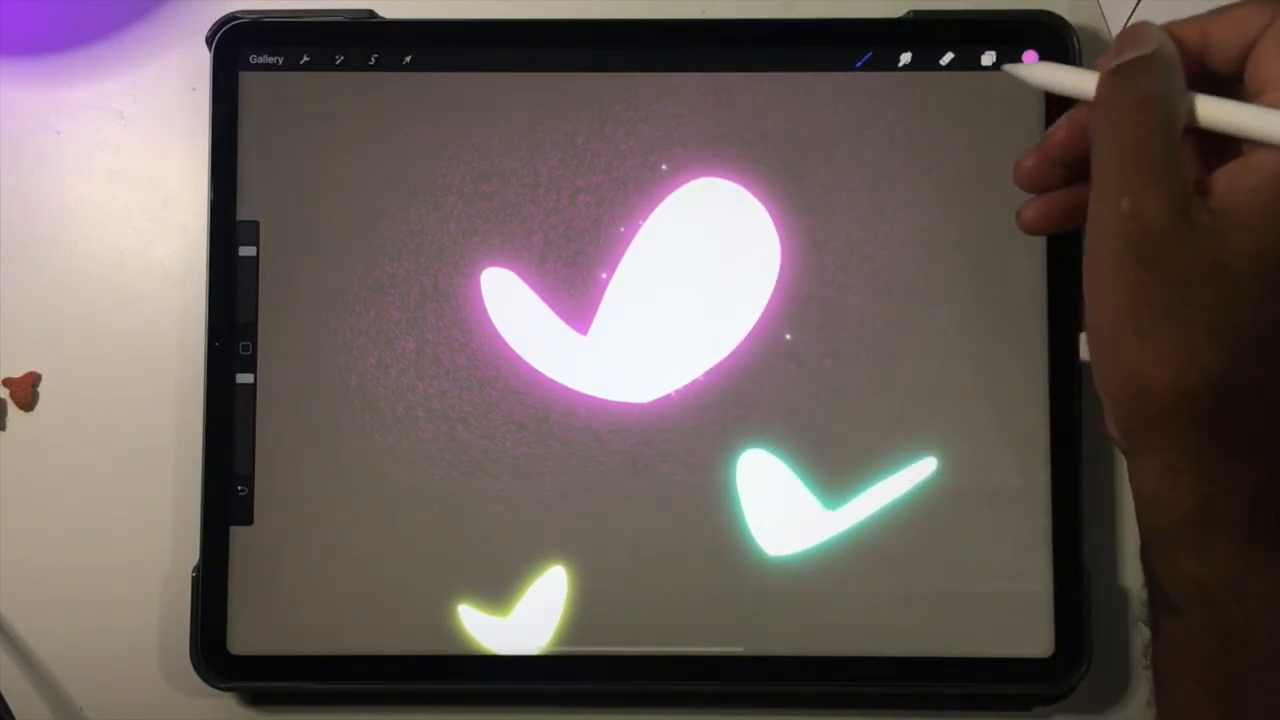
click(1032, 58)
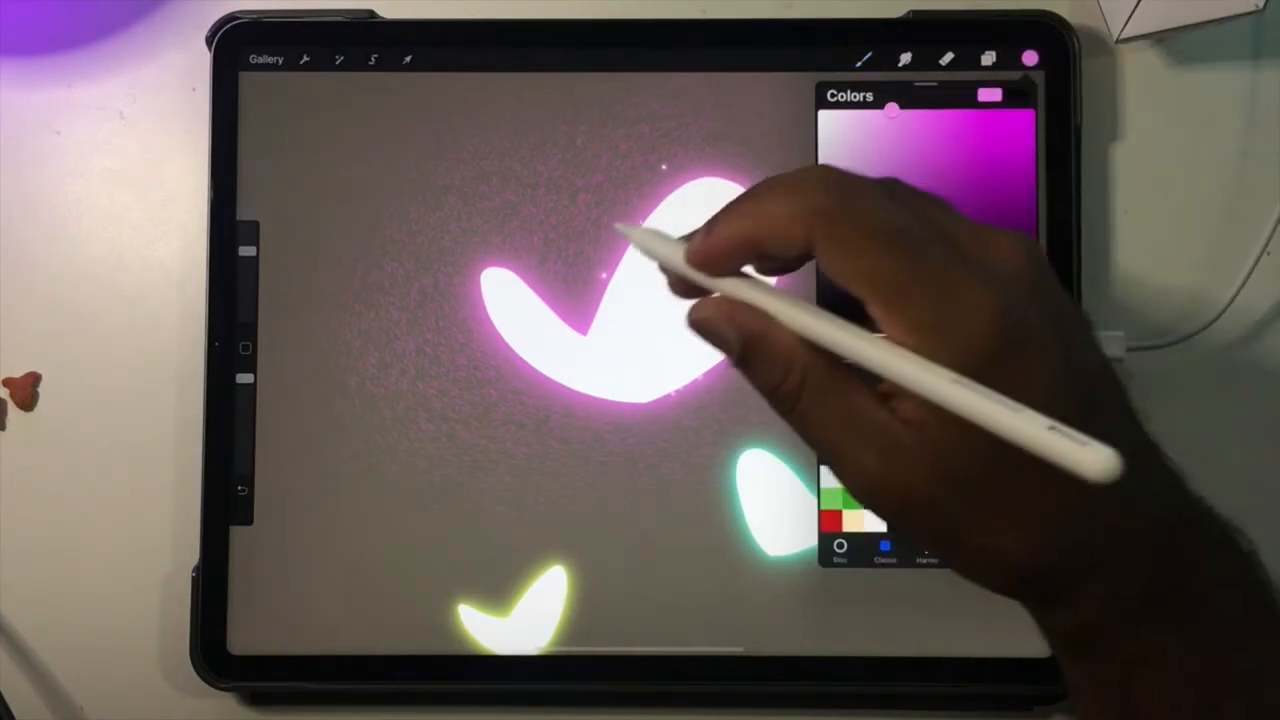
click(987, 58)
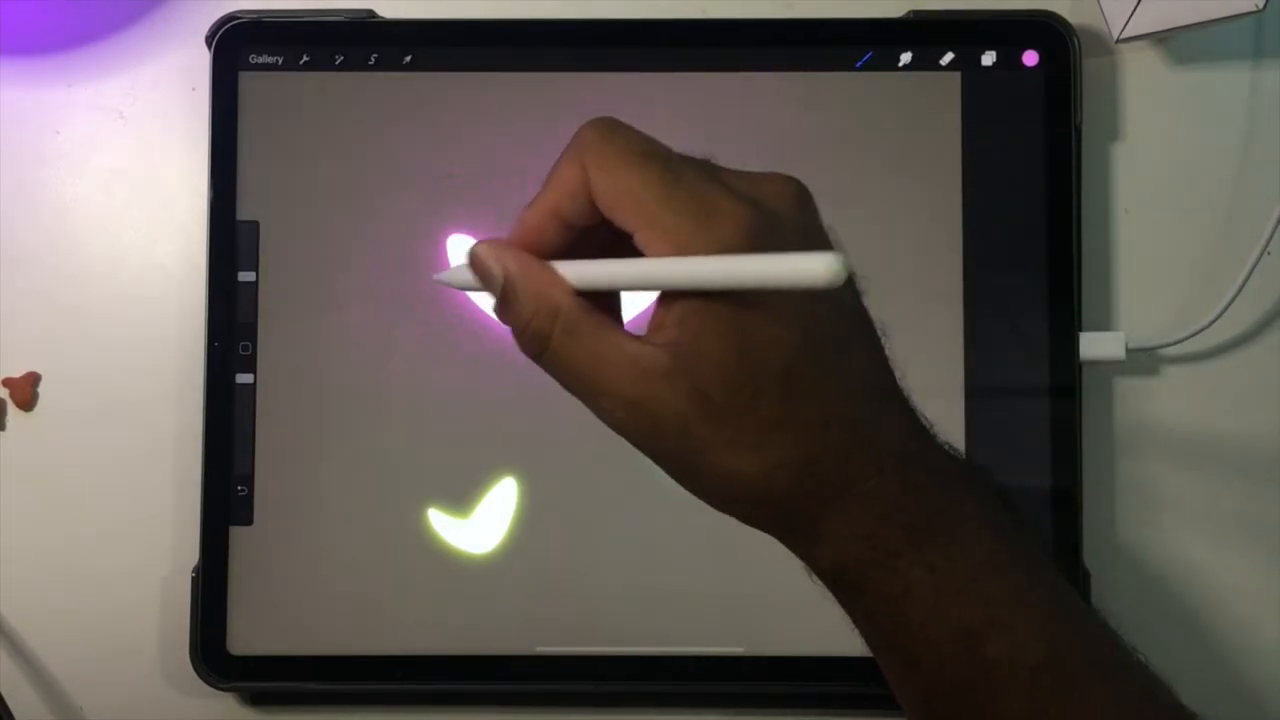
drag(460, 250, 650, 190)
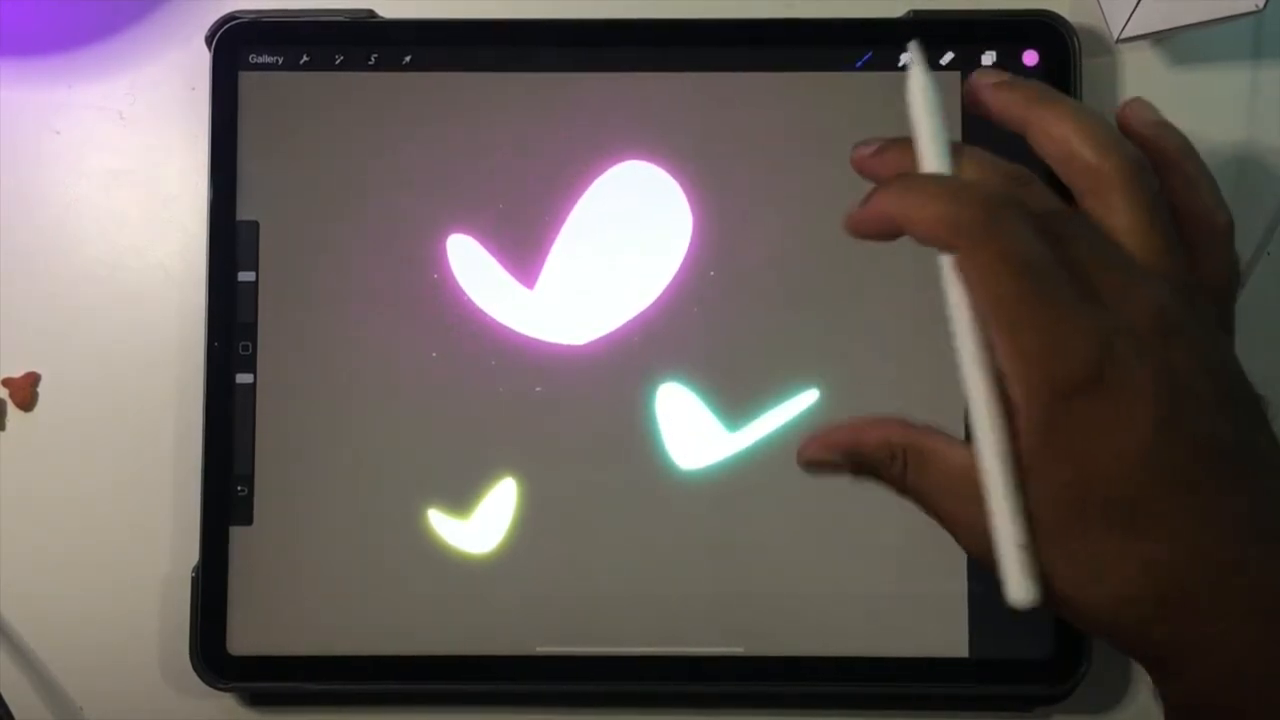
Merge the pink glow layer into Layer 7, beneath the large white wing layer
click(1032, 57)
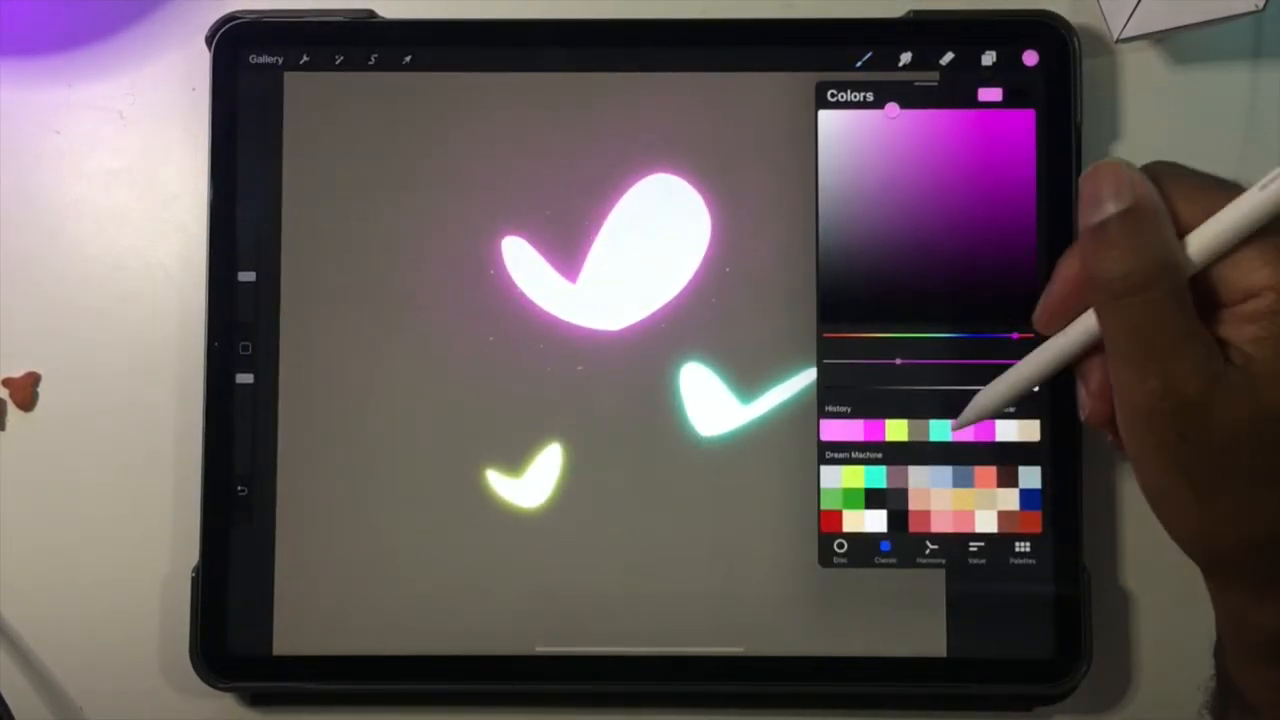
click(986, 58)
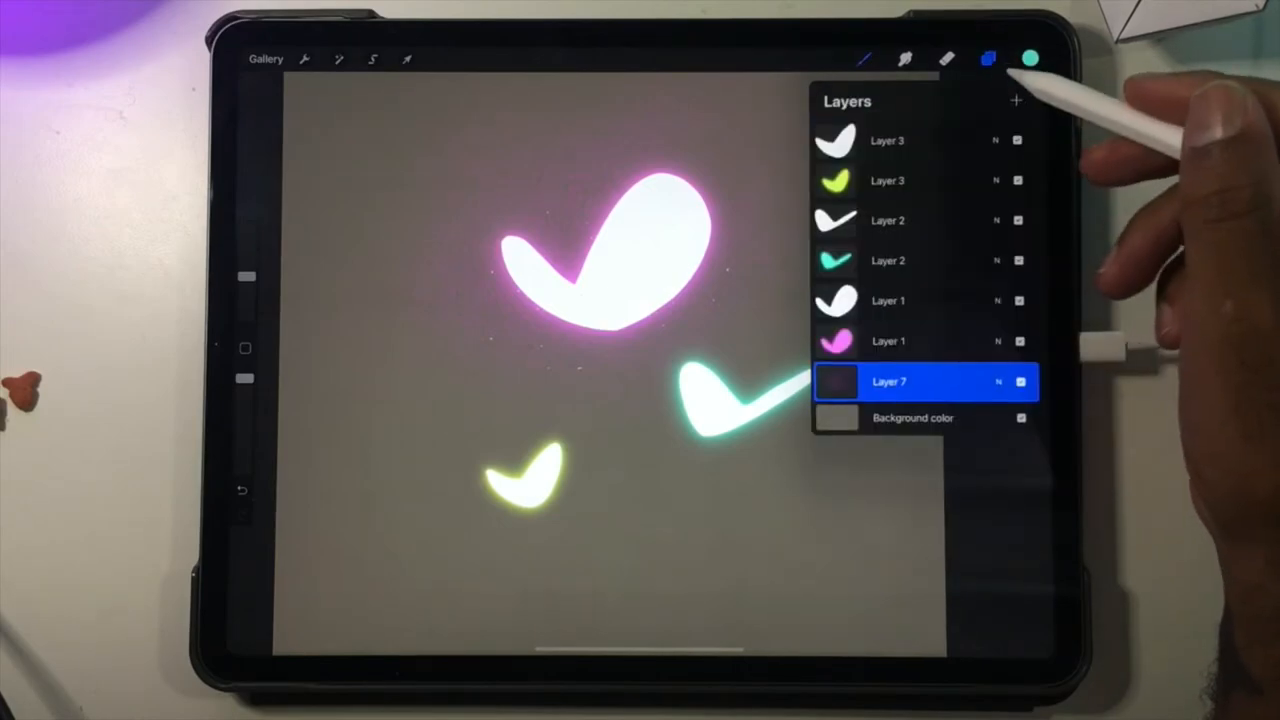
click(888, 260)
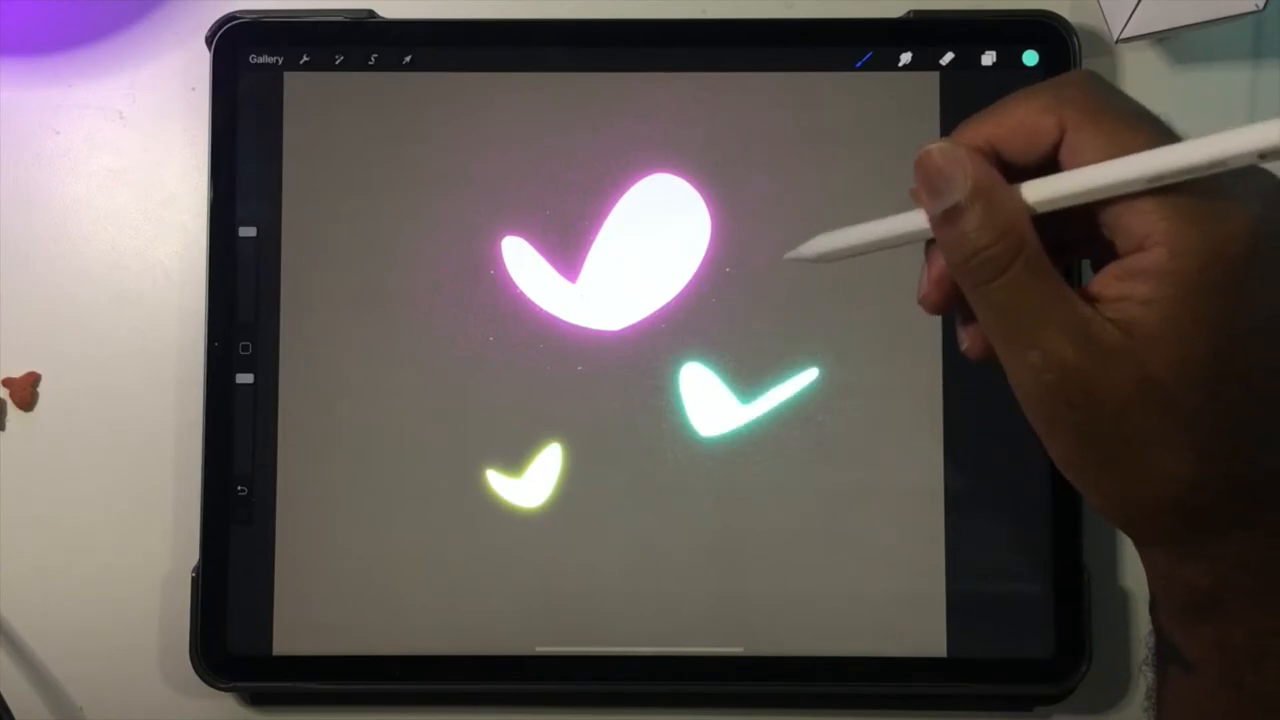
click(987, 58)
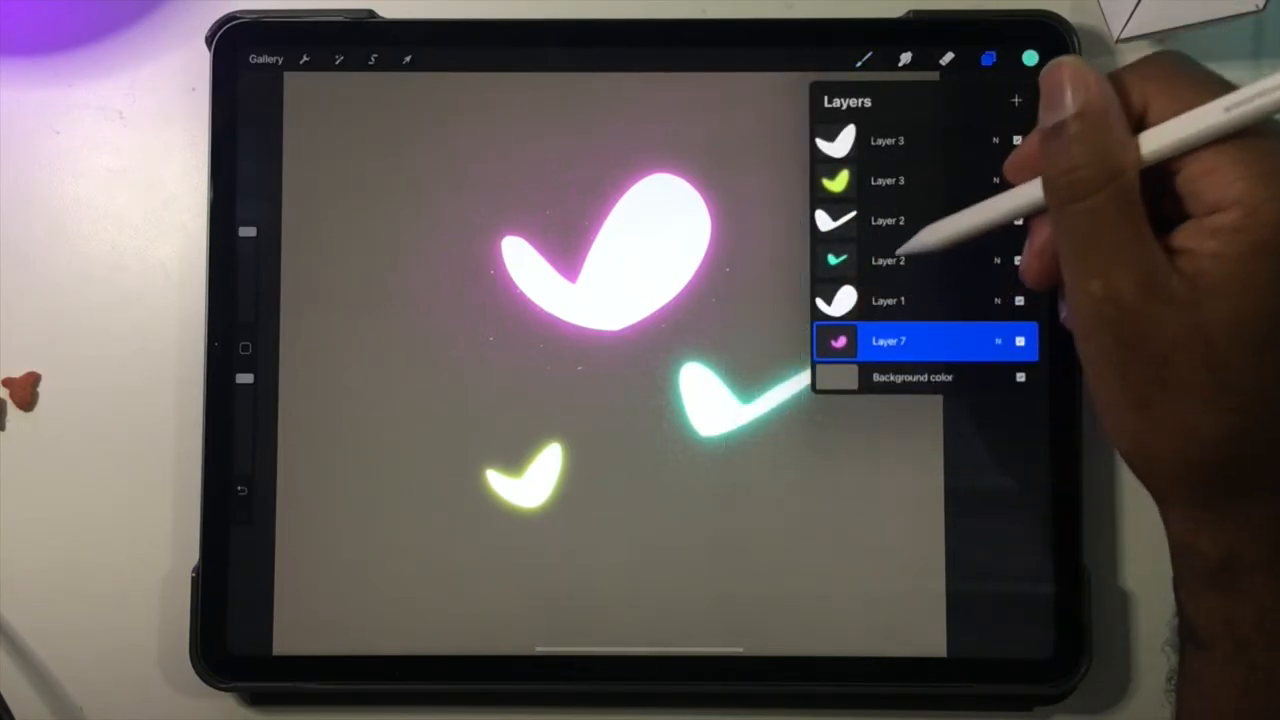
click(987, 58)
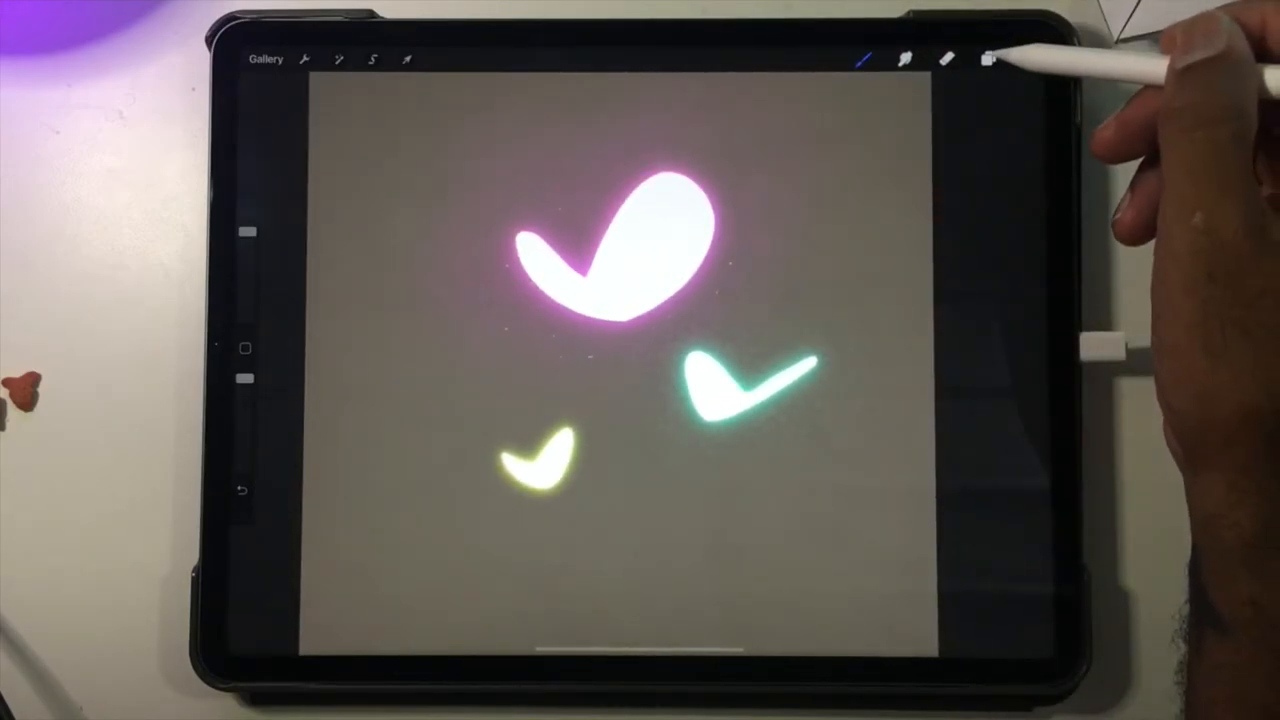
click(988, 58)
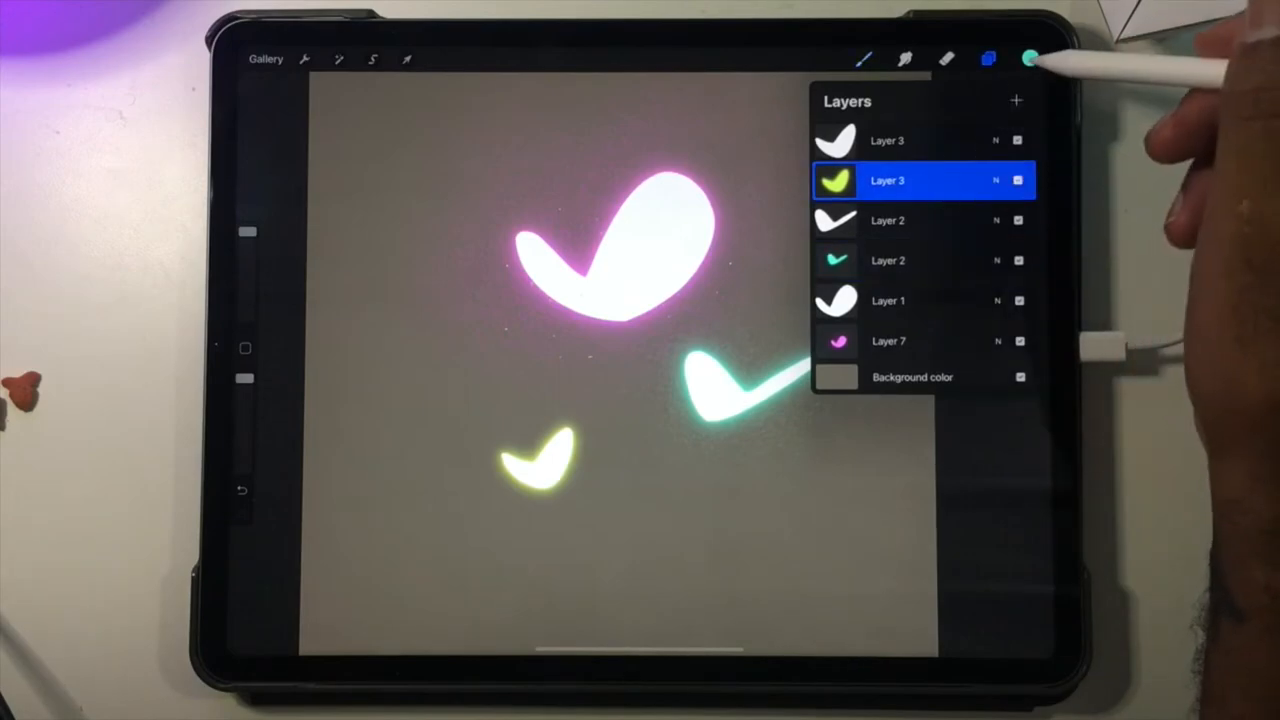
click(1030, 58)
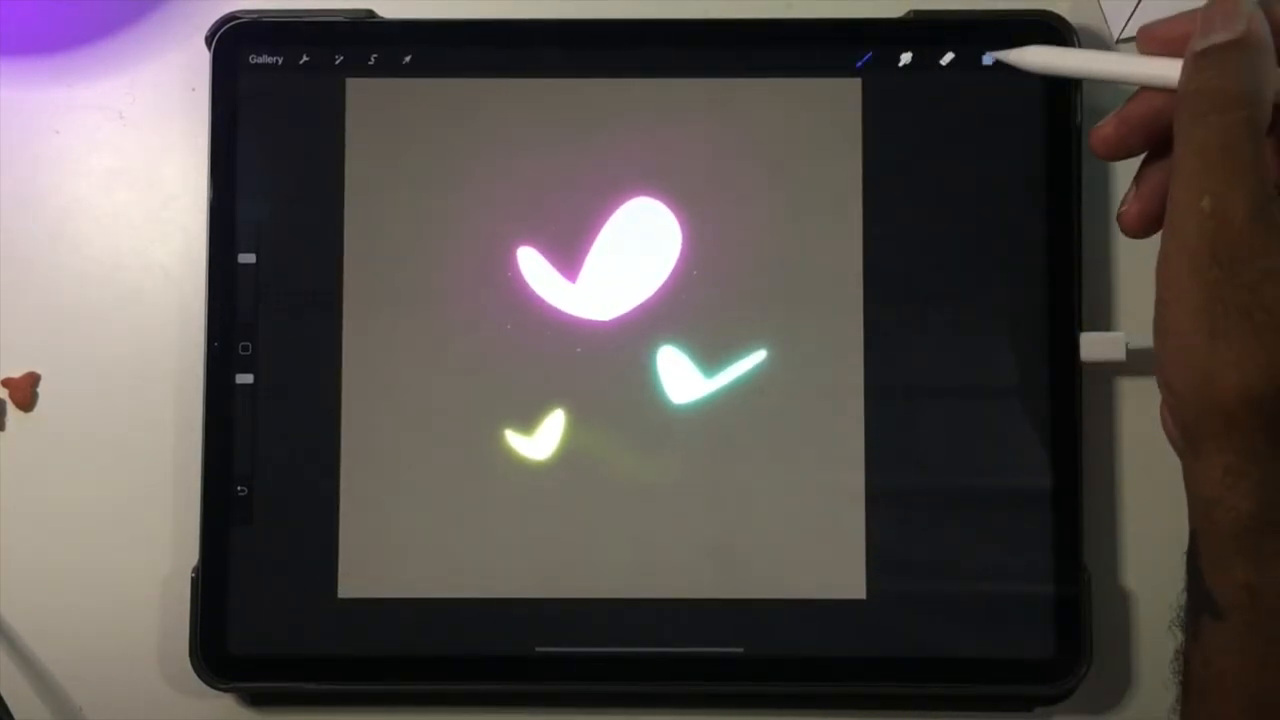
Apply Motion Blur to the yellow wing layer, then to the teal wing layer
click(987, 58)
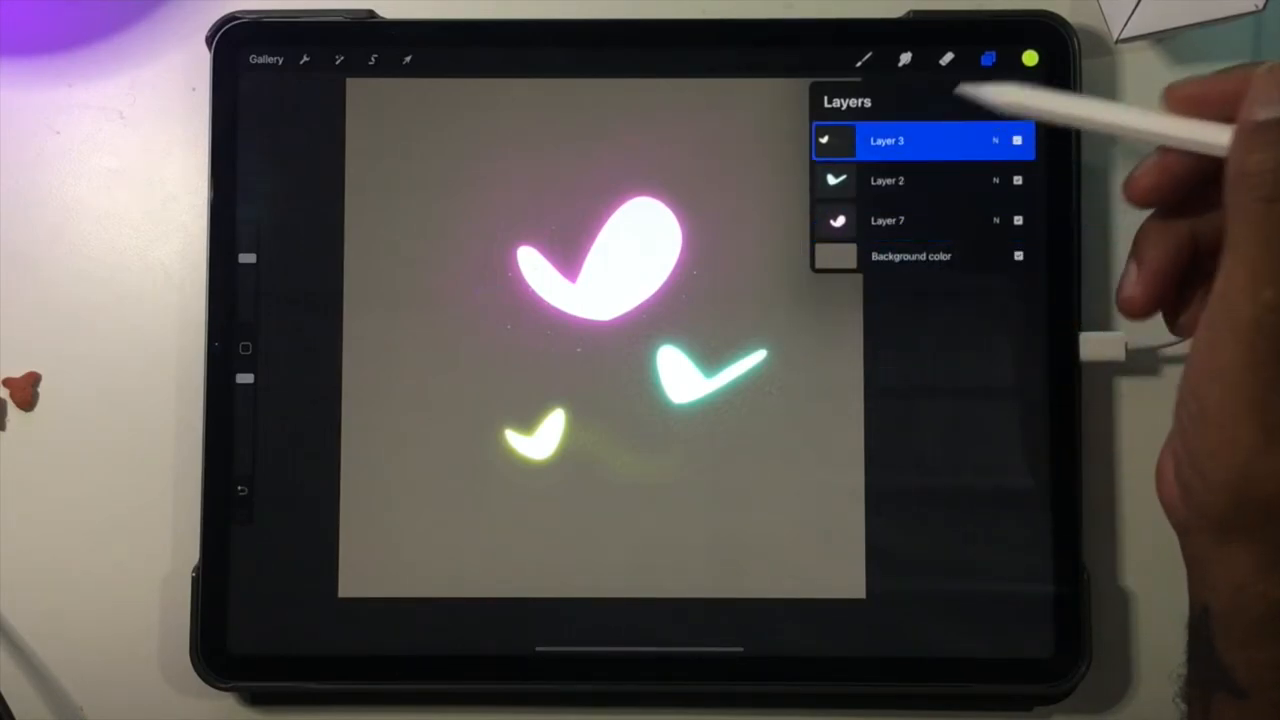
click(339, 59)
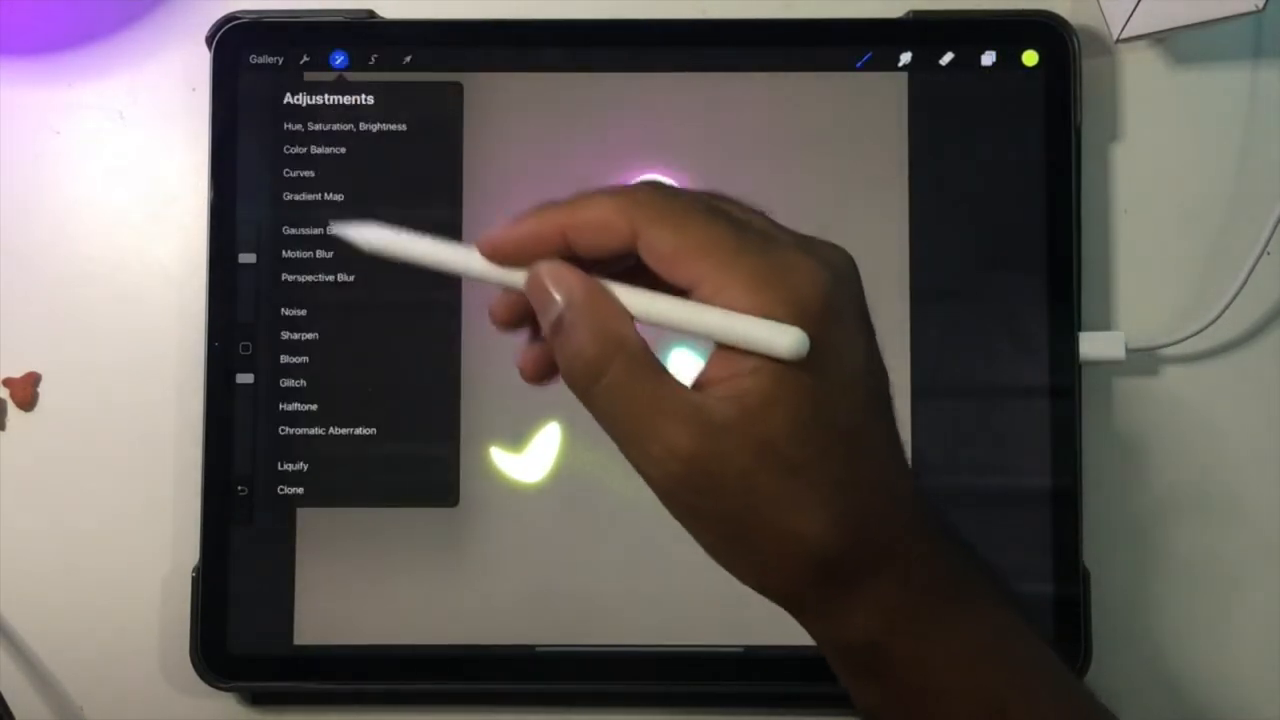
click(308, 253)
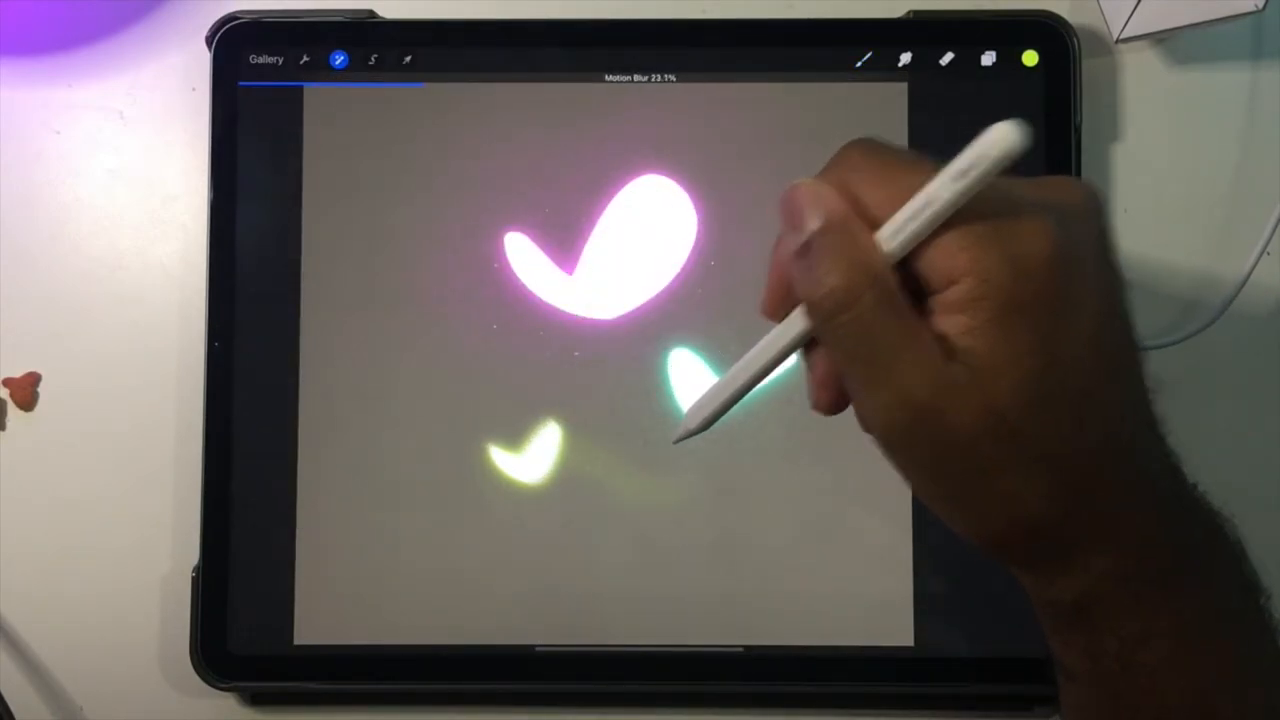
click(987, 58)
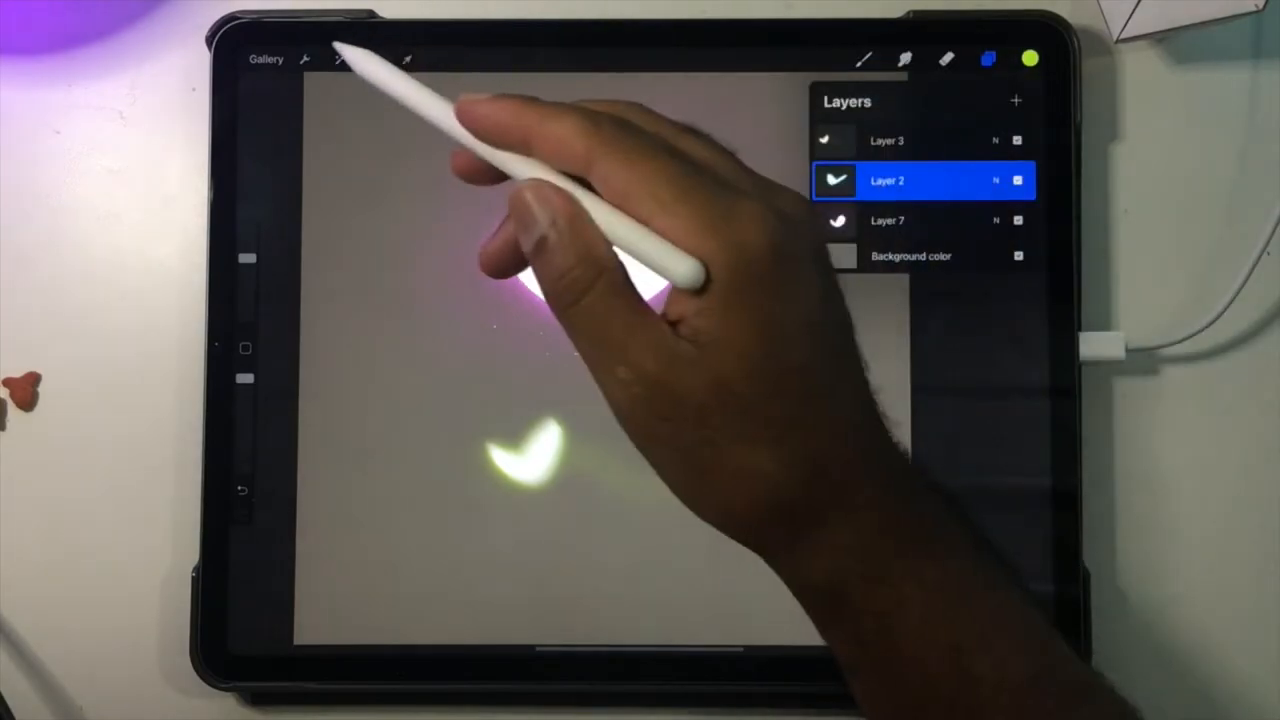
click(339, 58)
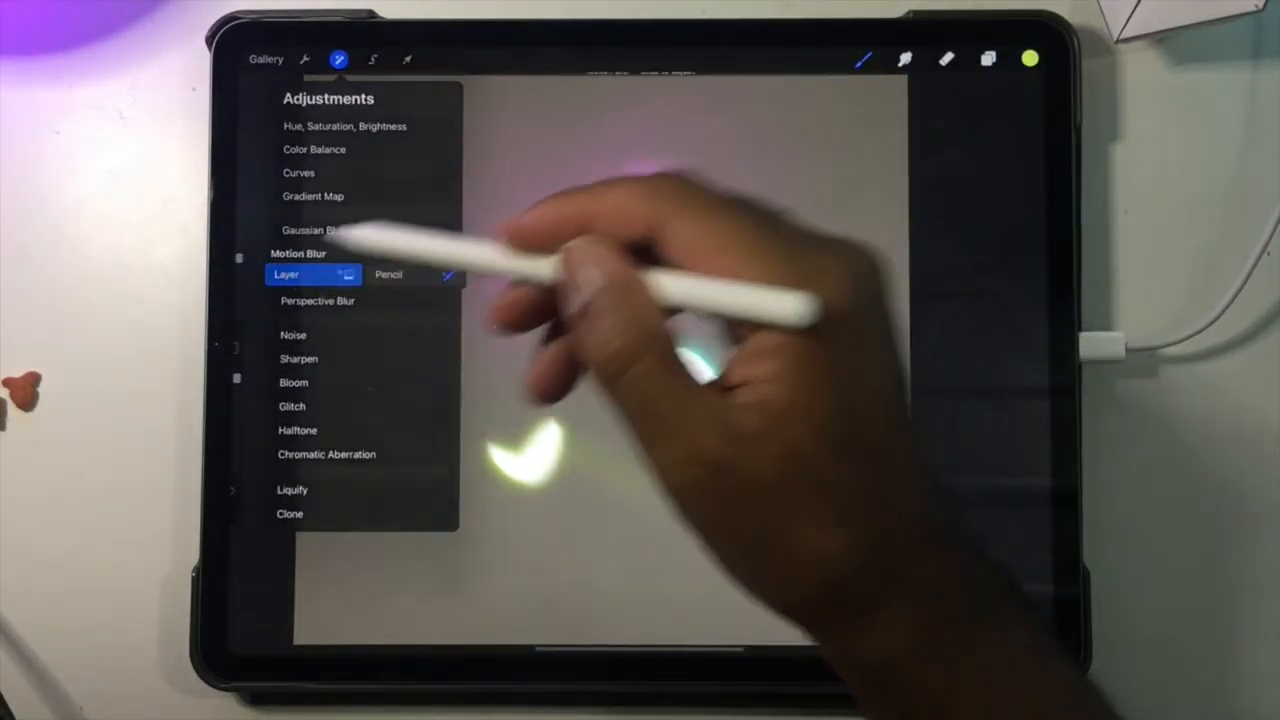
click(298, 253)
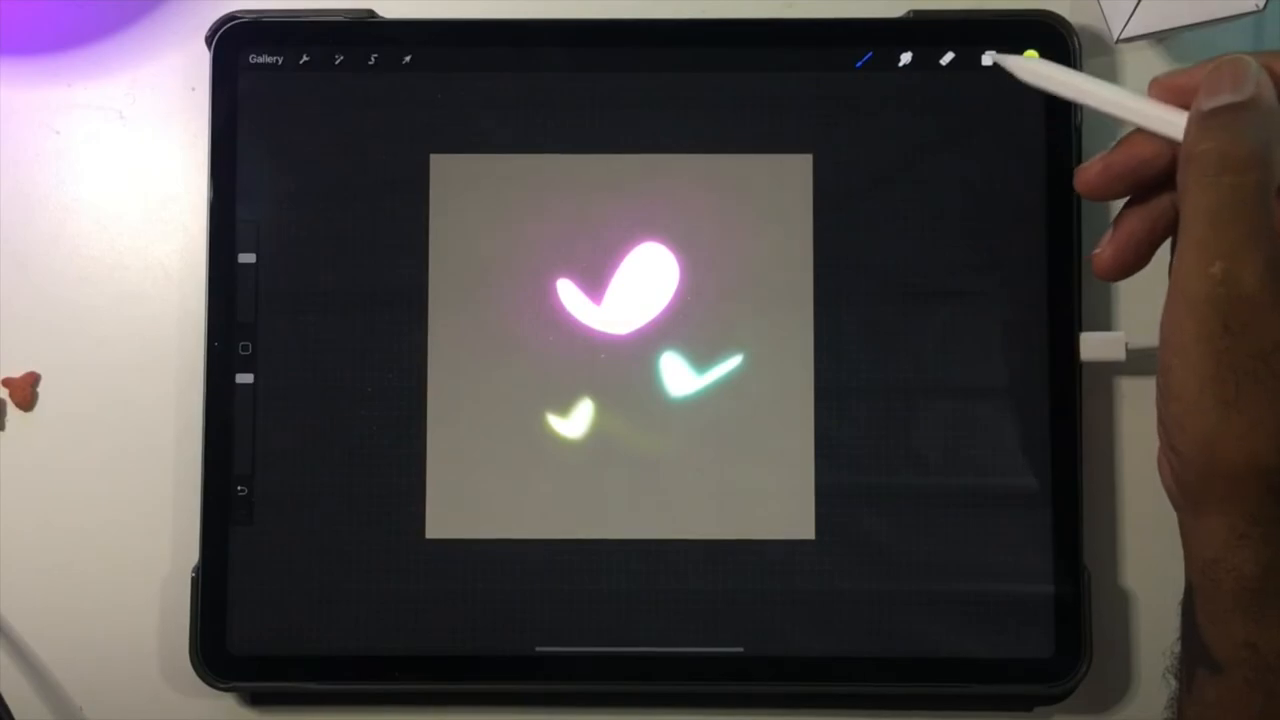
Lower the opacity of the yellow and teal wing layers
click(986, 58)
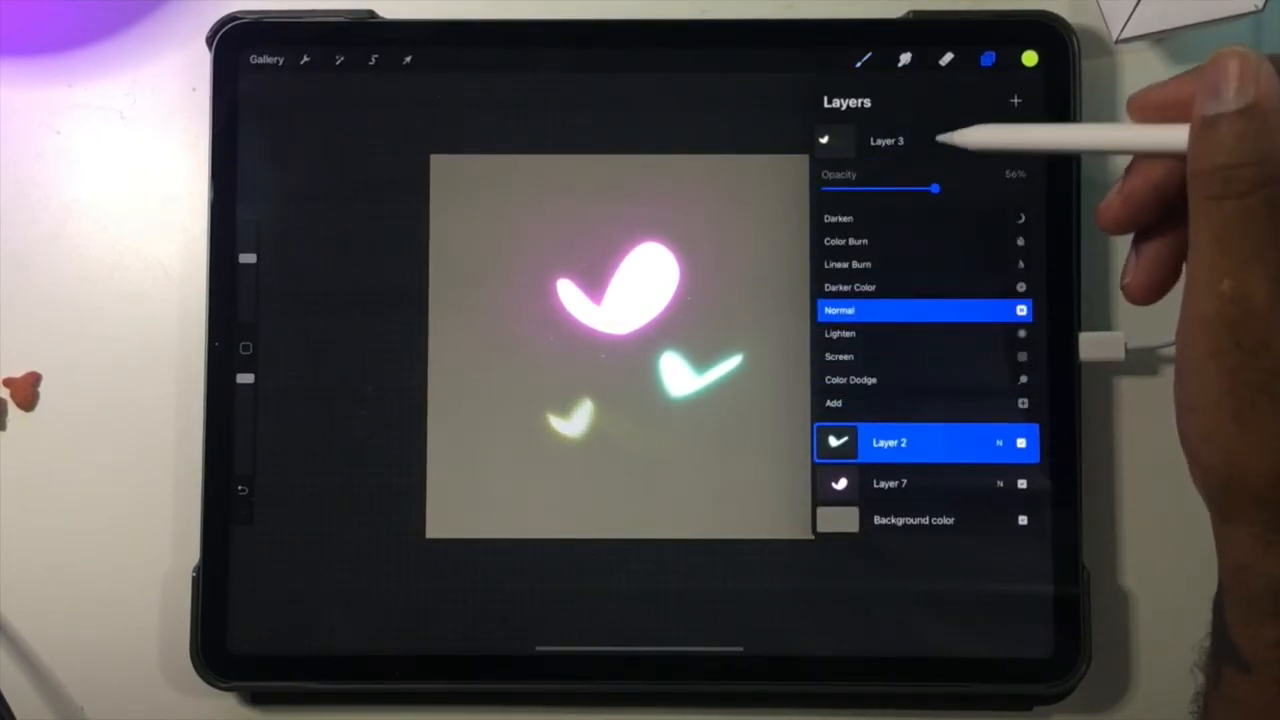
click(888, 442)
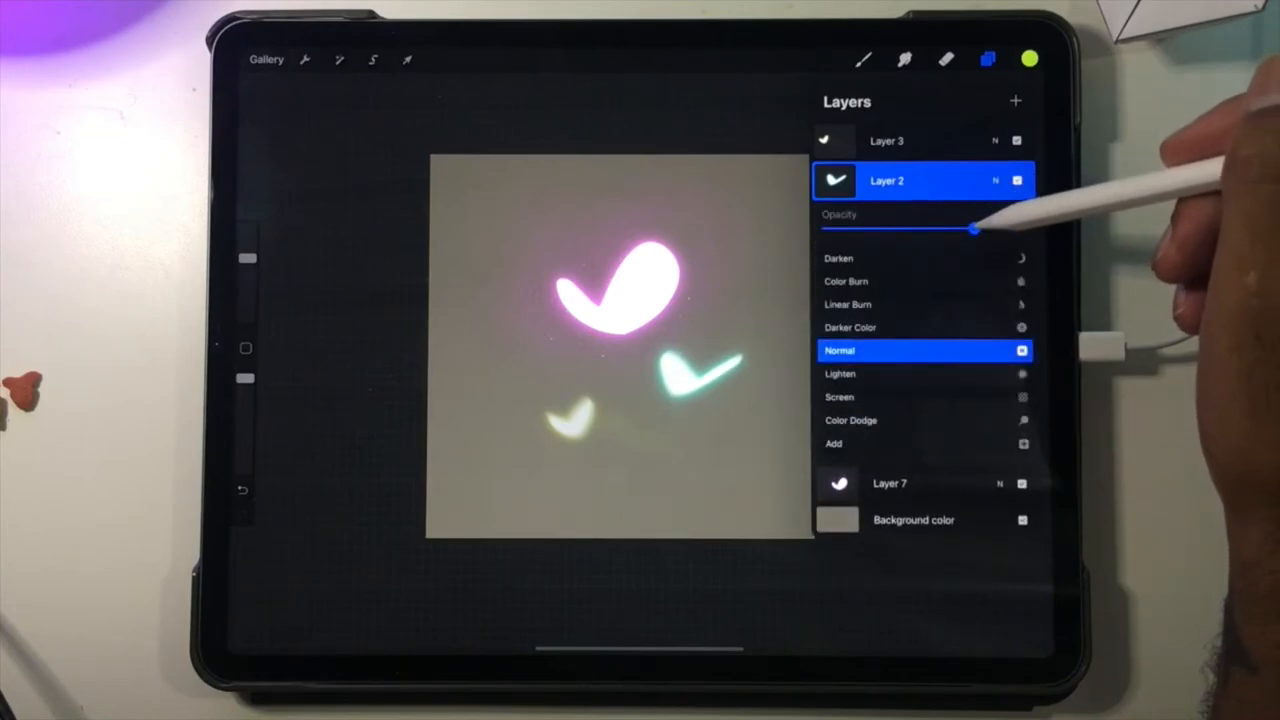
click(886, 181)
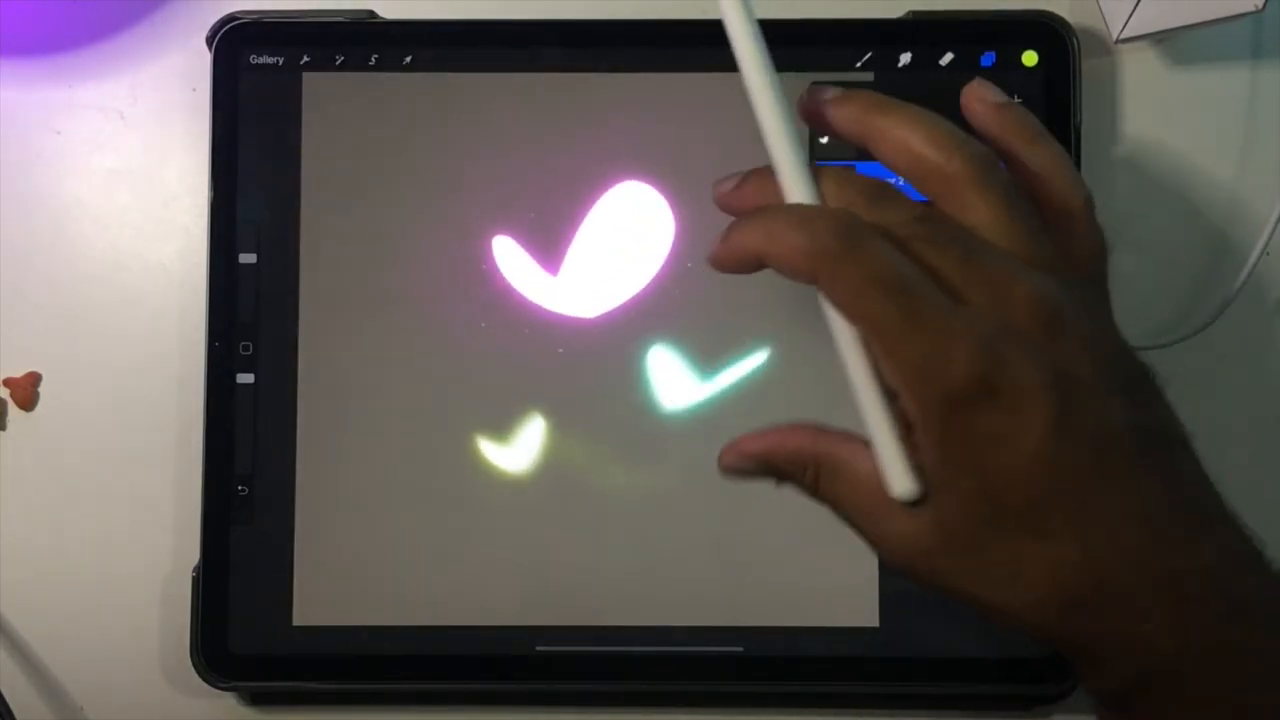
click(987, 58)
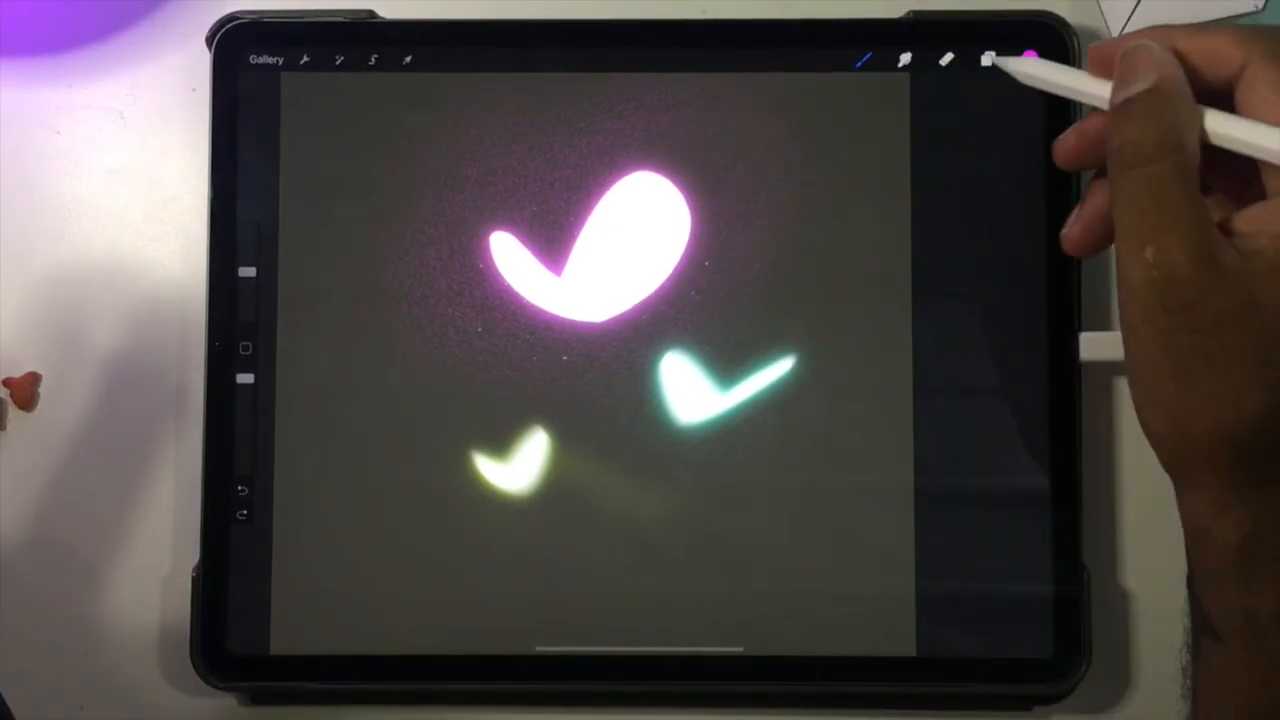
Add a layer above the background and airbrush a pink glow around the large wing
click(987, 60)
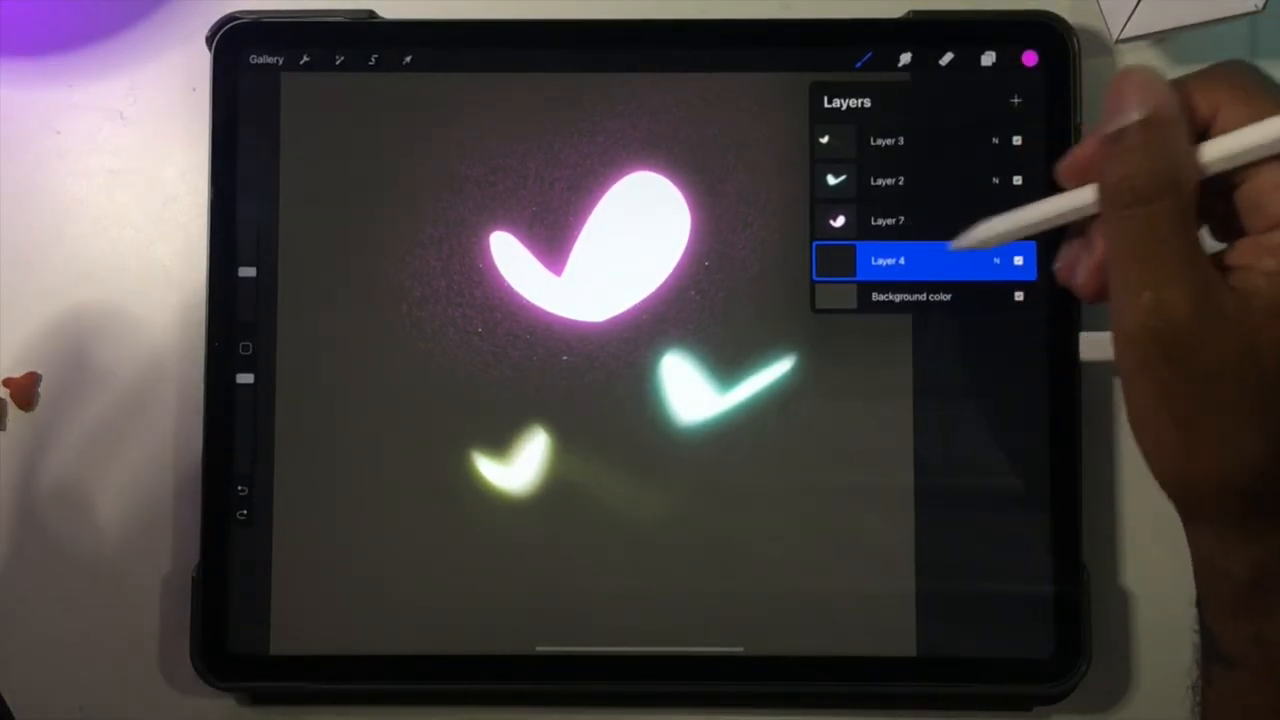
click(863, 58)
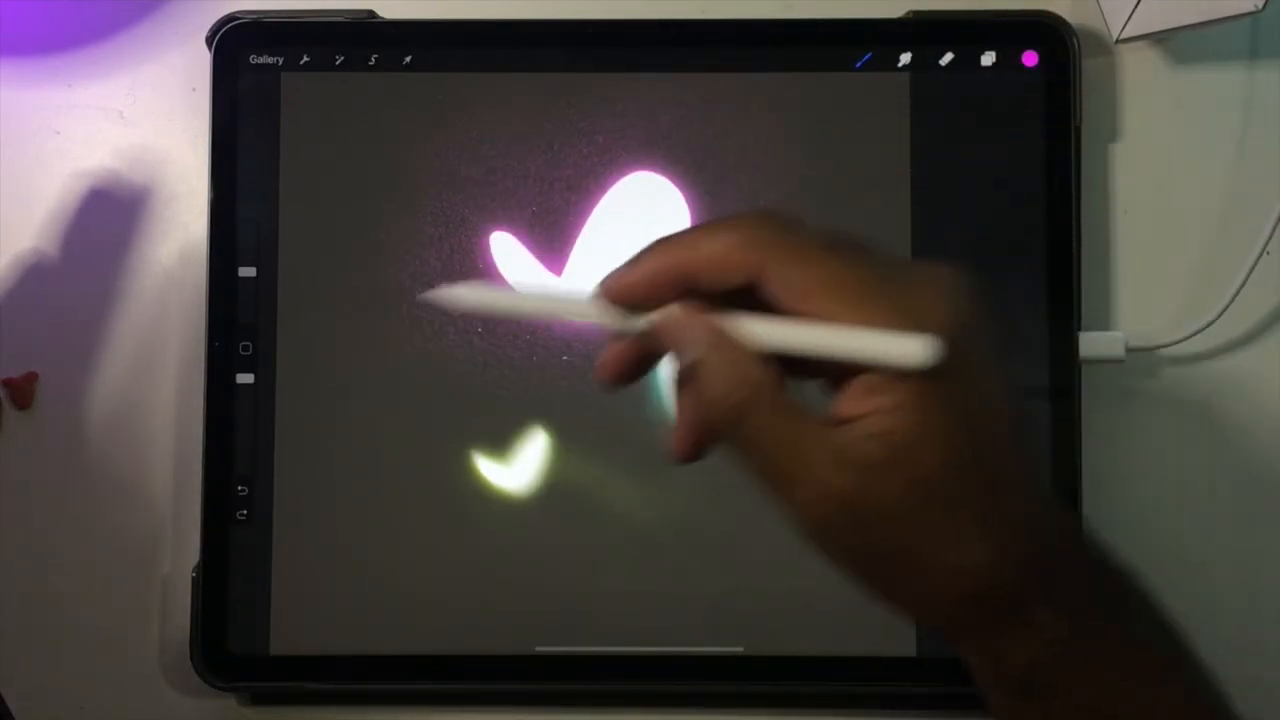
drag(650, 360, 770, 410)
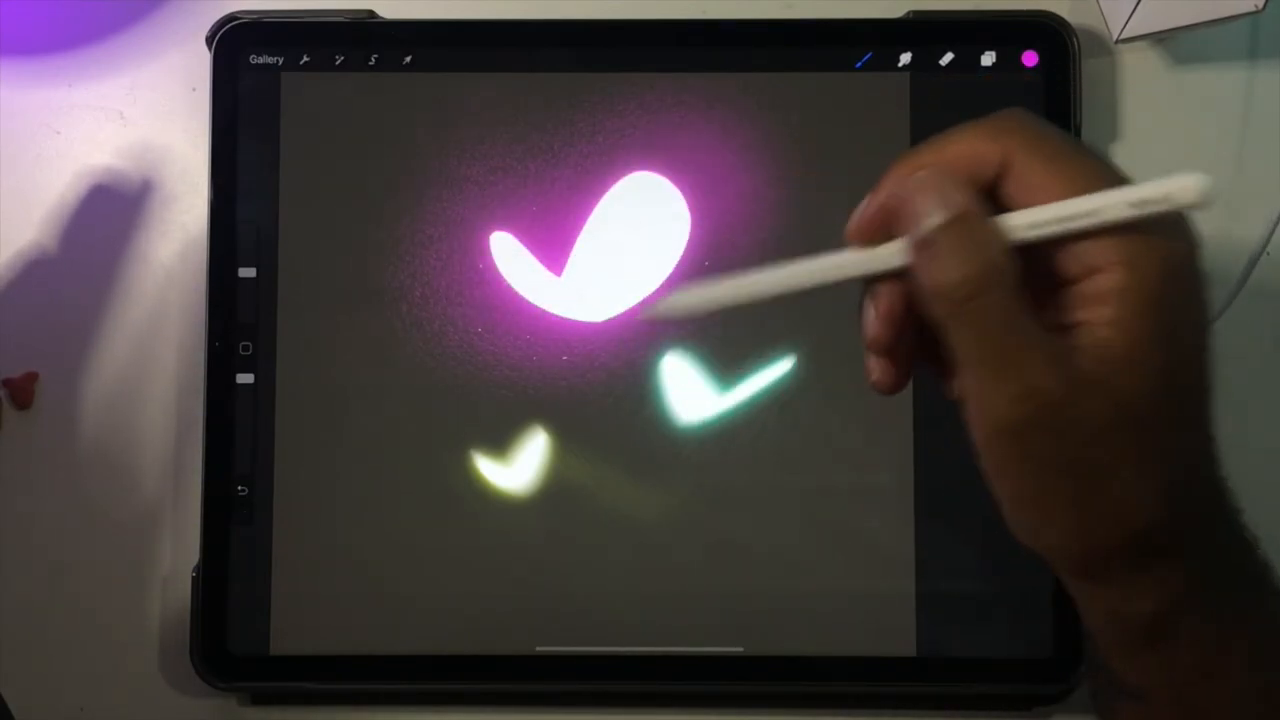
Airbrush teal and yellow glows around their matching wings
click(1032, 58)
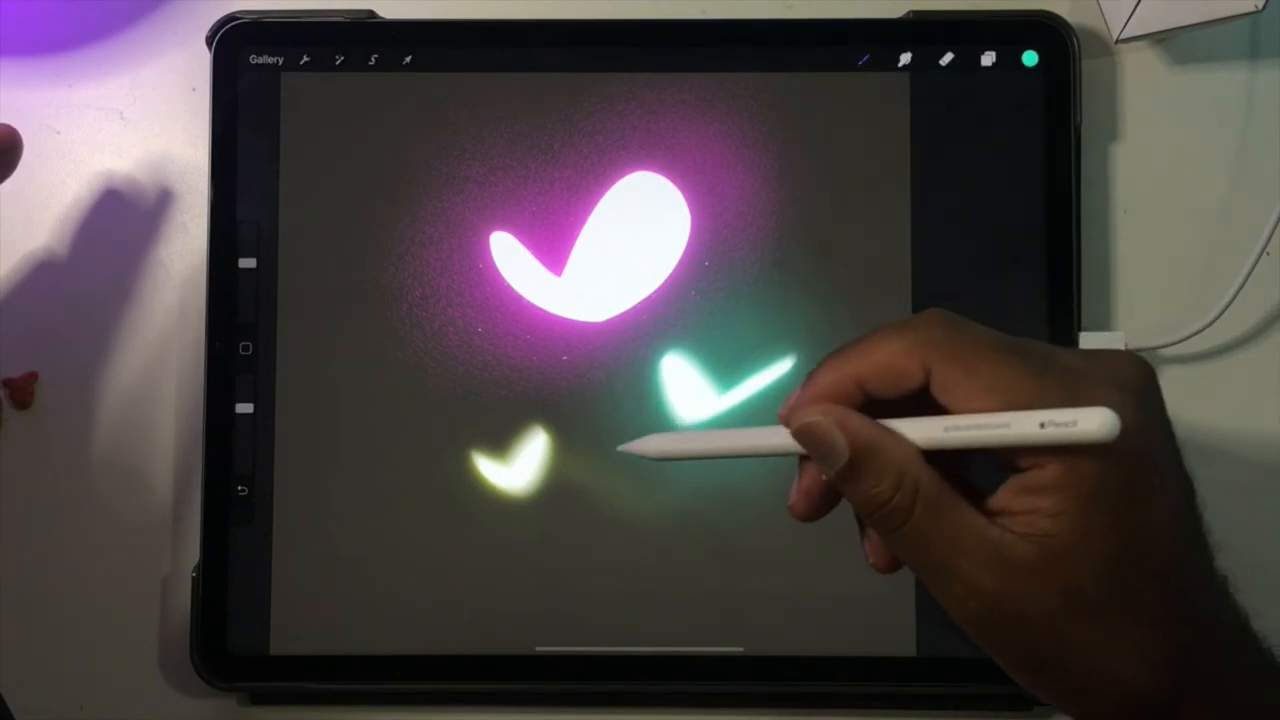
click(1032, 59)
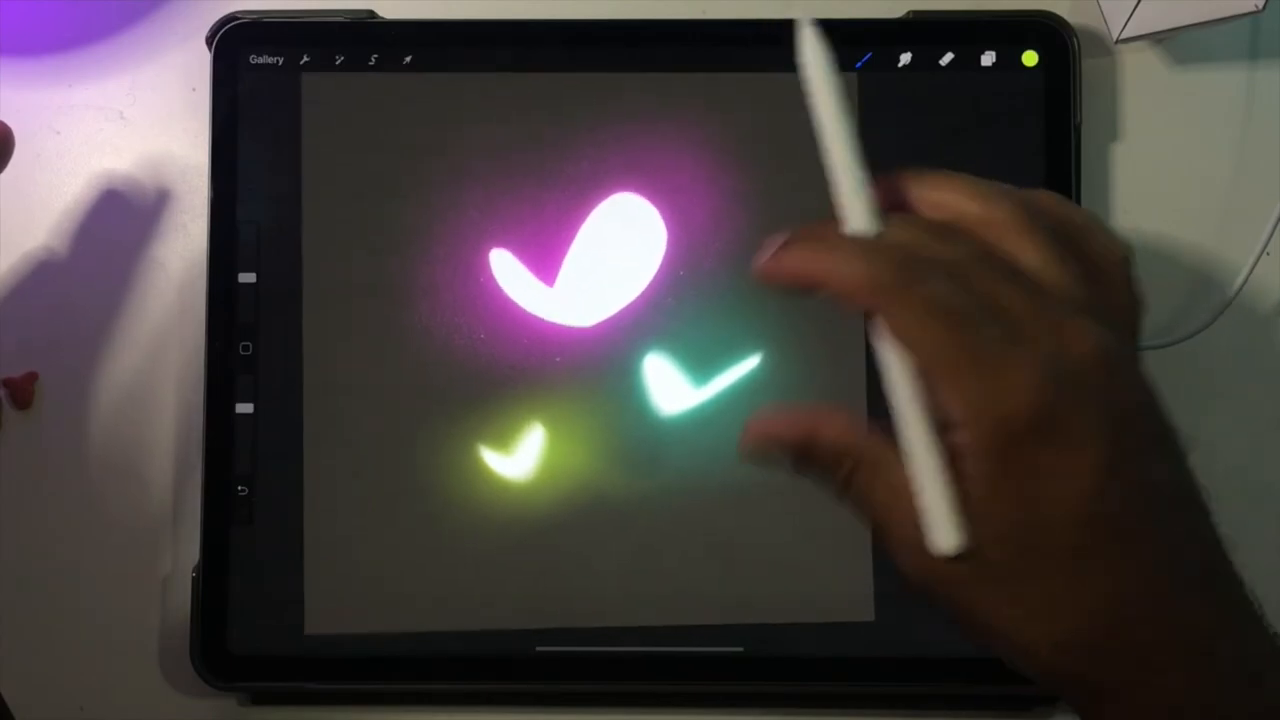
click(1032, 58)
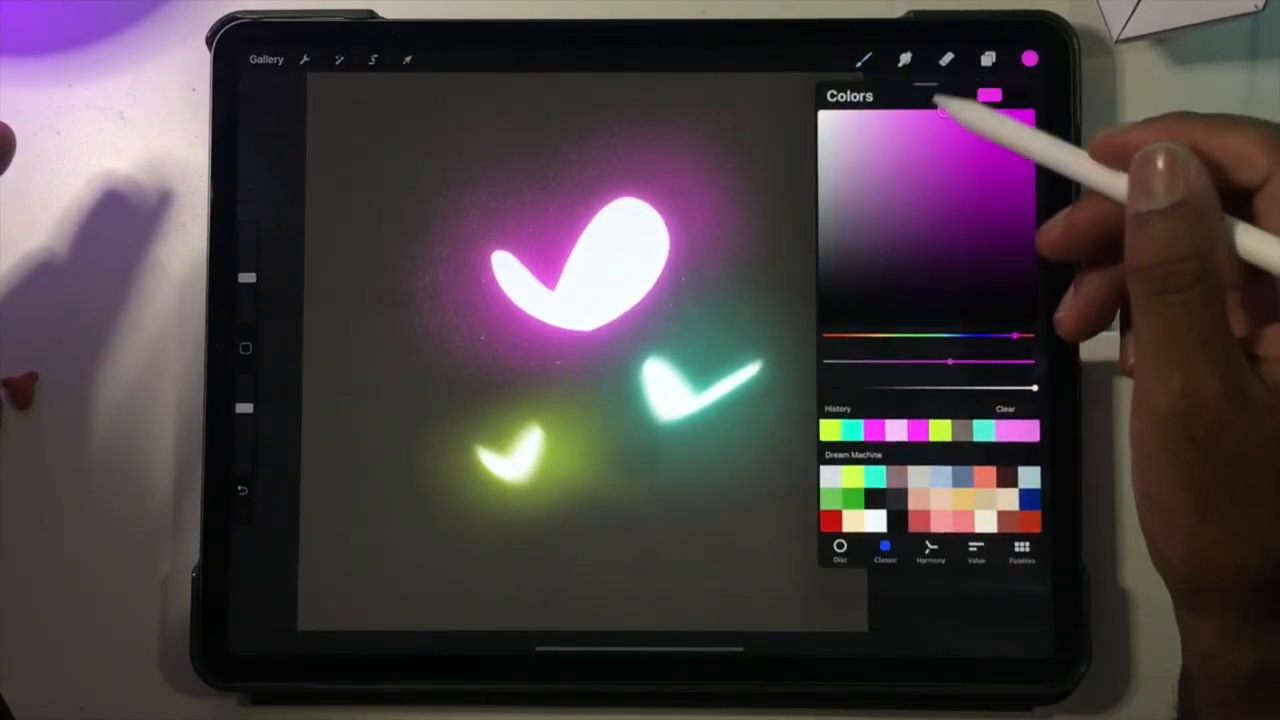
click(863, 59)
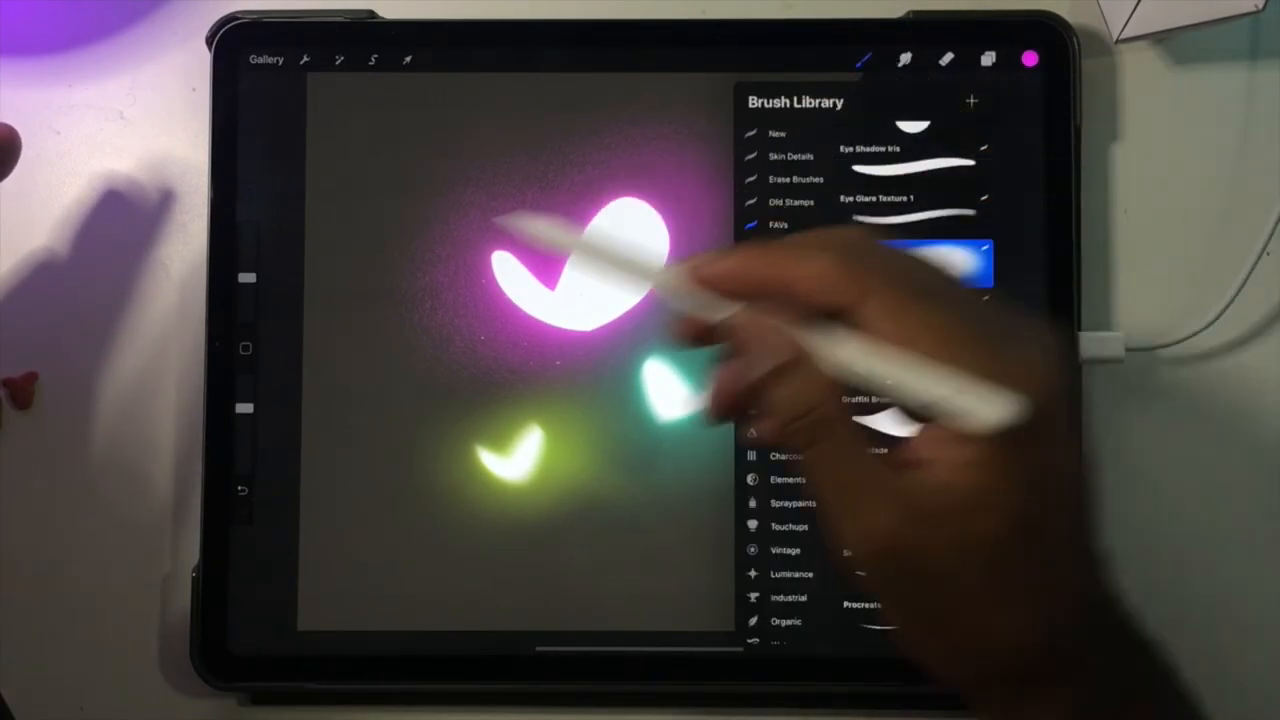